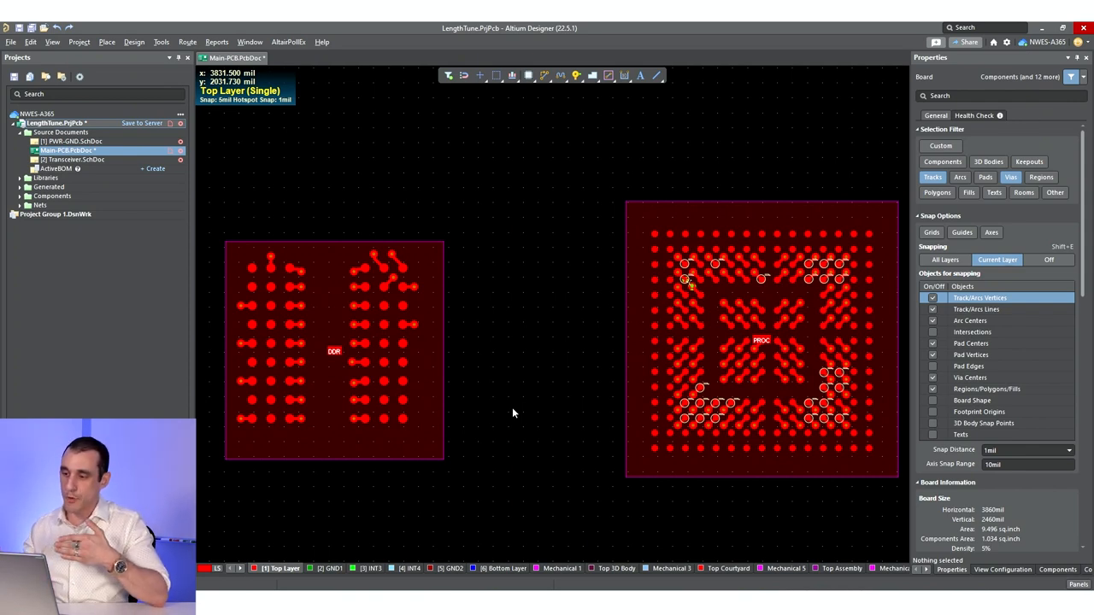
{"action": "mouse_move", "coordinate": [370, 354]}
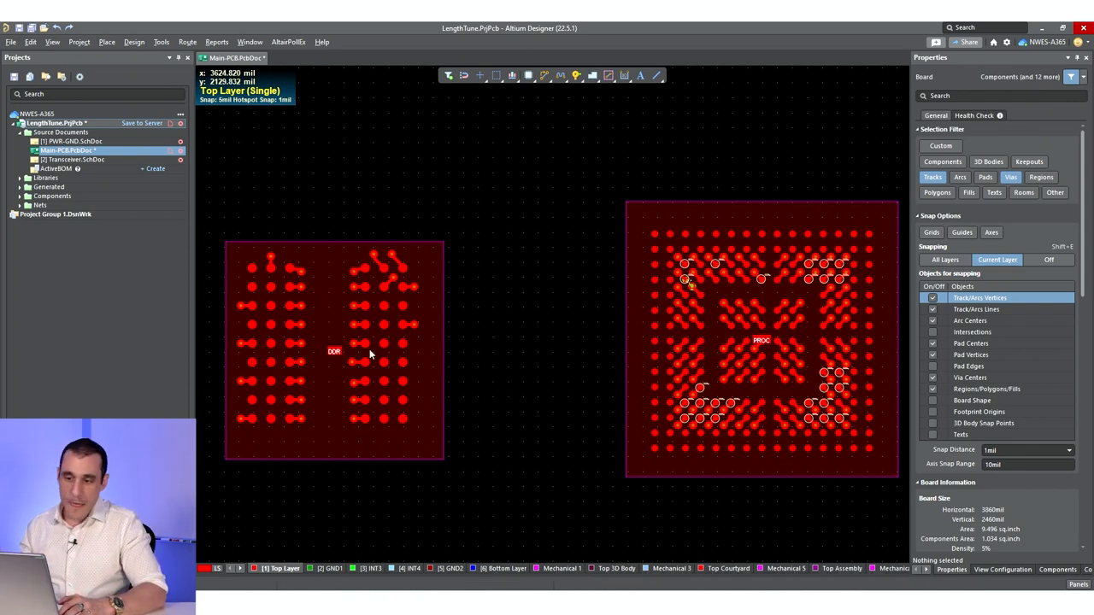
{"action": "mouse_move", "coordinate": [602, 402]}
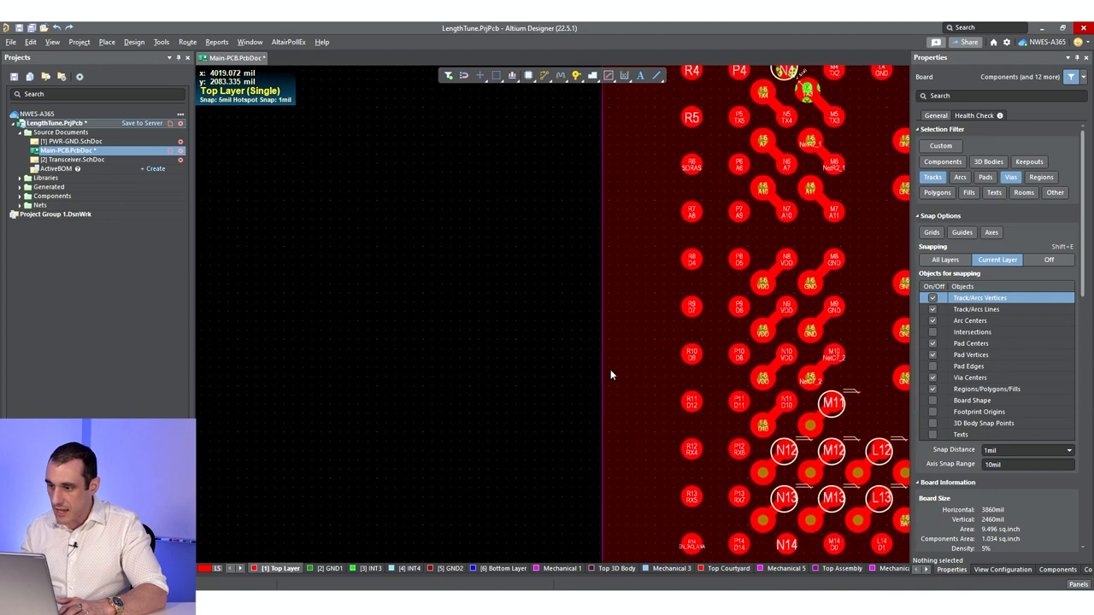
{"action": "mouse_move", "coordinate": [475, 382]}
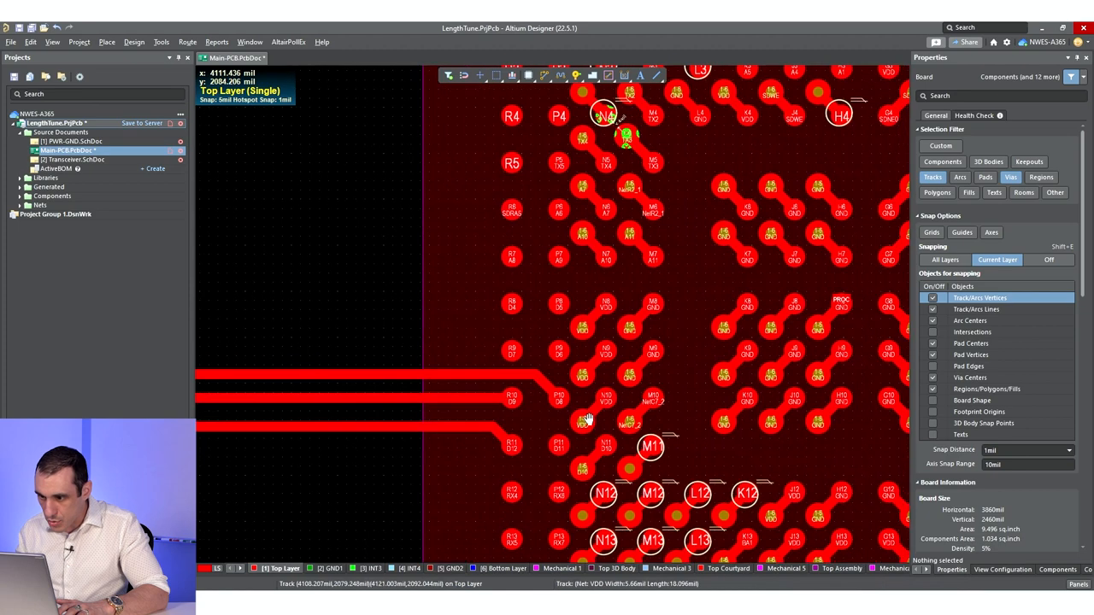
Zoom into the PROC footprint so the left-side breakout traces are visible
{"action": "scroll", "scroll_direction": "down", "scroll_amount": 3}
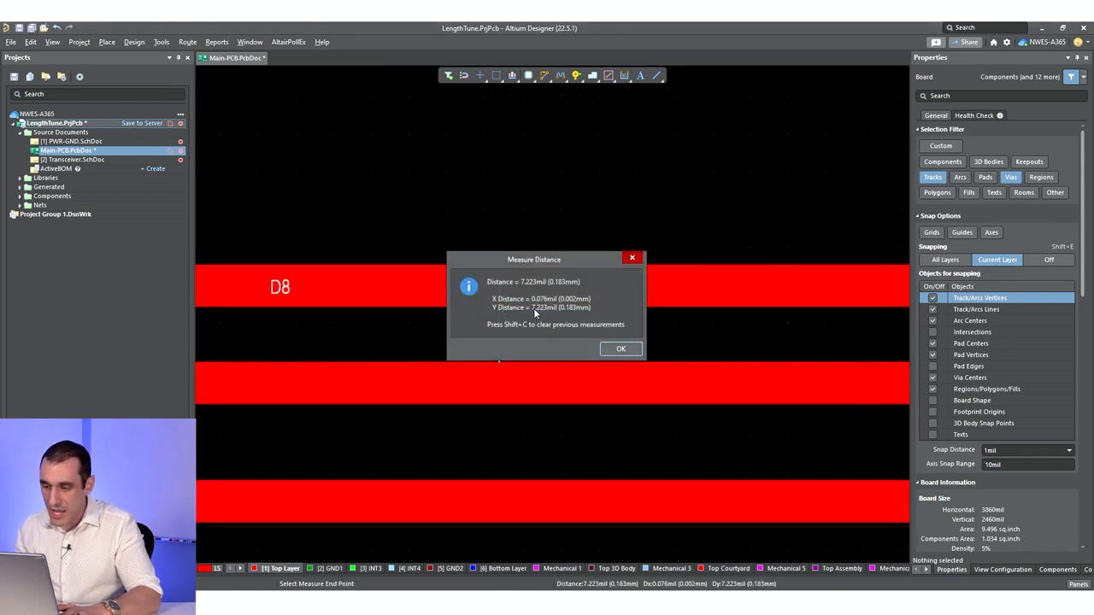
Measure D8 to the trace below twice, accepting the 7.223mil and 12.855mil results
{"action": "left_click", "coordinate": [621, 348]}
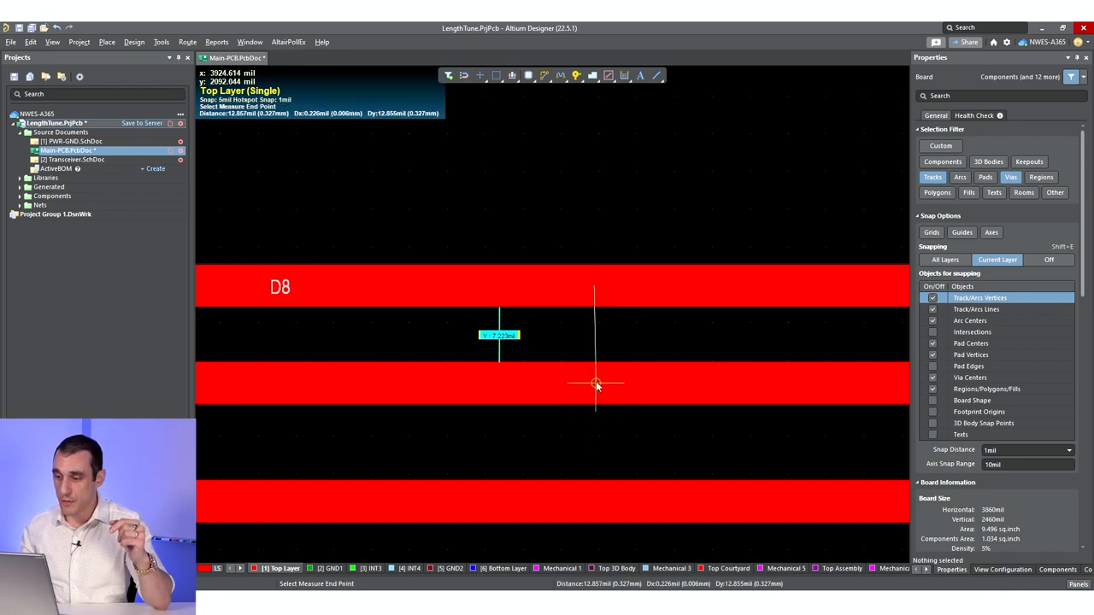
{"action": "left_click", "coordinate": [596, 383]}
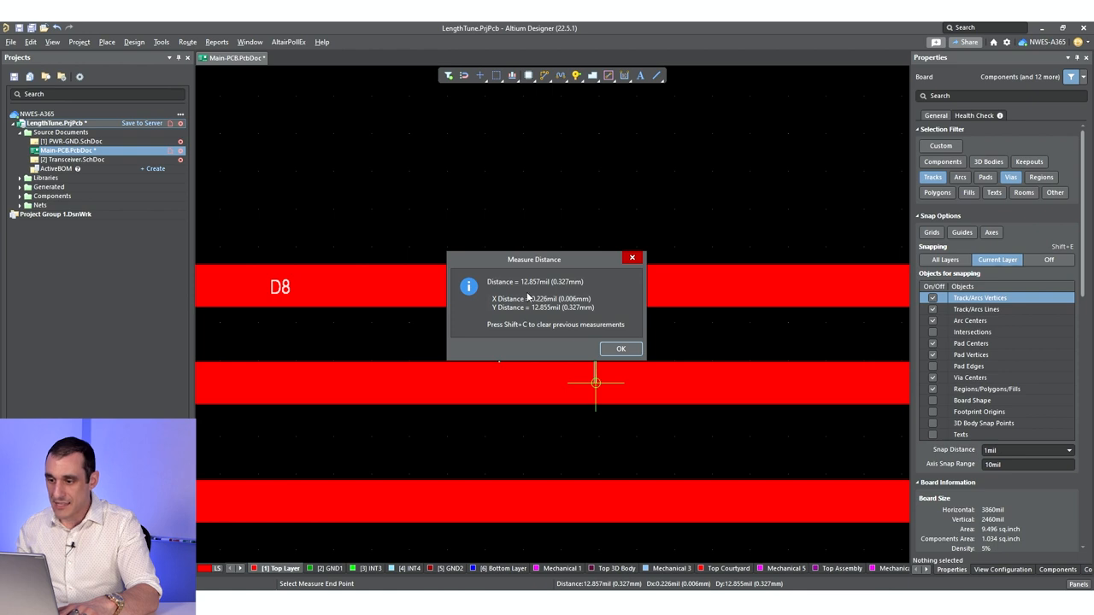
{"action": "left_click", "coordinate": [621, 348]}
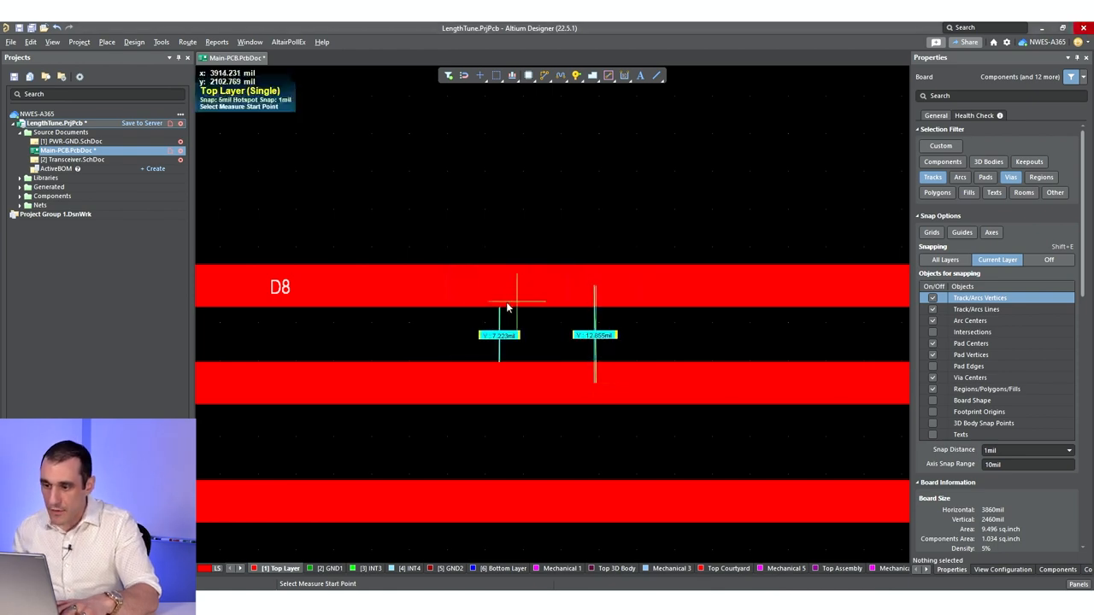
{"action": "left_click", "coordinate": [517, 286]}
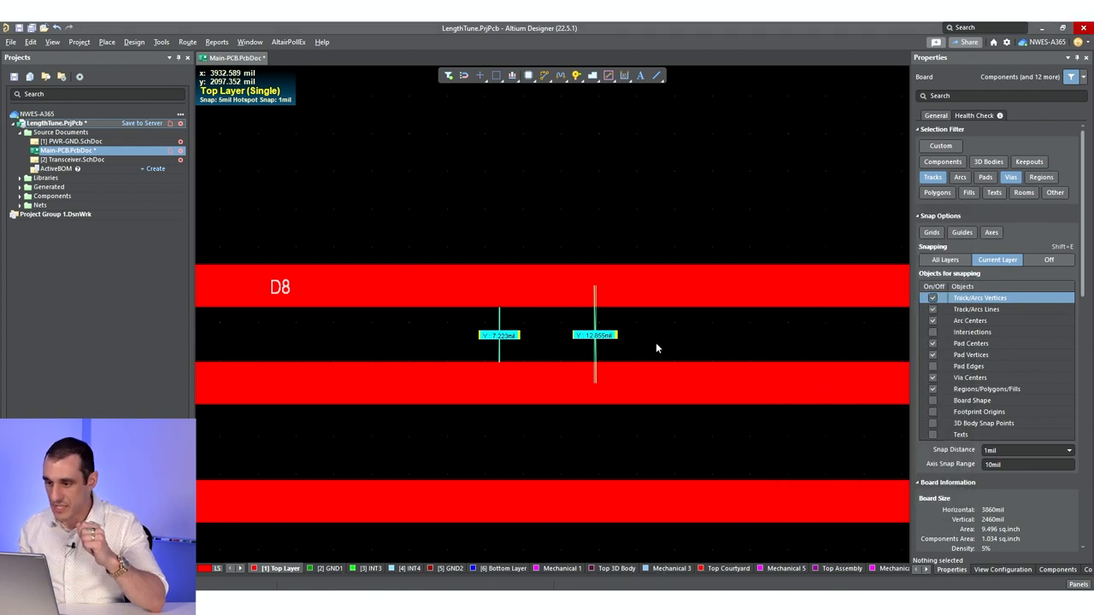
{"action": "mouse_move", "coordinate": [623, 349]}
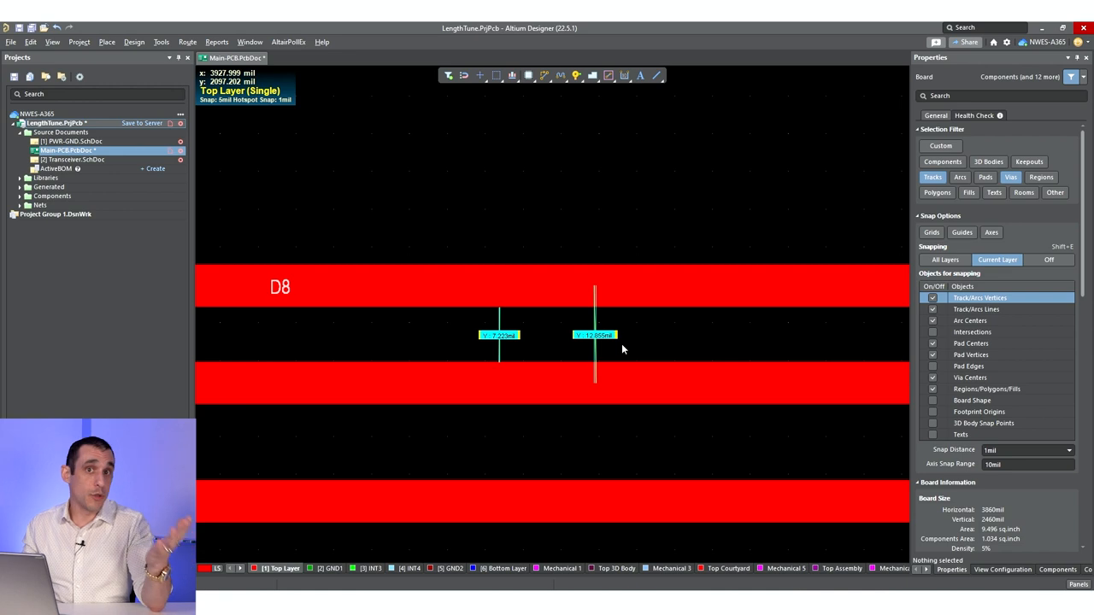
{"action": "mouse_move", "coordinate": [588, 319]}
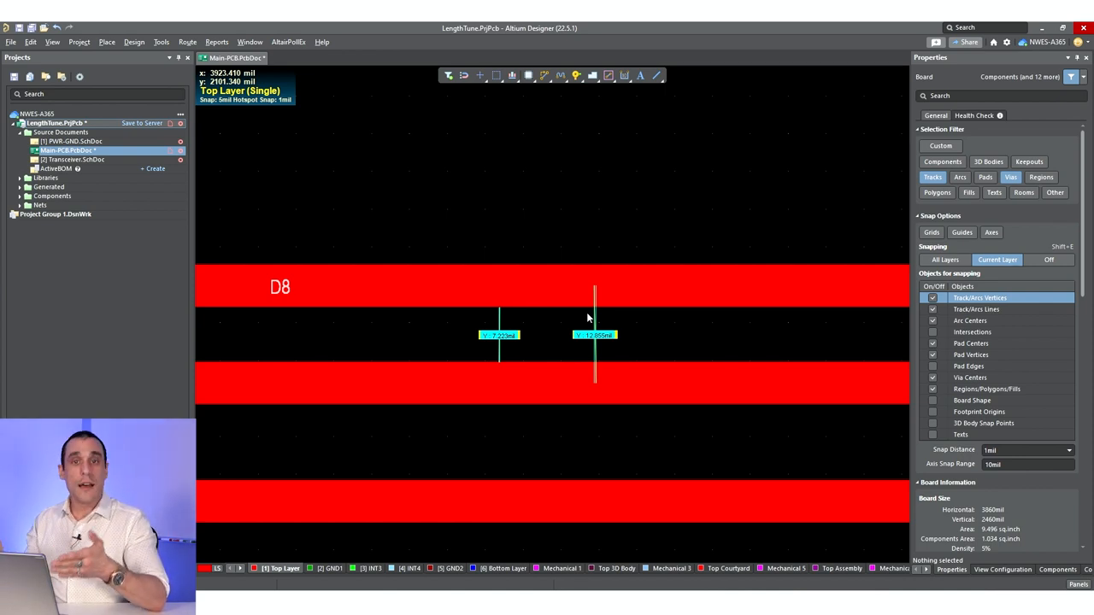
{"action": "mouse_move", "coordinate": [612, 298]}
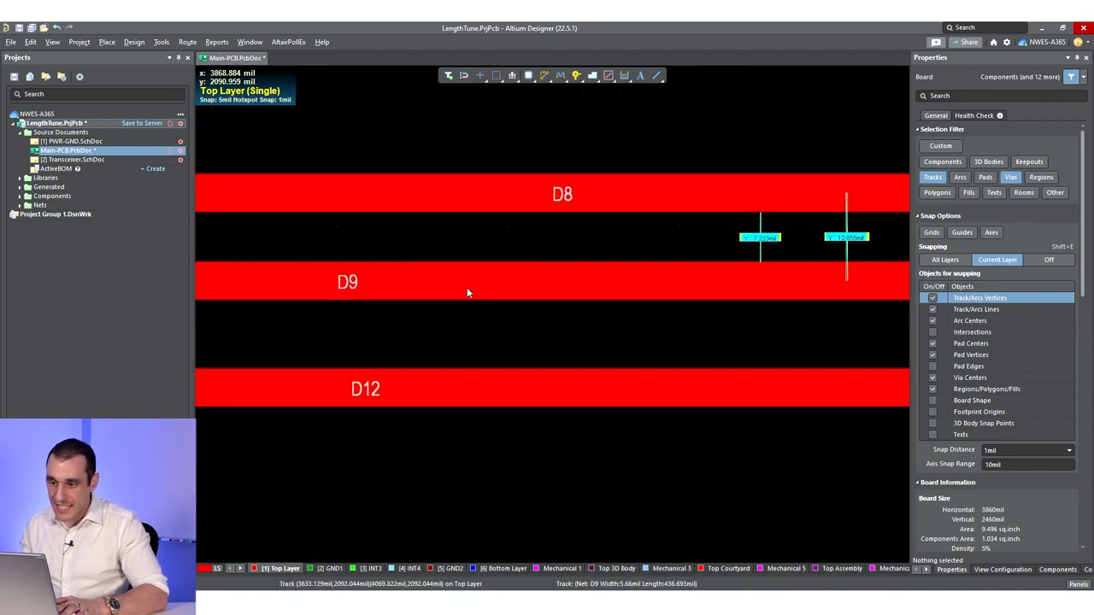
{"action": "mouse_move", "coordinate": [482, 379]}
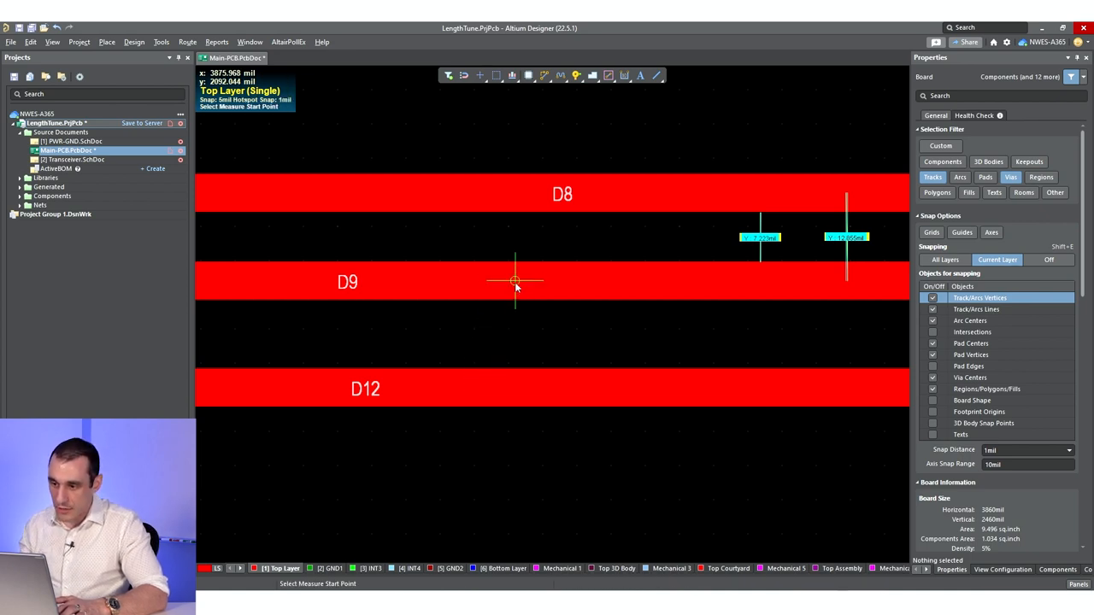
Measure the gap from trace D9 to trace D12, adding a 15.63mil marker
{"action": "left_click", "coordinate": [516, 389]}
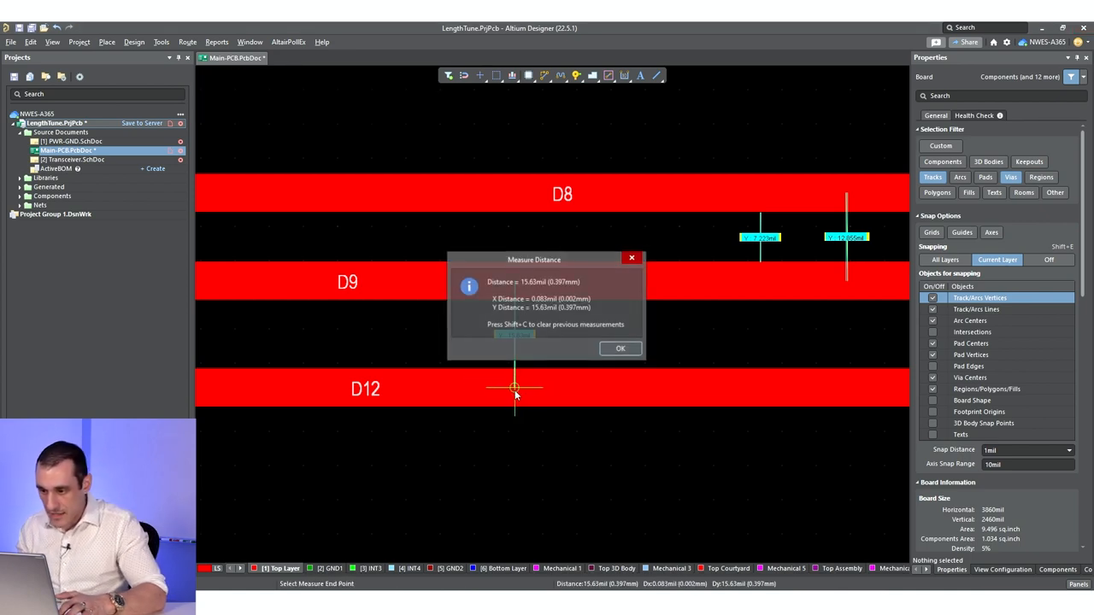
{"action": "left_click", "coordinate": [620, 348]}
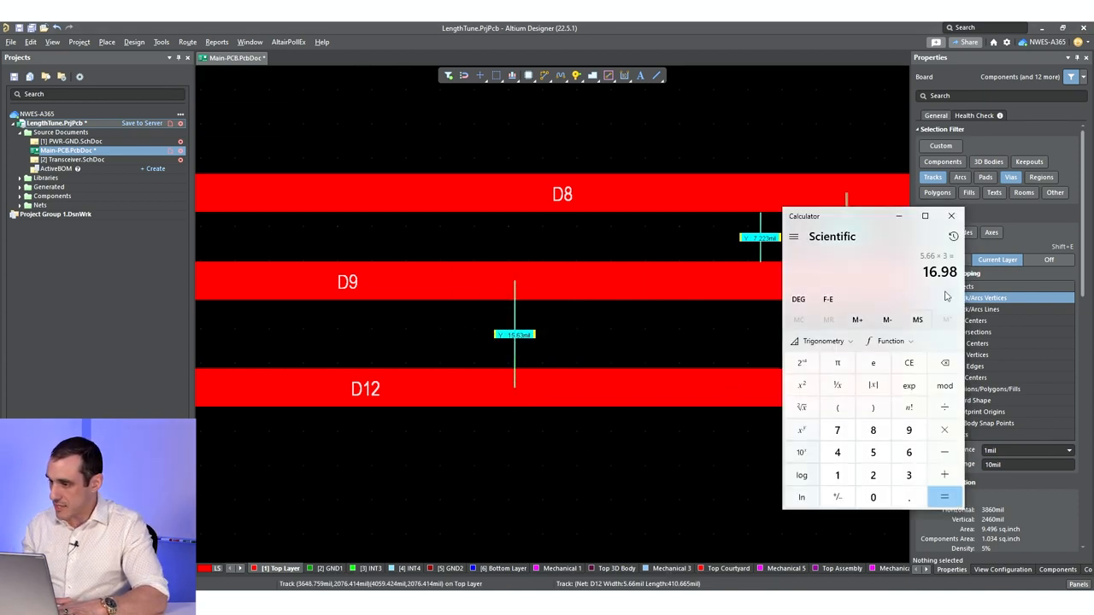
{"action": "mouse_move", "coordinate": [610, 460]}
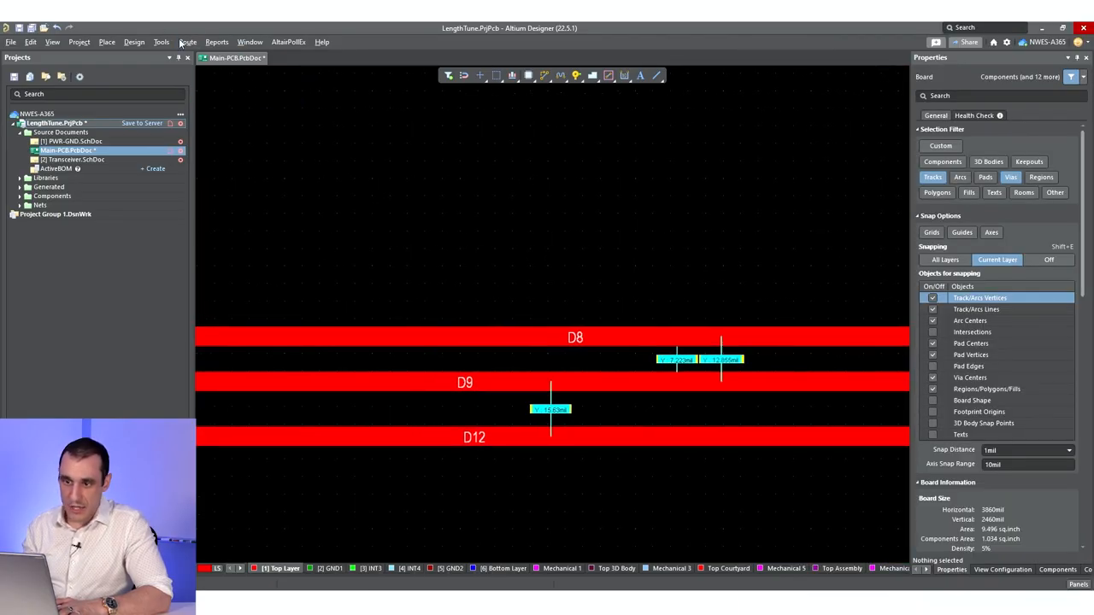
{"action": "mouse_move", "coordinate": [161, 41]}
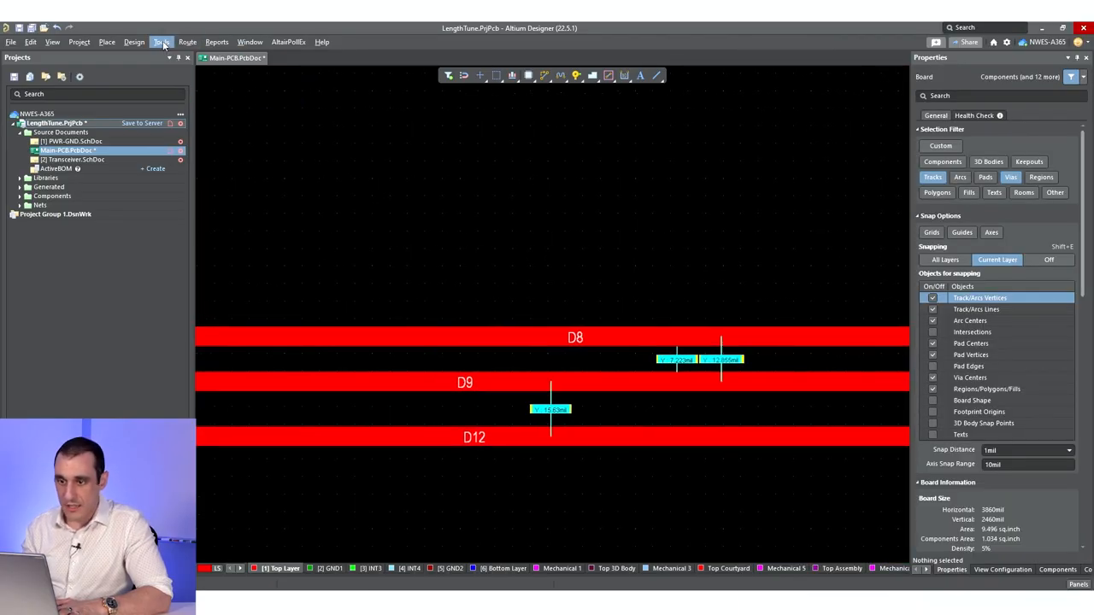
Launch Tools > Signal Integrity and nudge the missing-models warning dialog aside
{"action": "left_click", "coordinate": [161, 41]}
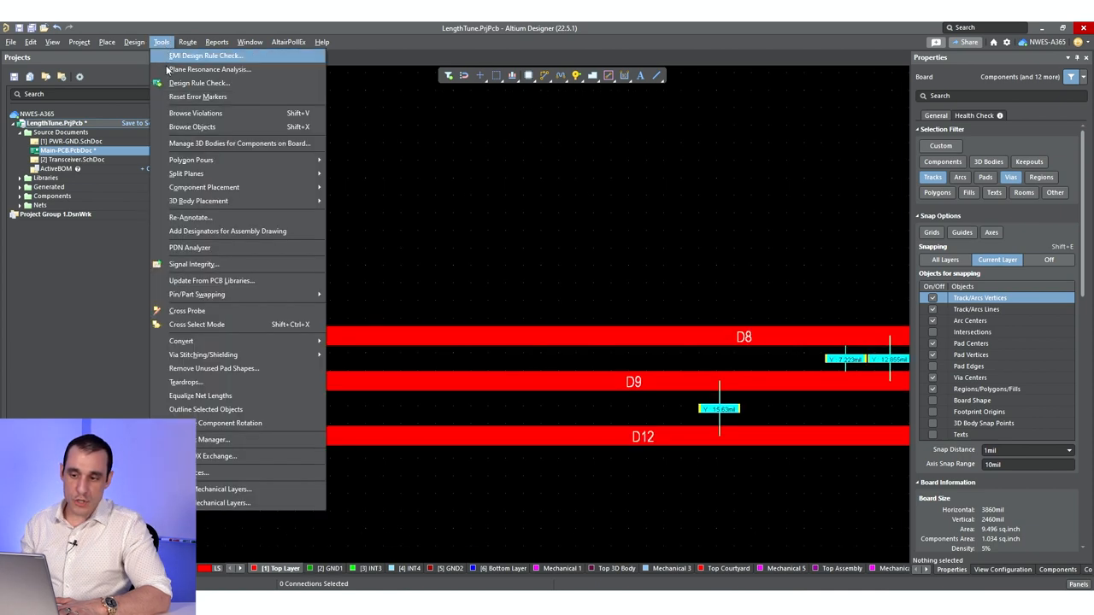
{"action": "mouse_move", "coordinate": [200, 396]}
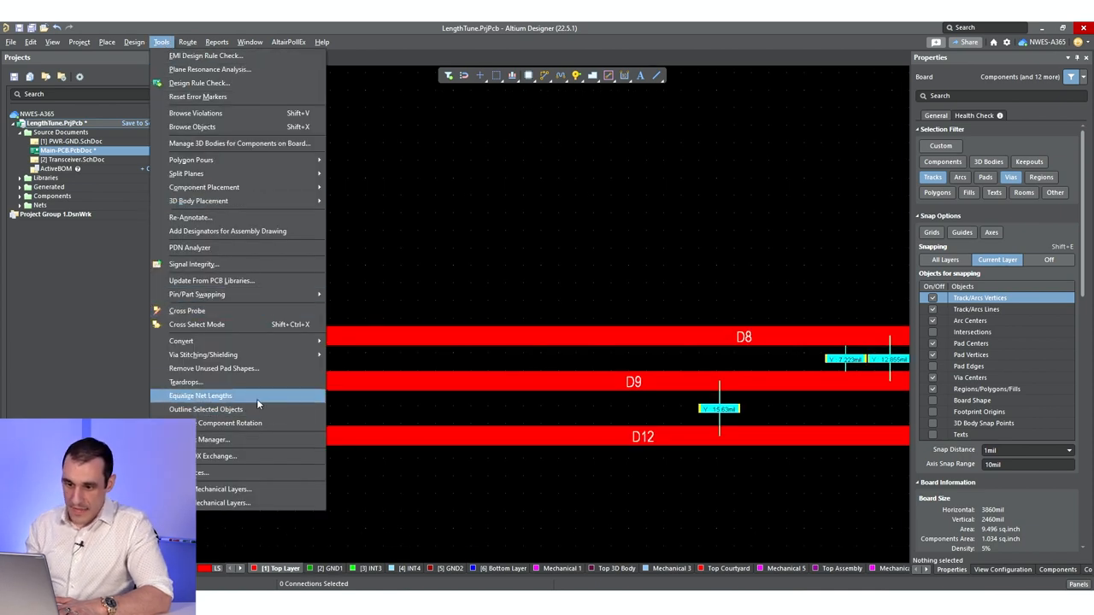
{"action": "mouse_move", "coordinate": [193, 263]}
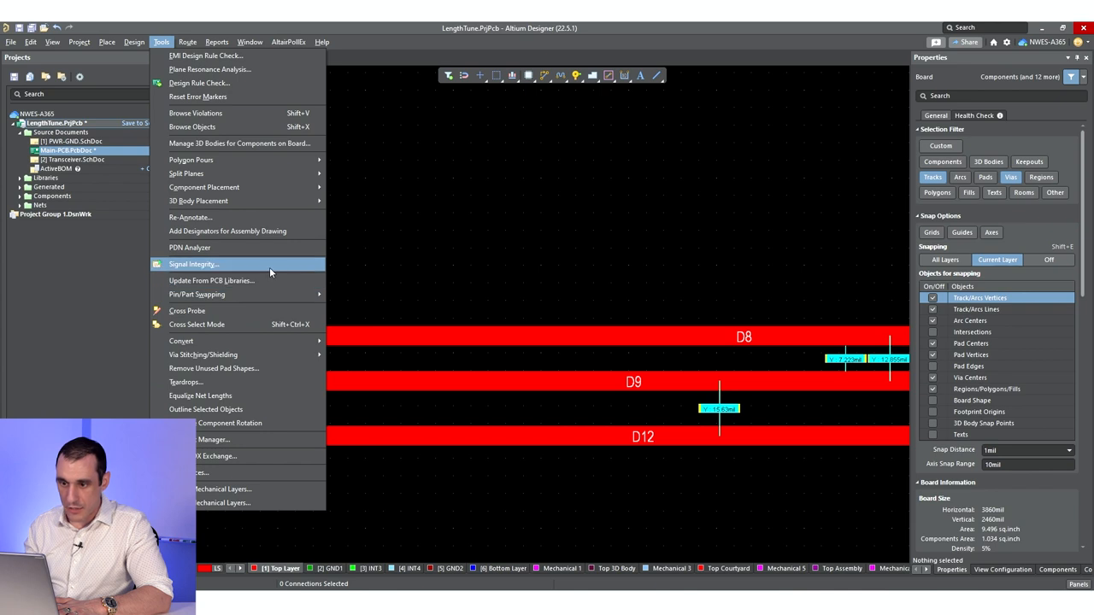
{"action": "mouse_move", "coordinate": [288, 274]}
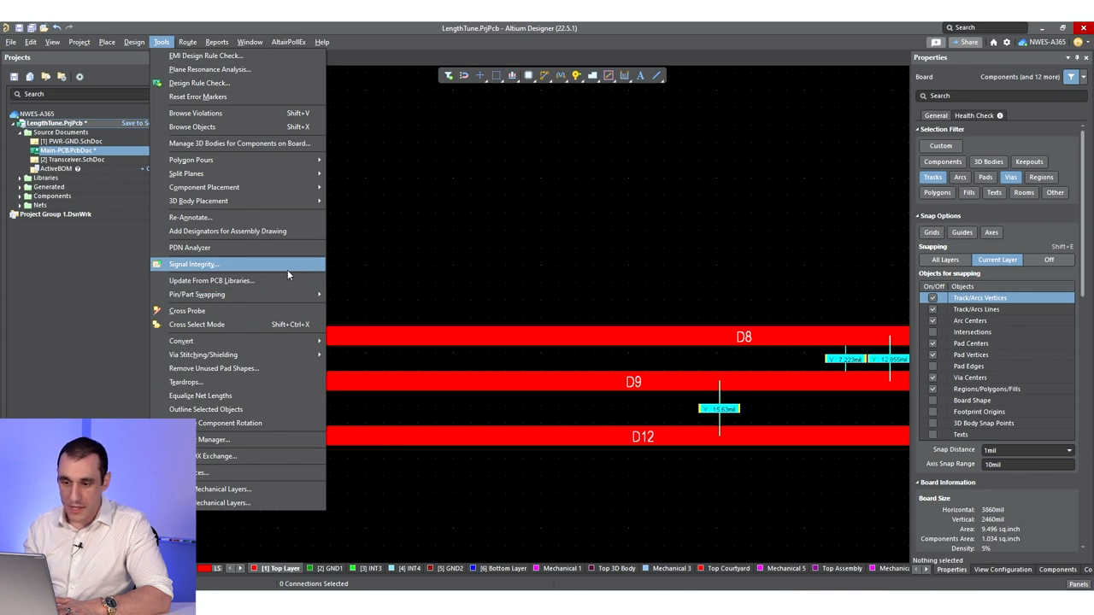
{"action": "left_click", "coordinate": [192, 263]}
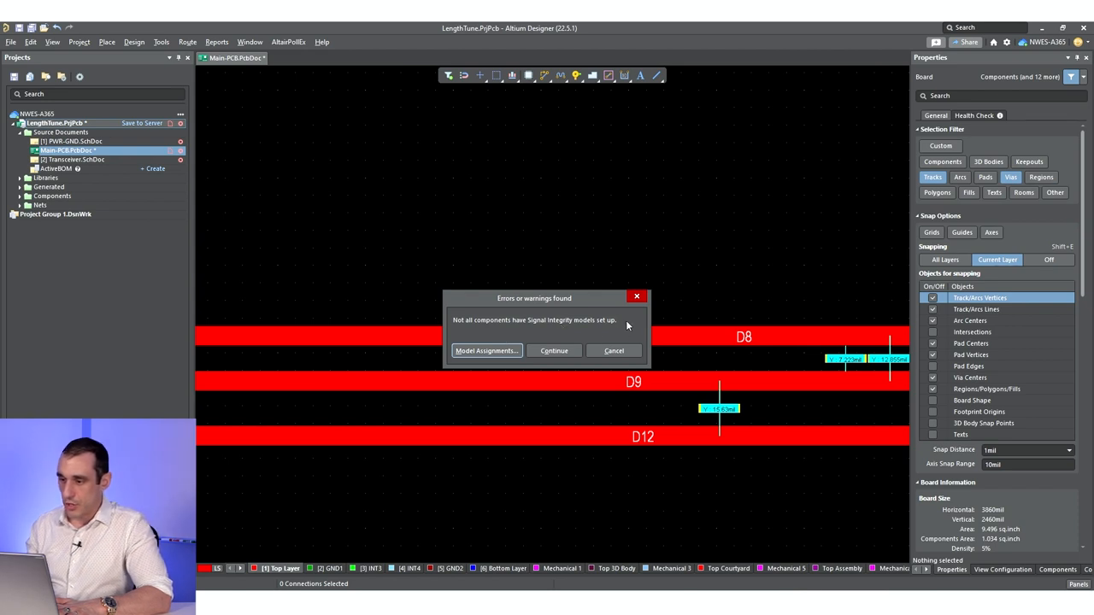
{"action": "mouse_move", "coordinate": [491, 337]}
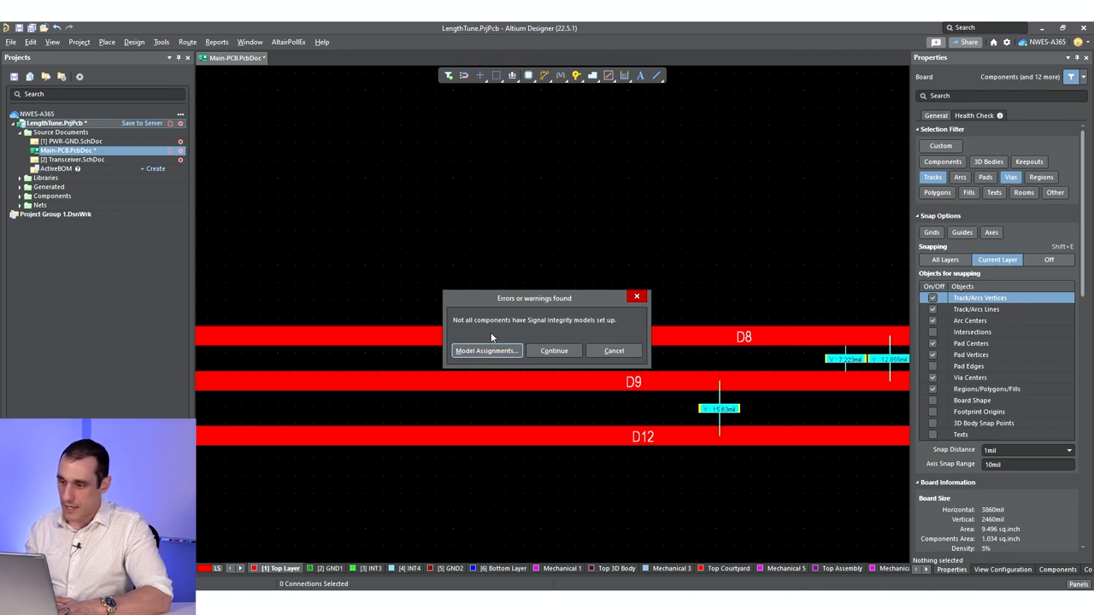
{"action": "left_click_drag", "start_coordinate": [534, 298], "coordinate": [549, 292]}
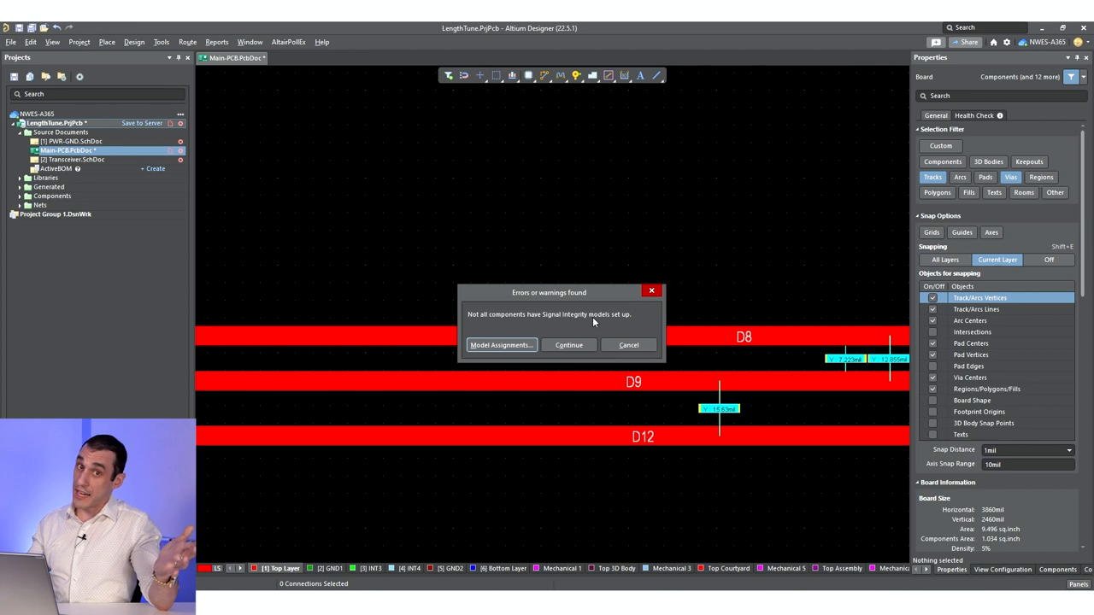
{"action": "mouse_move", "coordinate": [607, 315]}
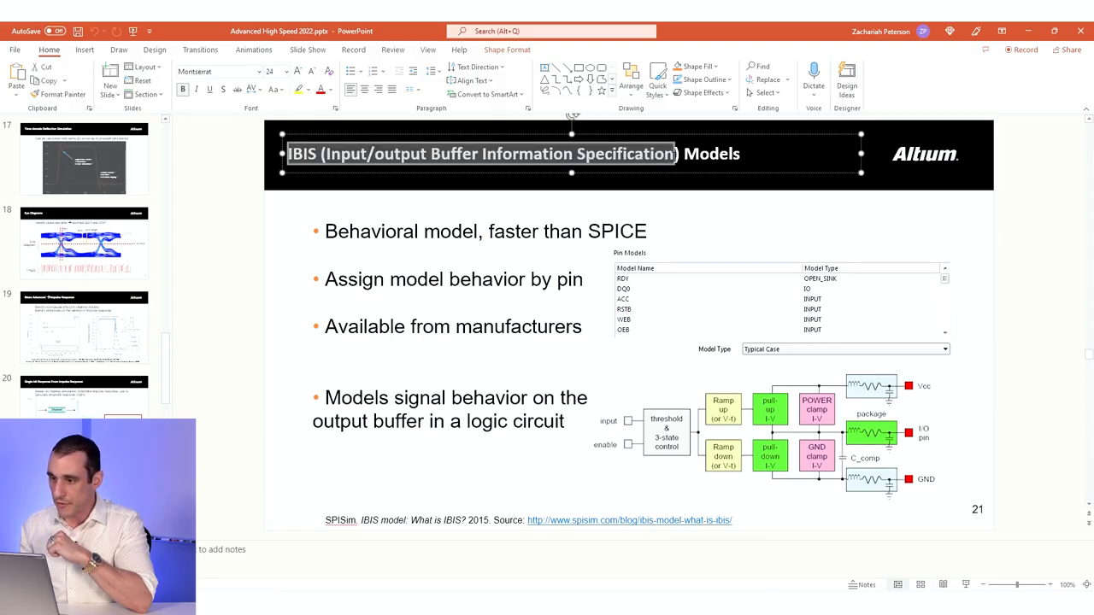
{"action": "mouse_move", "coordinate": [334, 240]}
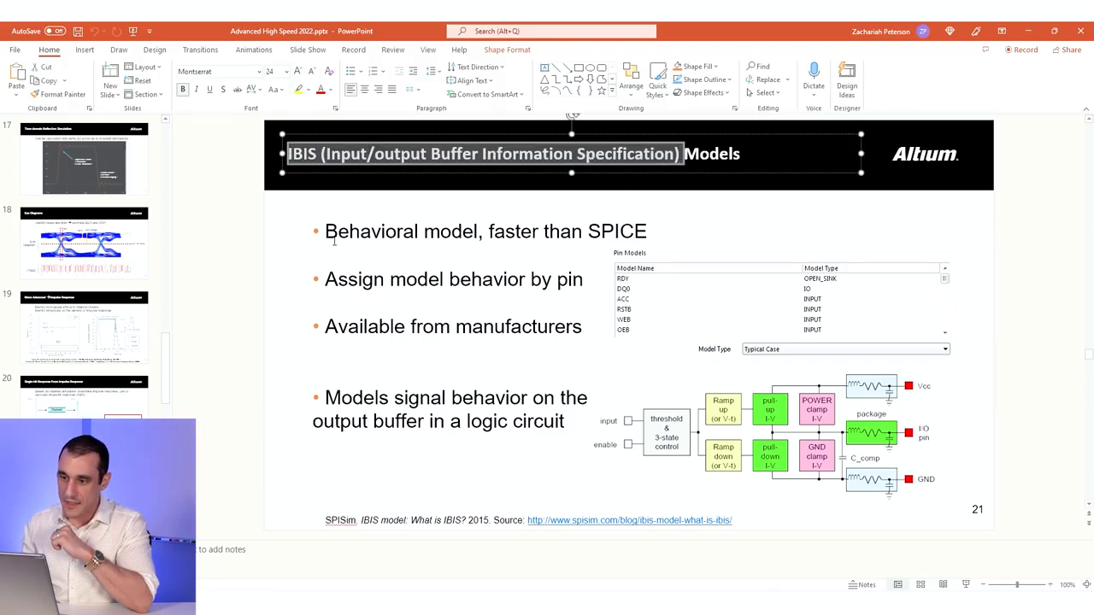
Highlight the IBIS slide bullets on assigning model behavior by pin and manufacturer availability
{"action": "left_click", "coordinate": [562, 247]}
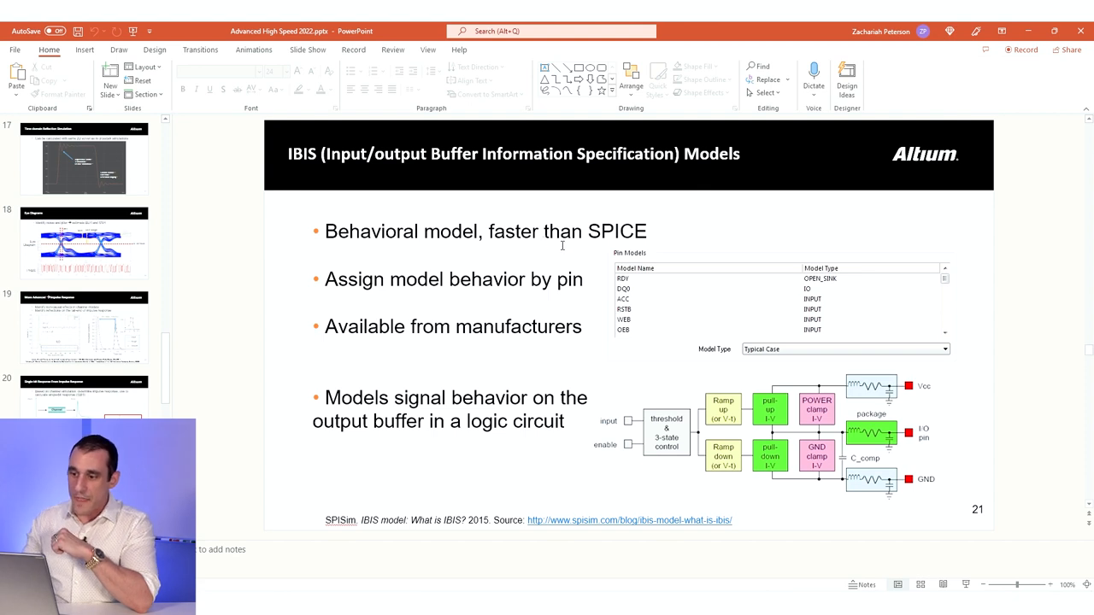
{"action": "mouse_move", "coordinate": [580, 295]}
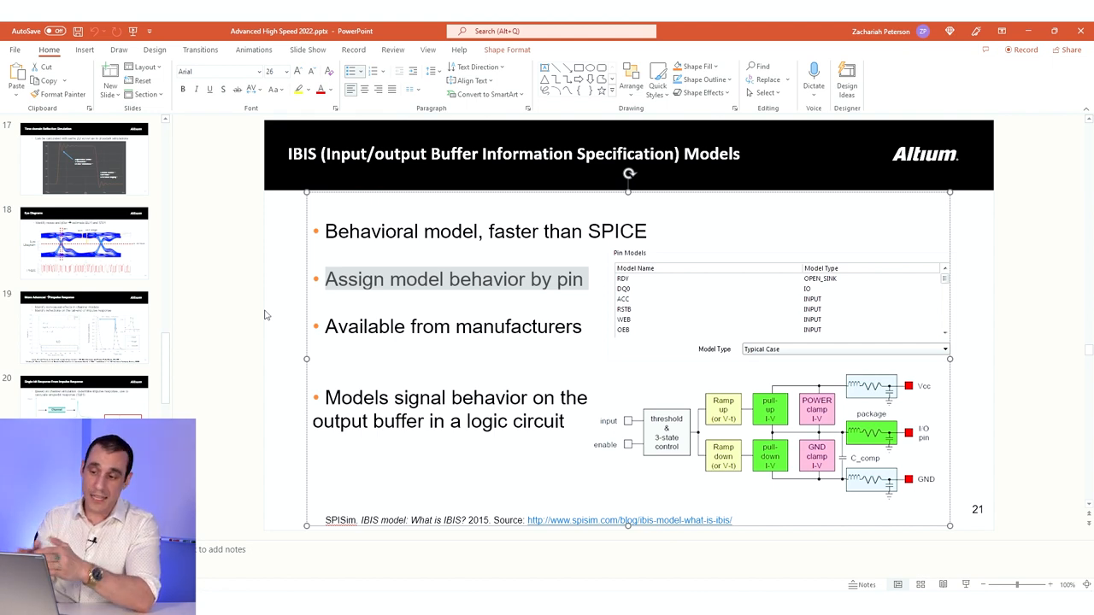
{"action": "left_click", "coordinate": [570, 471]}
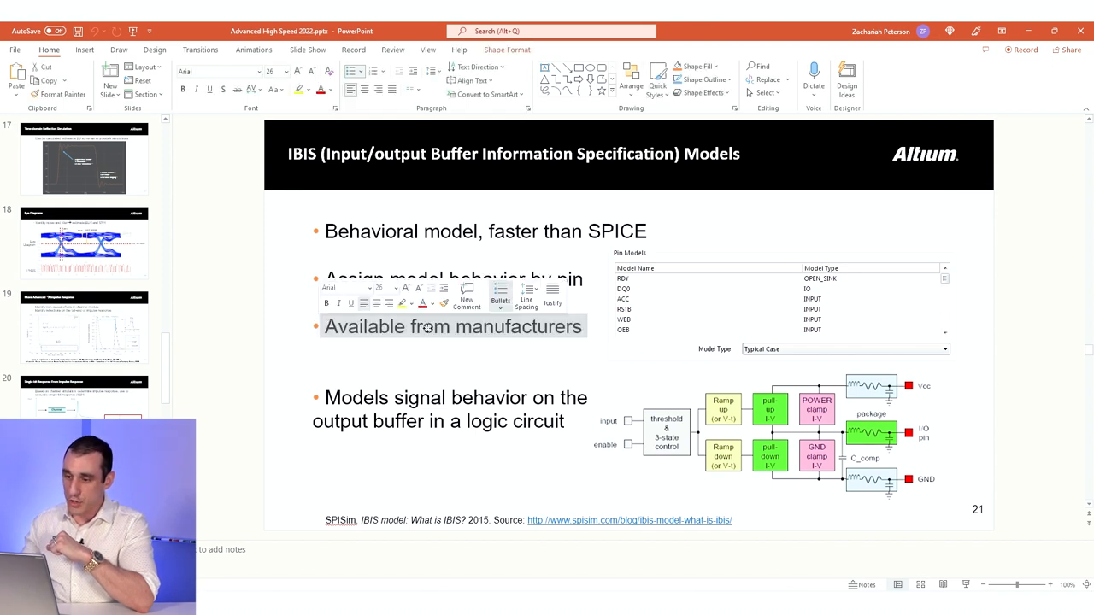
{"action": "left_click", "coordinate": [260, 376]}
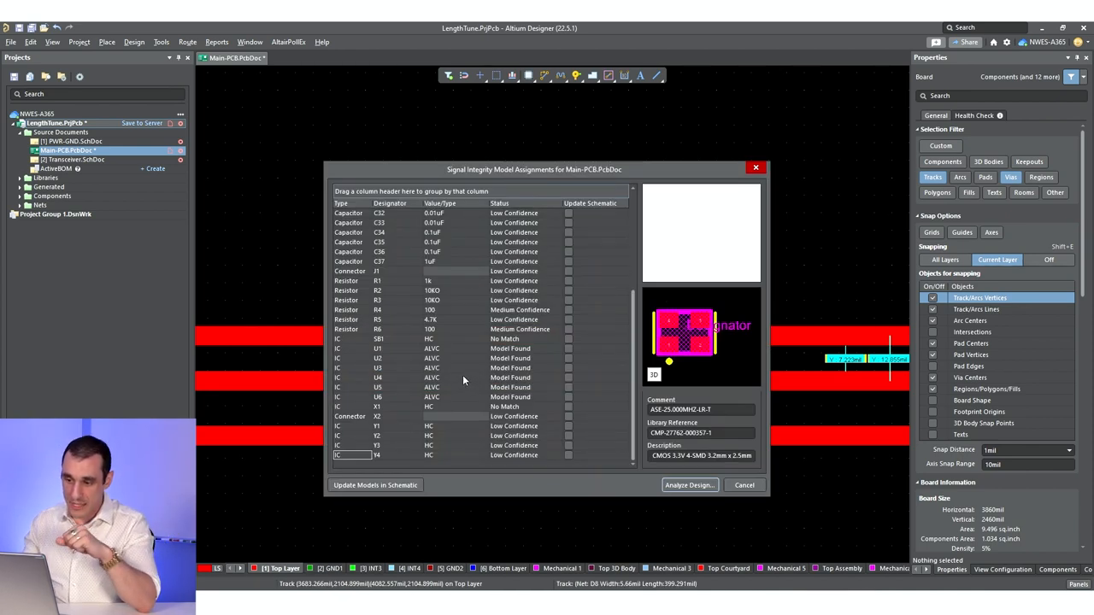
Switch U1 and U4 models from ALVC to HC and update models in schematic
{"action": "left_click", "coordinate": [376, 348]}
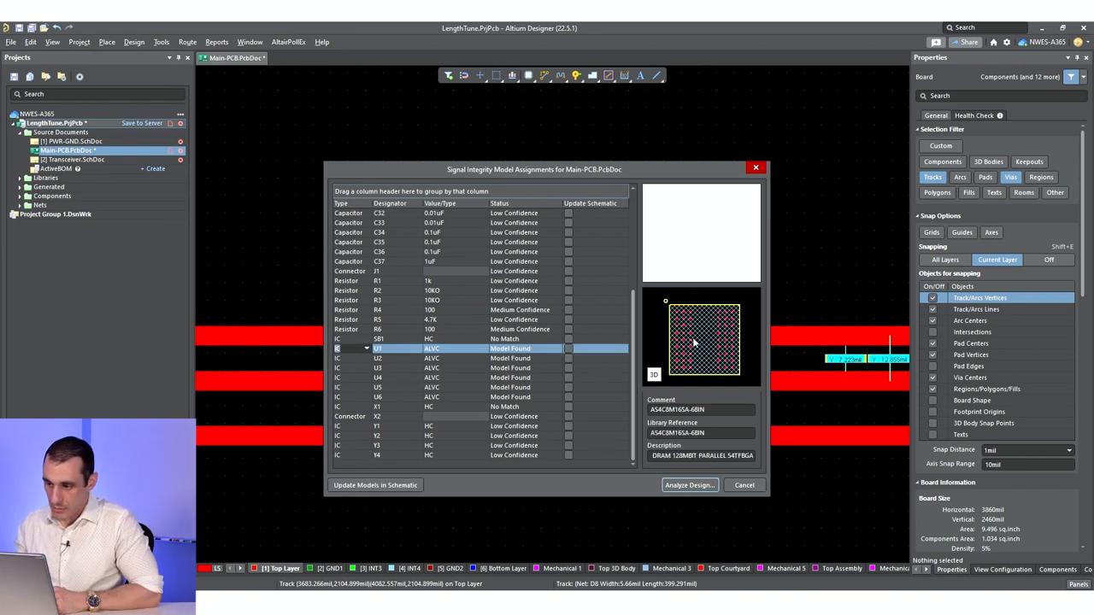
{"action": "left_click", "coordinate": [378, 378]}
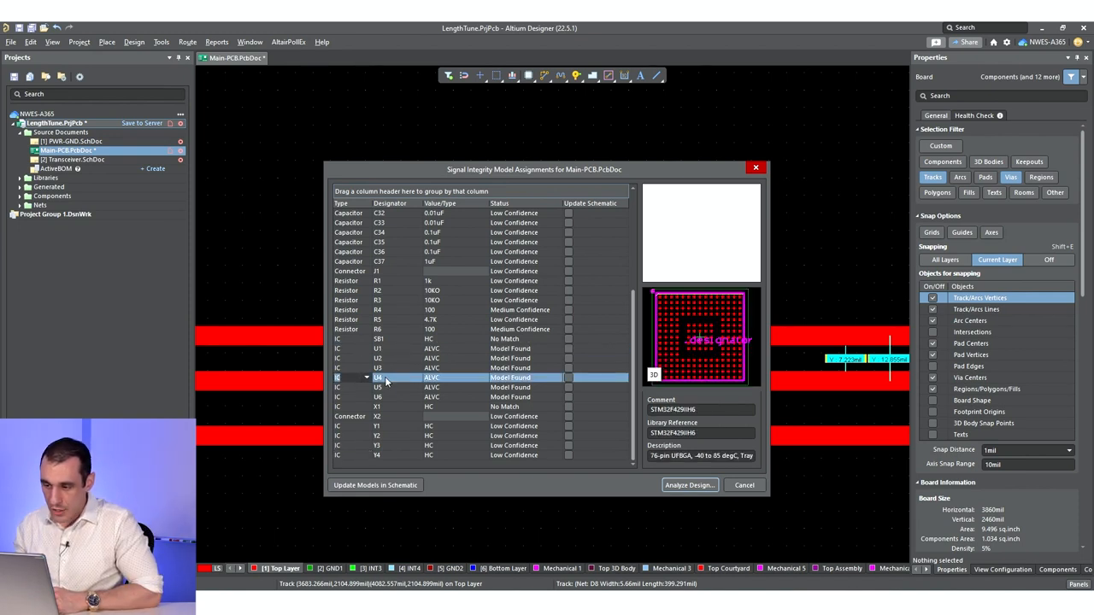
{"action": "left_click", "coordinate": [378, 347]}
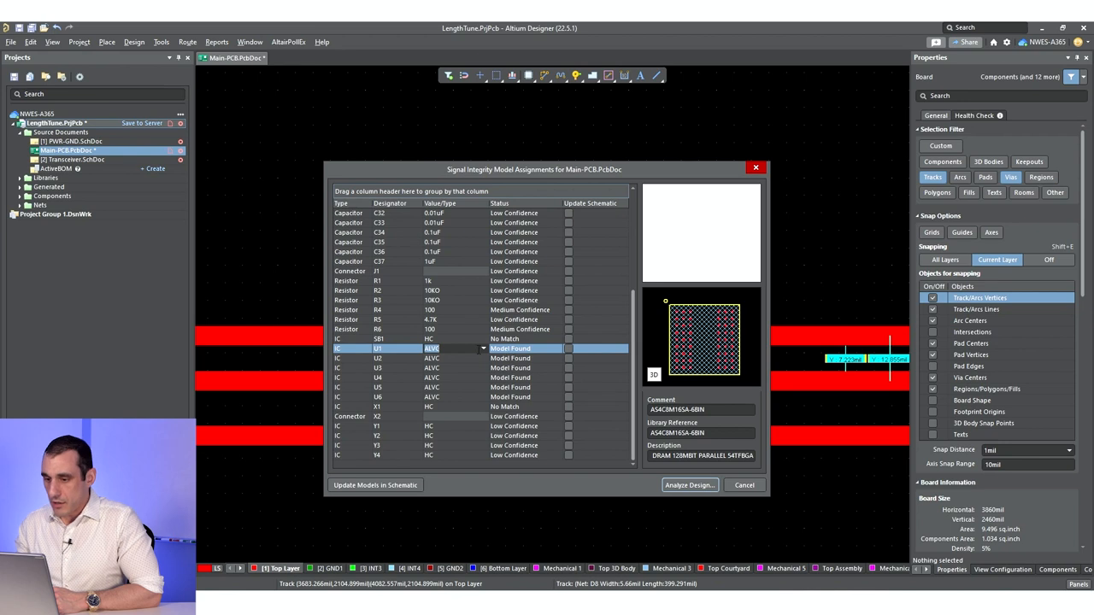
{"action": "mouse_move", "coordinate": [486, 353]}
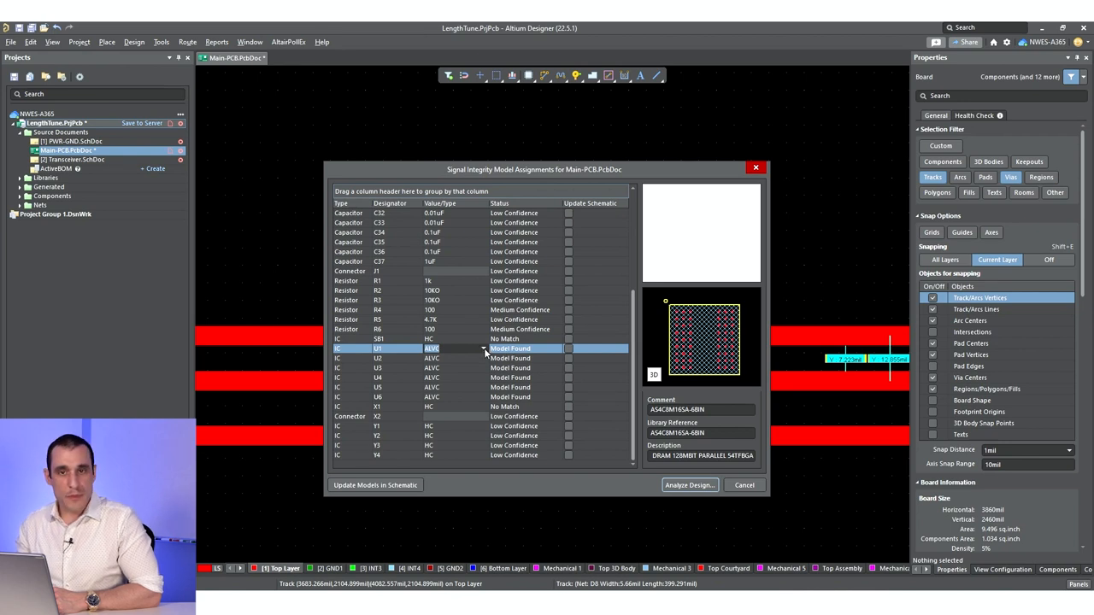
{"action": "left_click", "coordinate": [483, 349]}
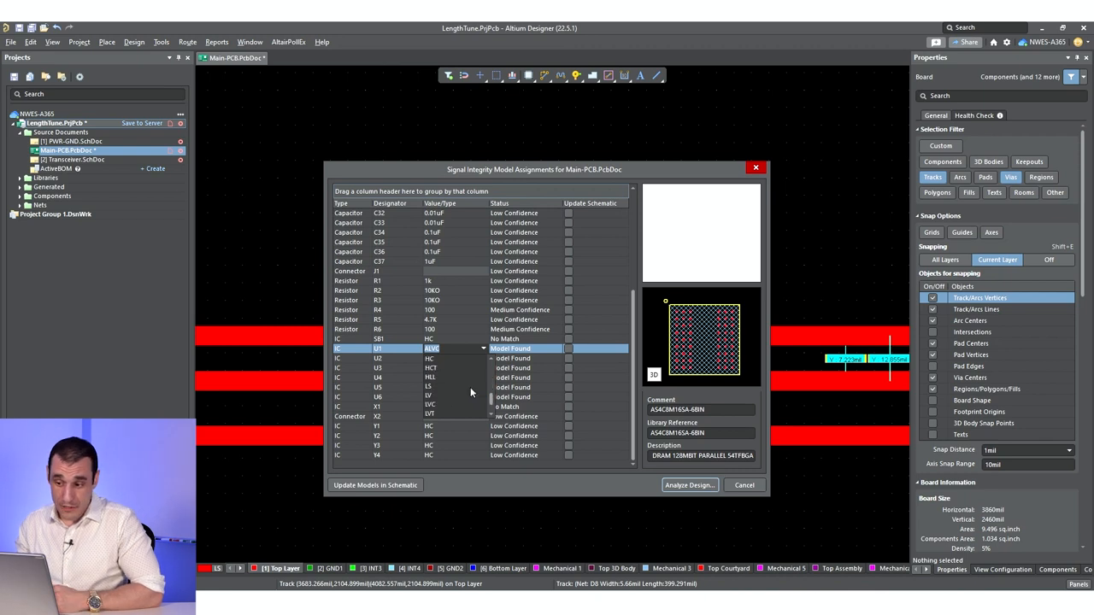
{"action": "left_click", "coordinate": [445, 348]}
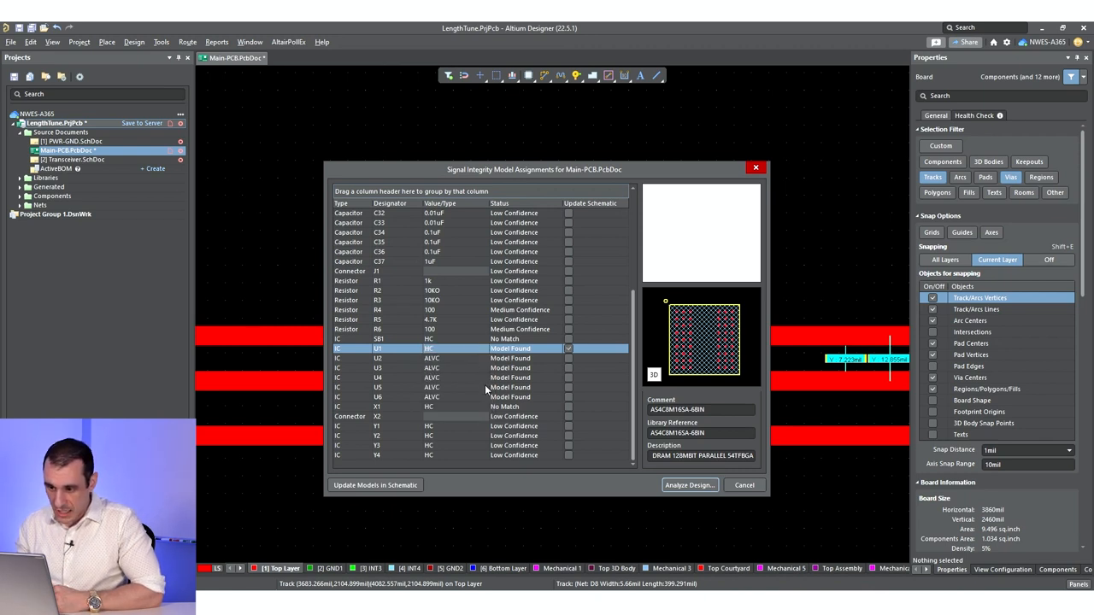
{"action": "left_click", "coordinate": [453, 377]}
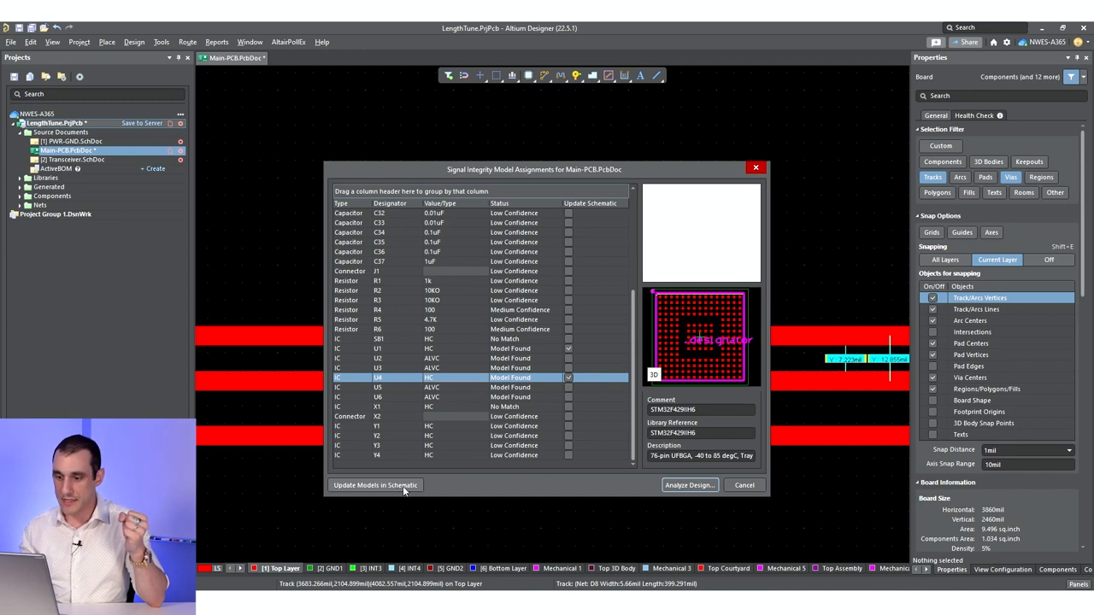
{"action": "left_click", "coordinate": [374, 485]}
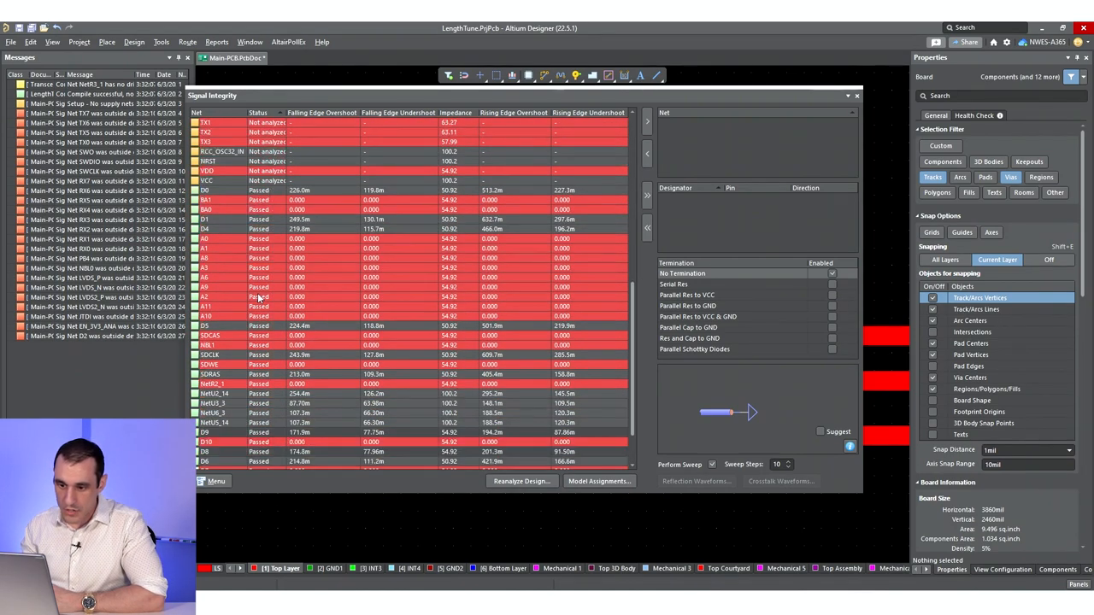
Take nets D8 and D9 into the crosstalk net list with D8 as aggressor
{"action": "scroll", "scroll_direction": "down", "scroll_amount": 3}
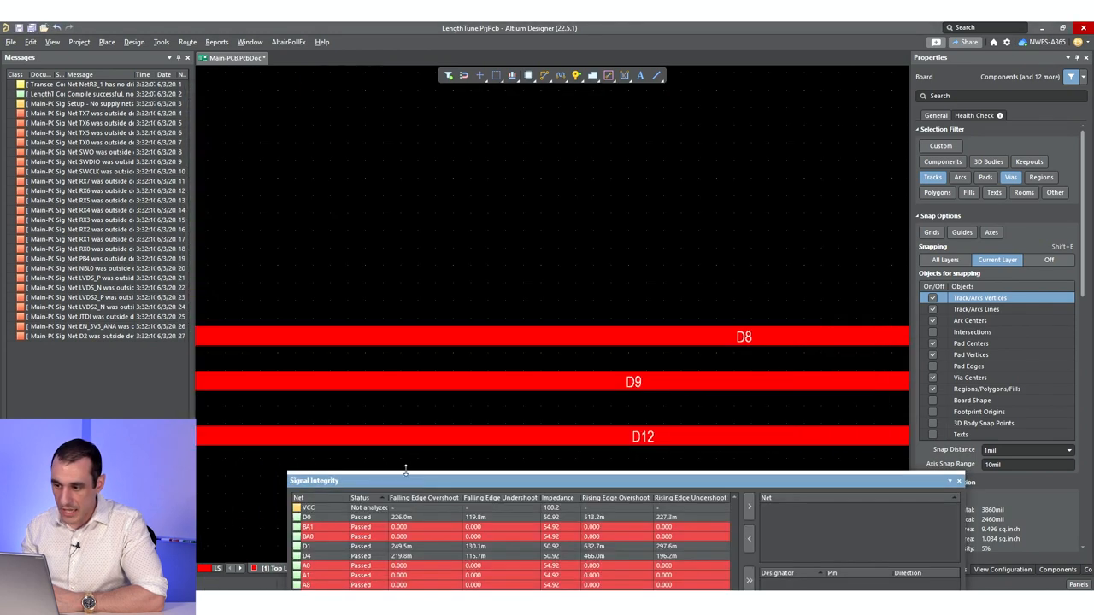
{"action": "mouse_move", "coordinate": [621, 464]}
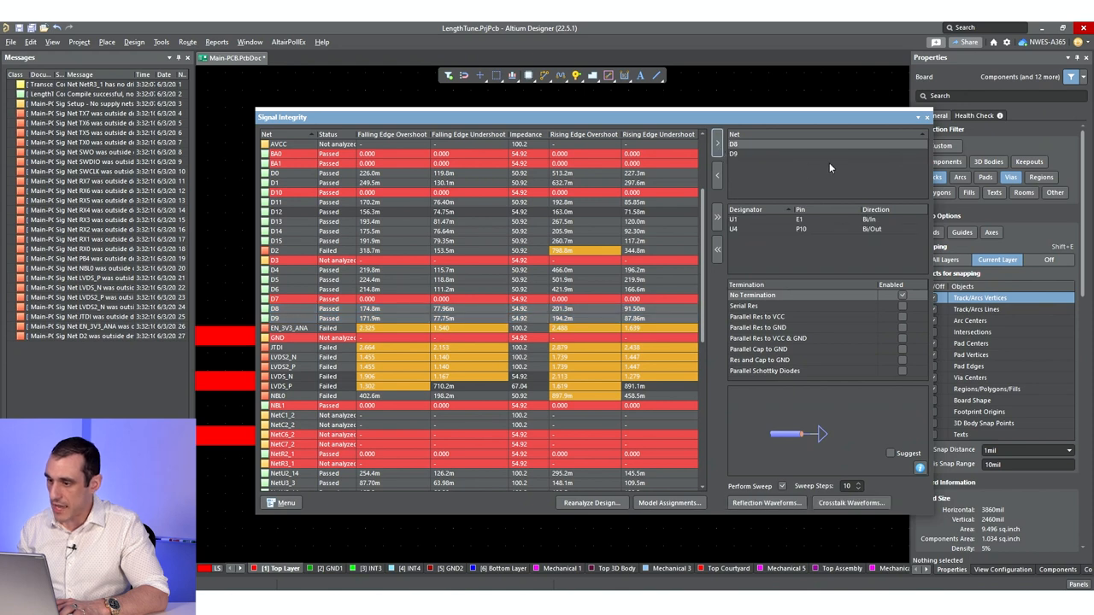
{"action": "mouse_move", "coordinate": [750, 157]}
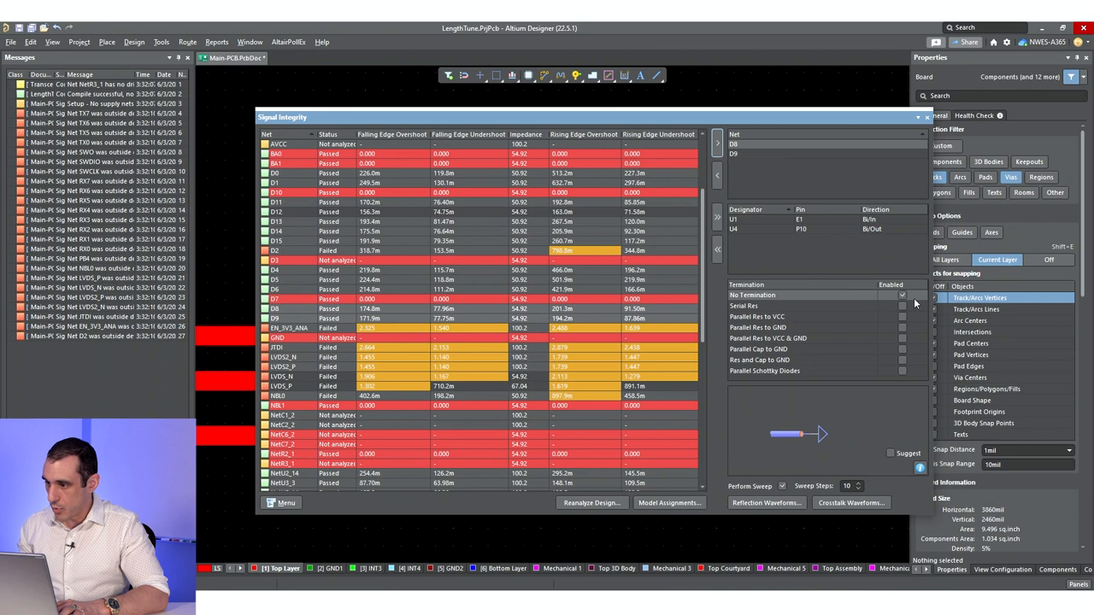
{"action": "mouse_move", "coordinate": [769, 165]}
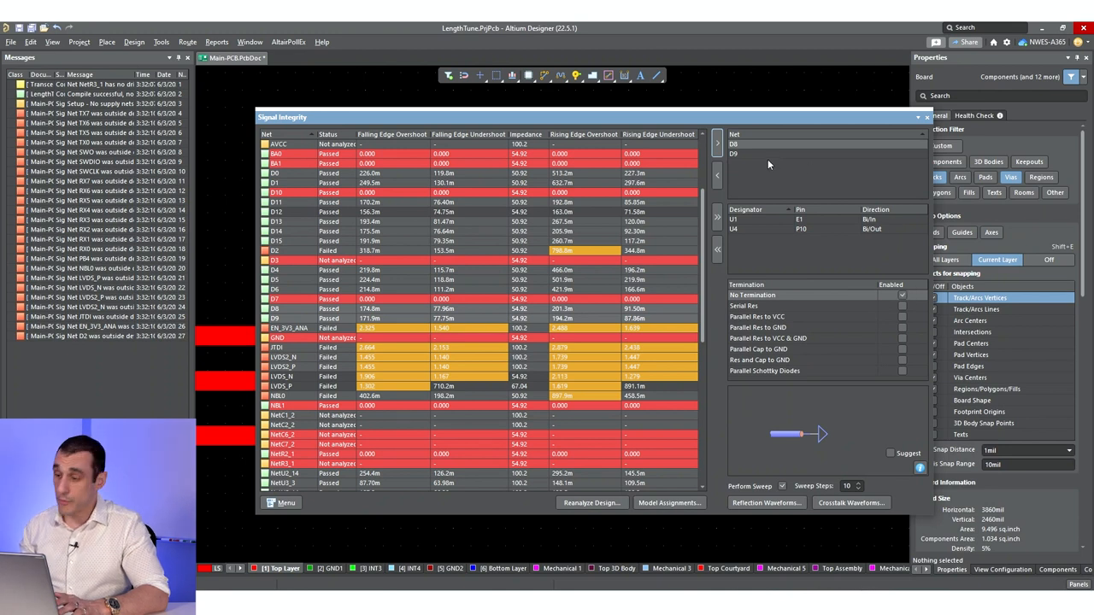
{"action": "right_click", "coordinate": [735, 143]}
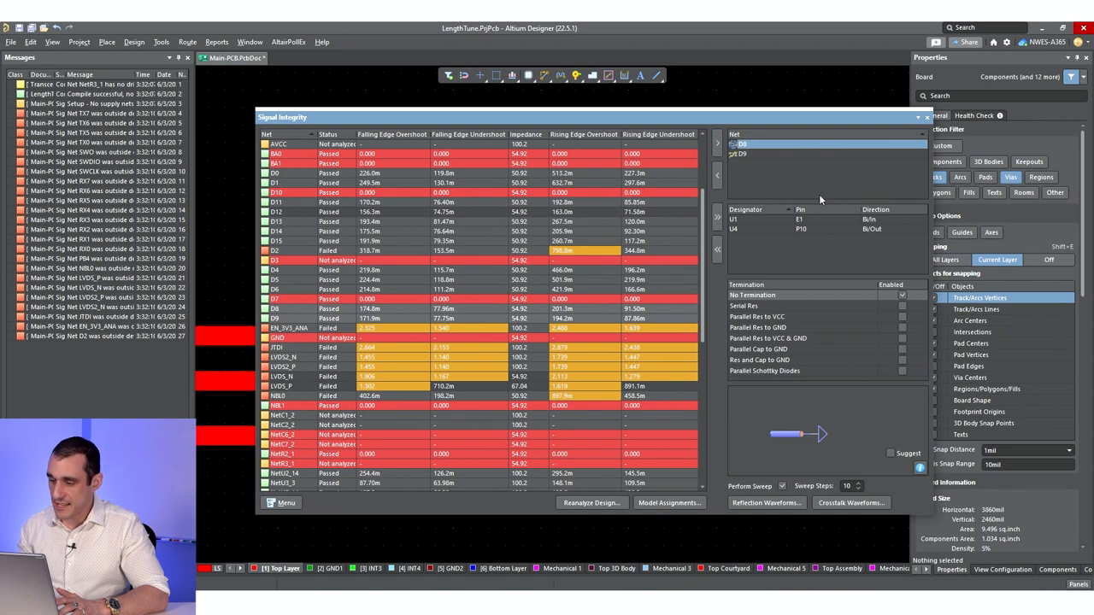
{"action": "mouse_move", "coordinate": [756, 467]}
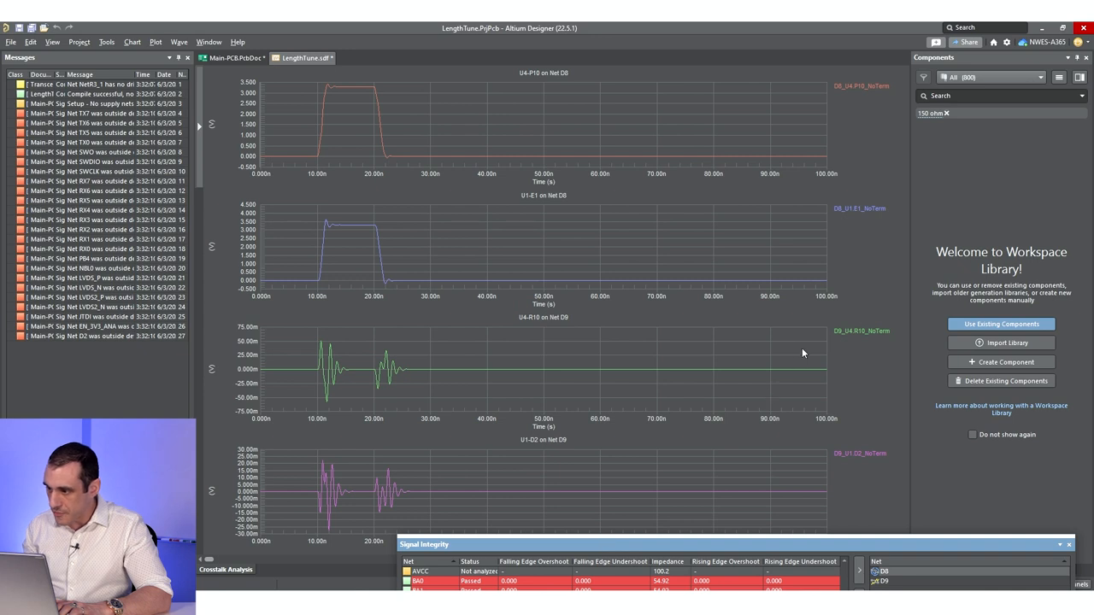
{"action": "mouse_move", "coordinate": [855, 336]}
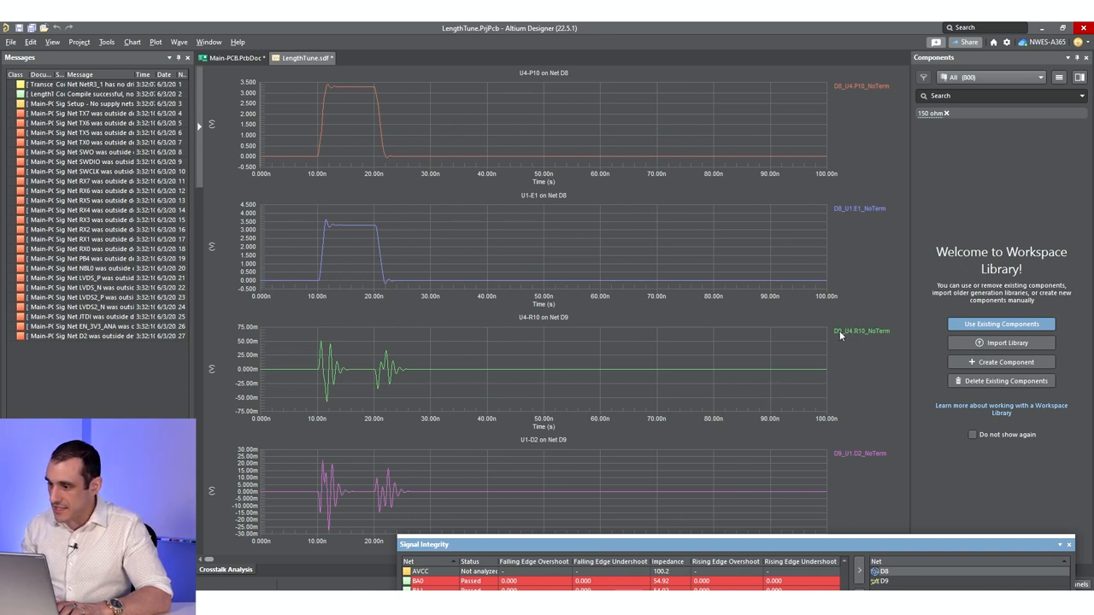
{"action": "mouse_move", "coordinate": [850, 336]}
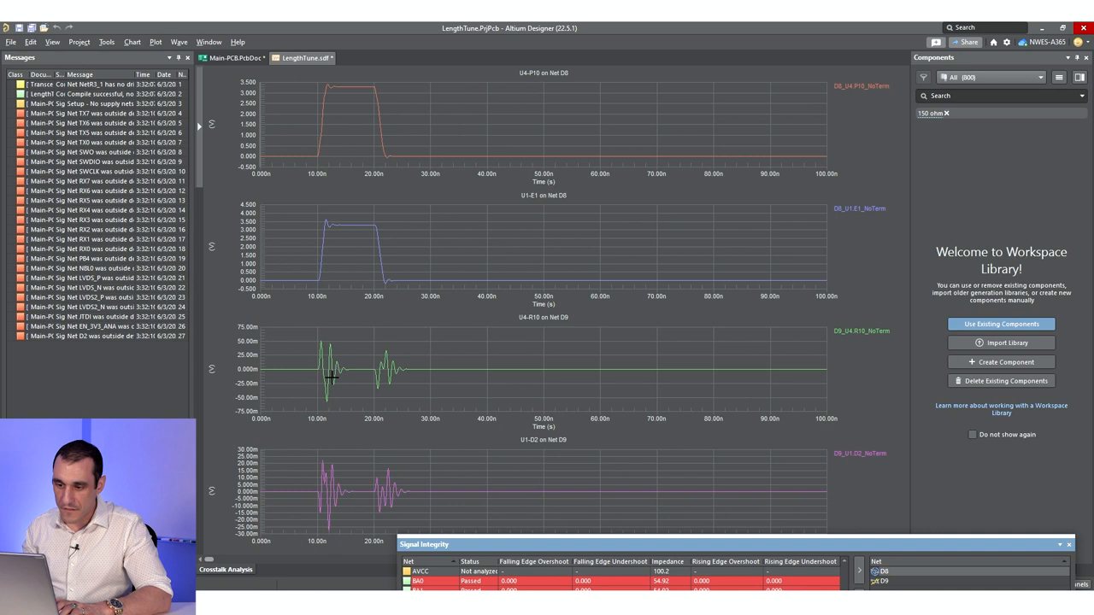
{"action": "mouse_move", "coordinate": [326, 122]}
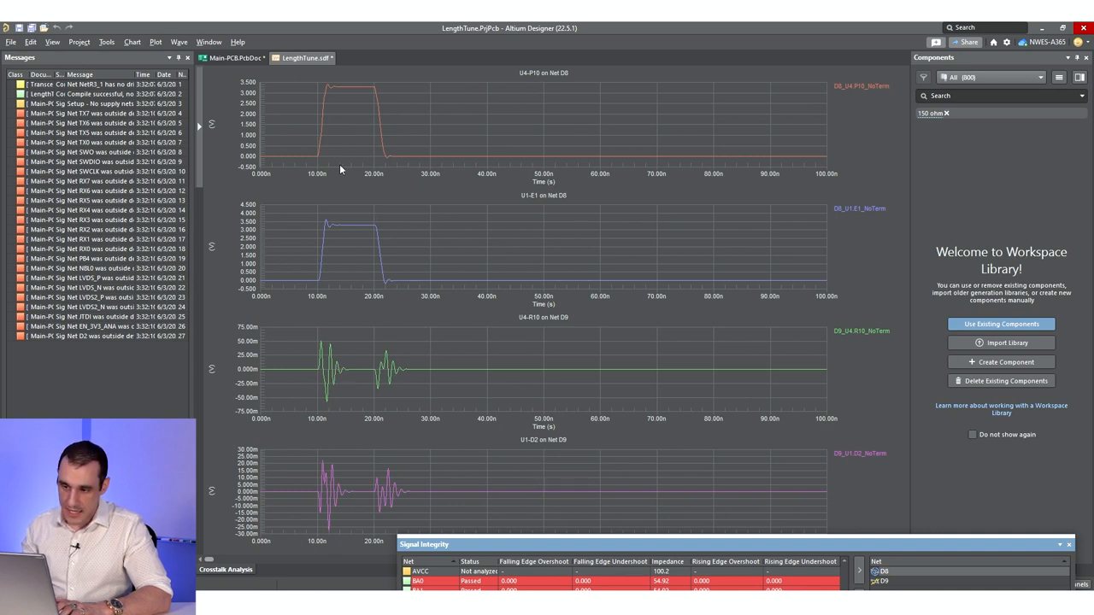
{"action": "mouse_move", "coordinate": [871, 465]}
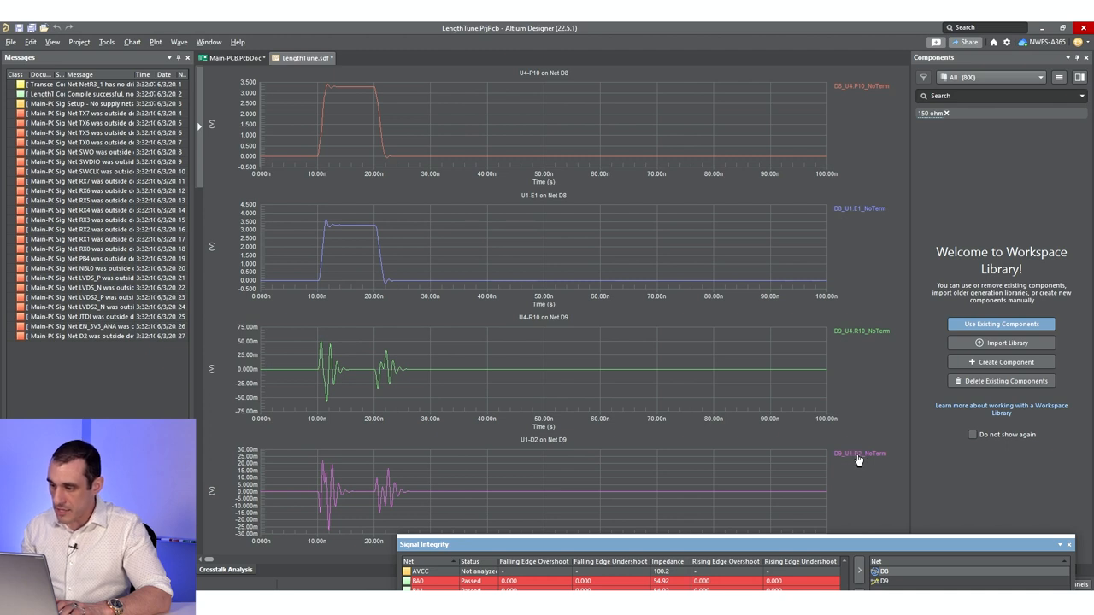
{"action": "mouse_move", "coordinate": [714, 454]}
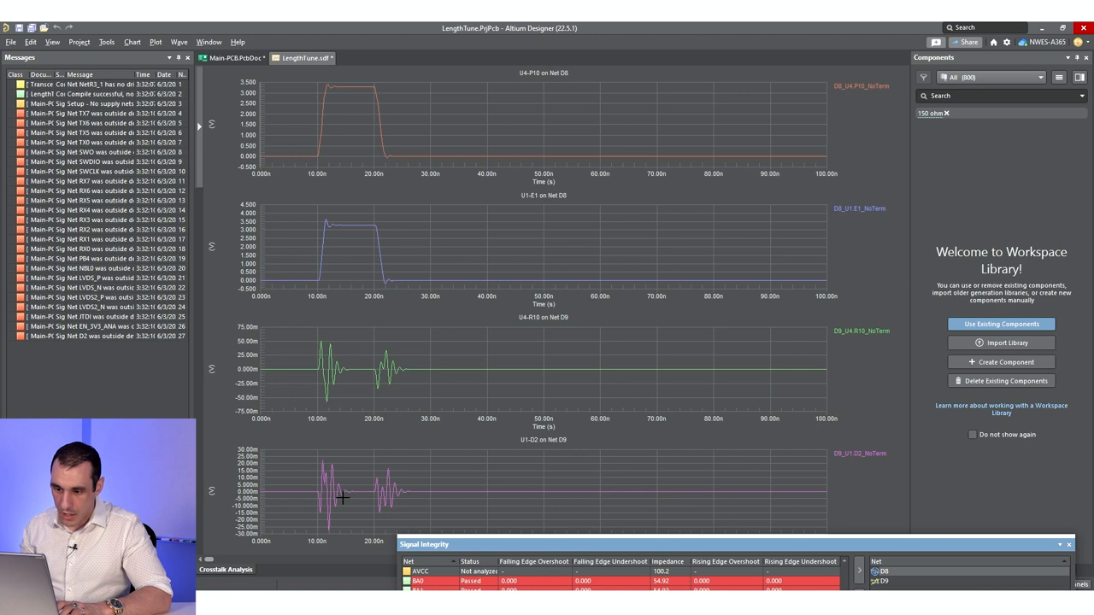
{"action": "mouse_move", "coordinate": [318, 506]}
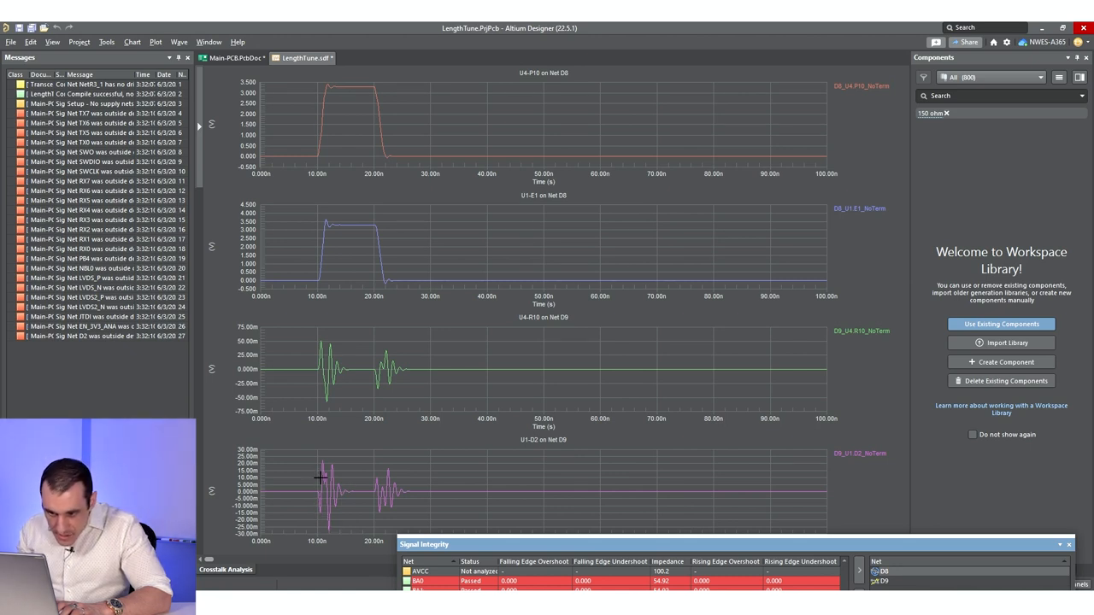
{"action": "mouse_move", "coordinate": [425, 491]}
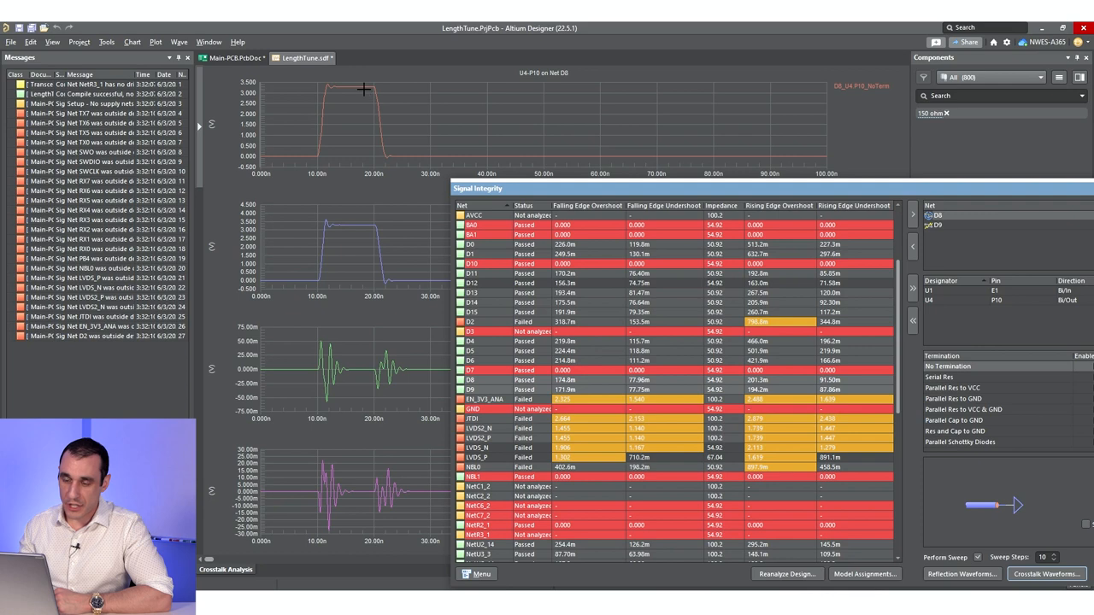
Open the PCB's Layer Stack Manager and check the GND1 plane thickness
{"action": "left_click", "coordinate": [231, 58]}
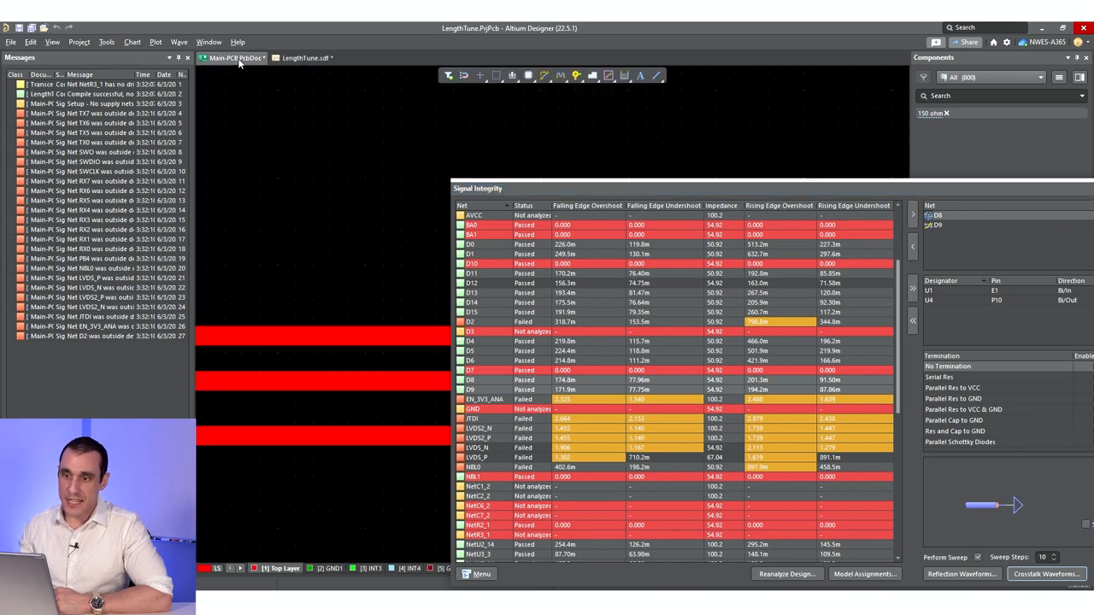
{"action": "left_click", "coordinate": [135, 41]}
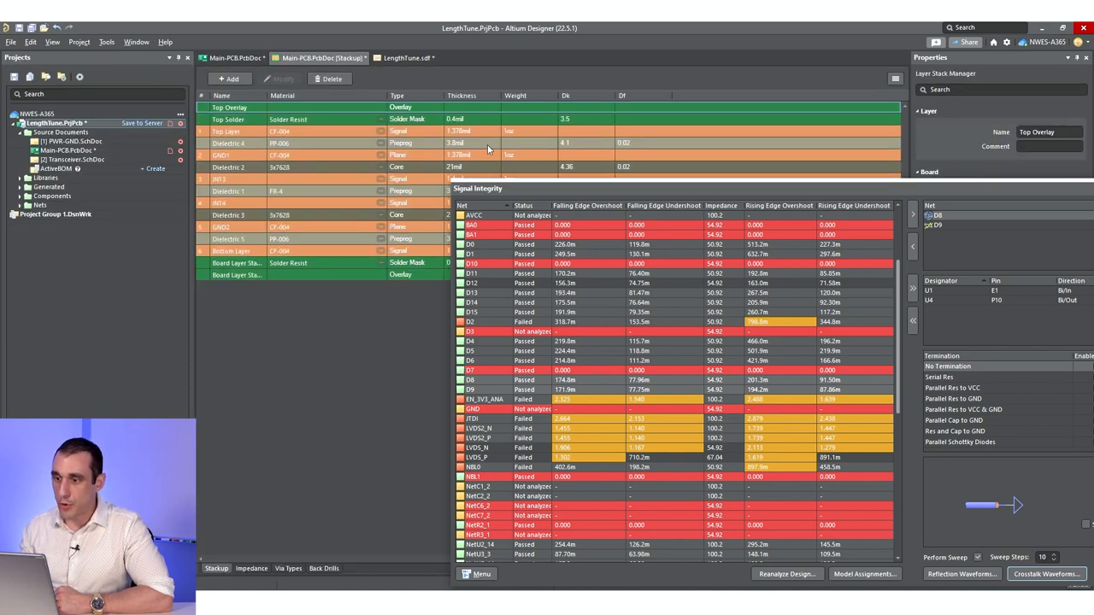
{"action": "mouse_move", "coordinate": [488, 139]}
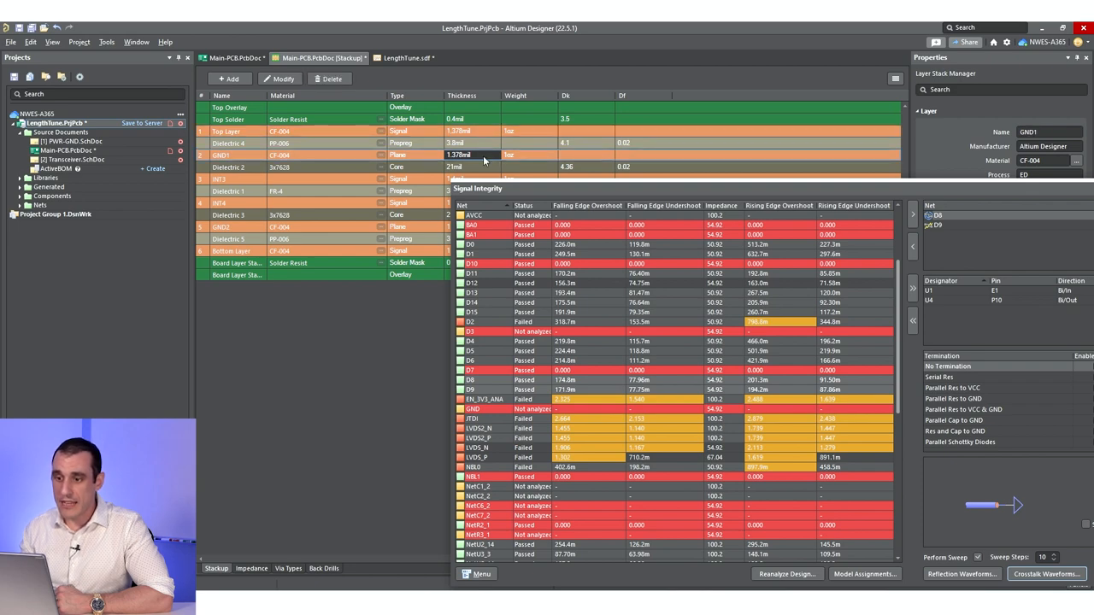
{"action": "left_click", "coordinate": [233, 57]}
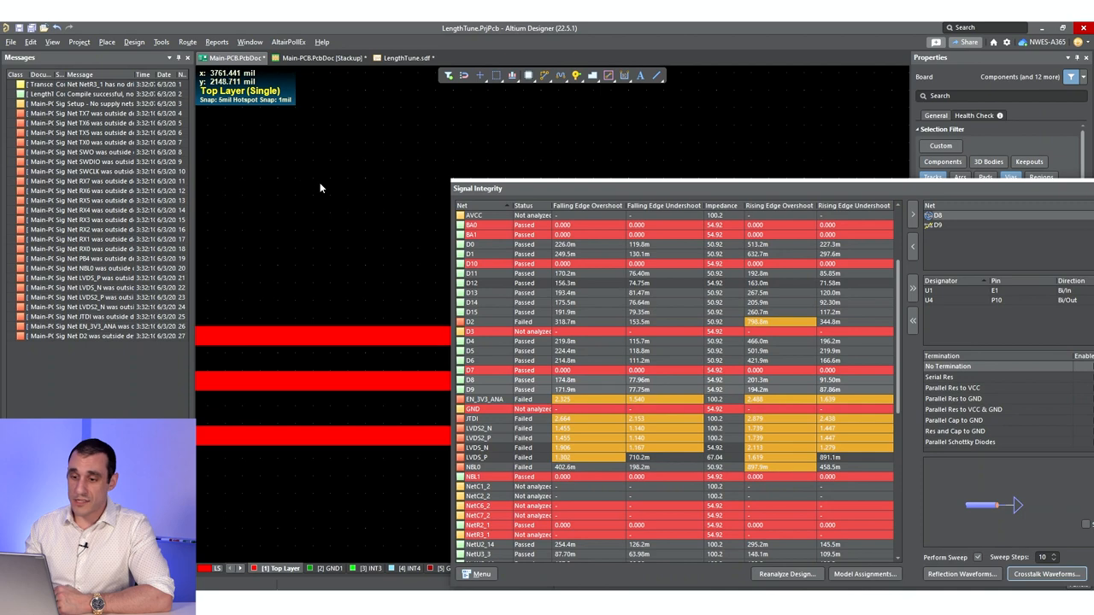
{"action": "mouse_move", "coordinate": [327, 169]}
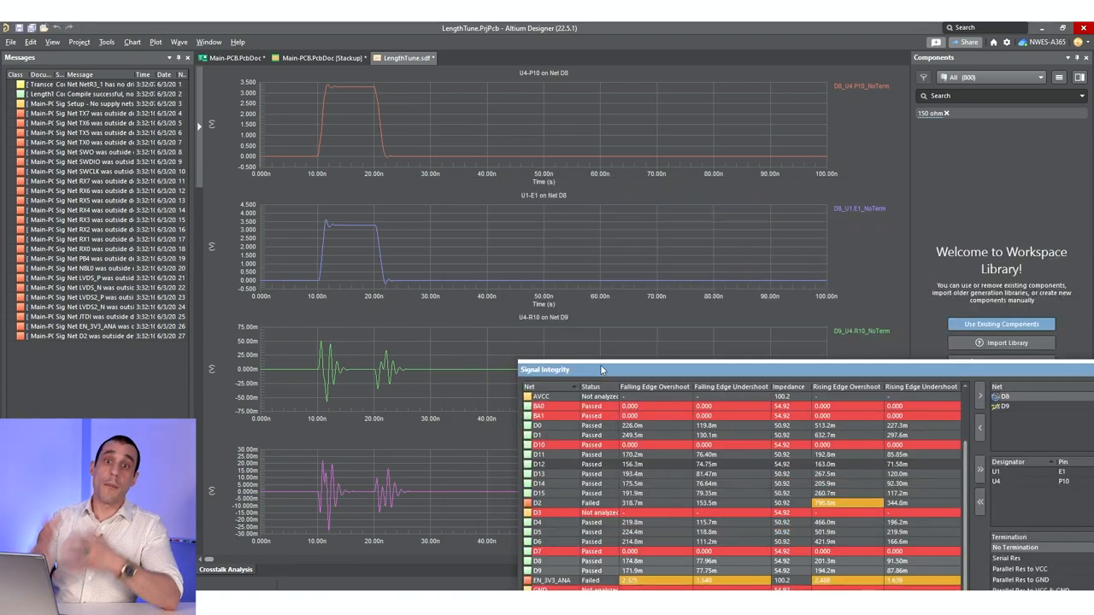
{"action": "mouse_move", "coordinate": [592, 381]}
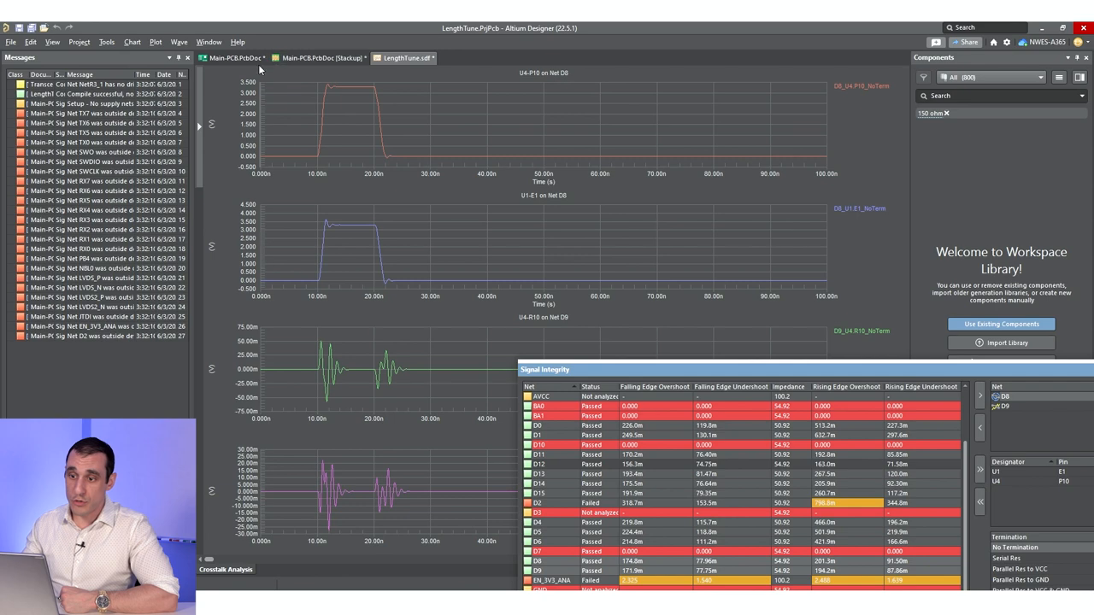
Go back to the PCB layout and reanalyze the board's signal integrity
{"action": "left_click", "coordinate": [234, 57]}
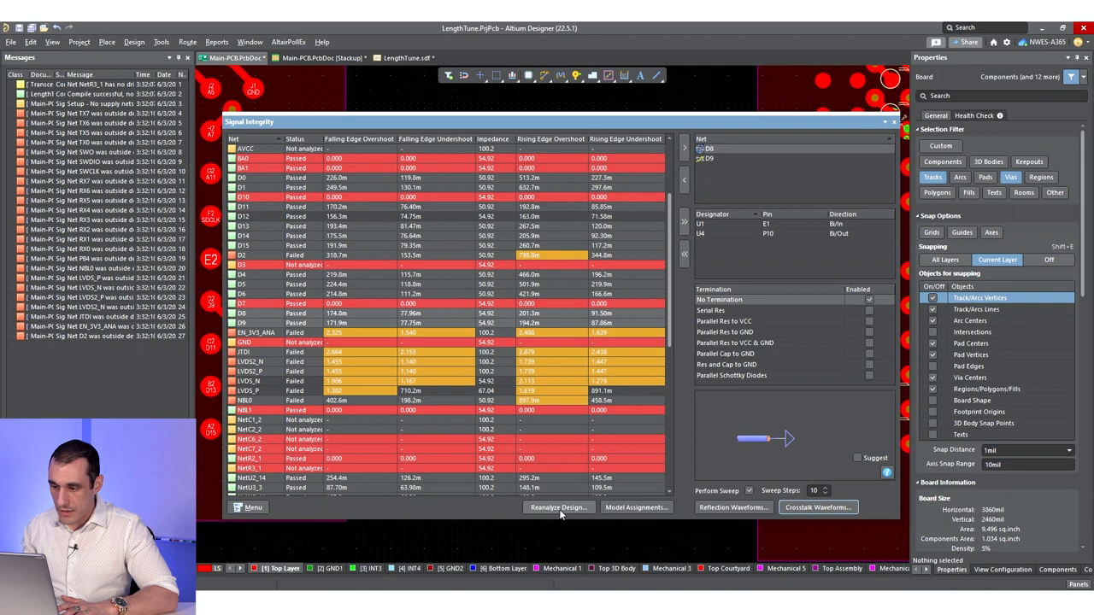
{"action": "mouse_move", "coordinate": [558, 510]}
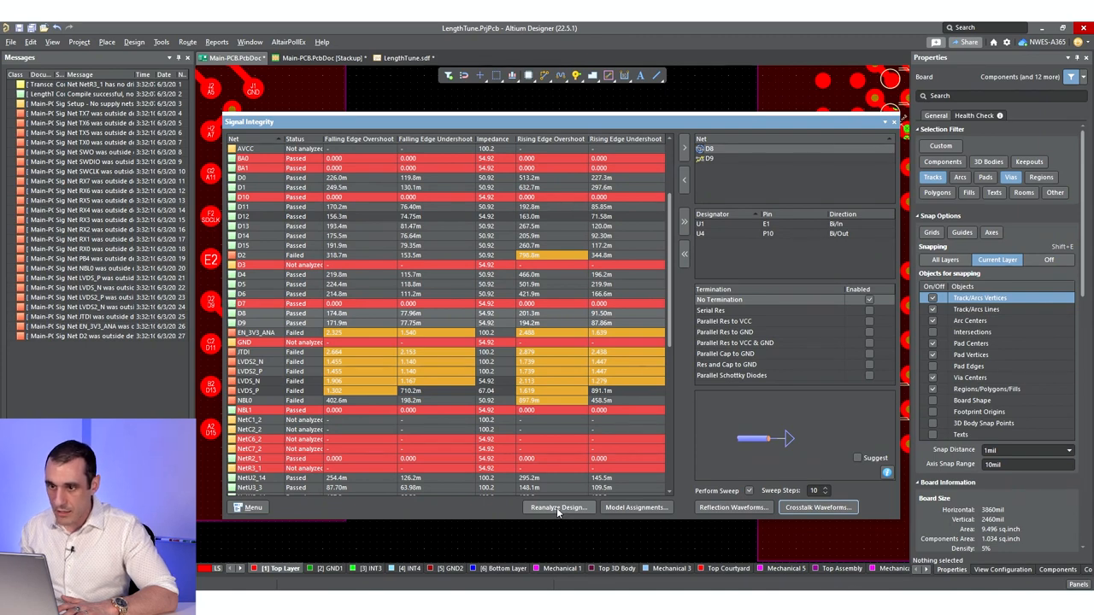
{"action": "left_click", "coordinate": [558, 506]}
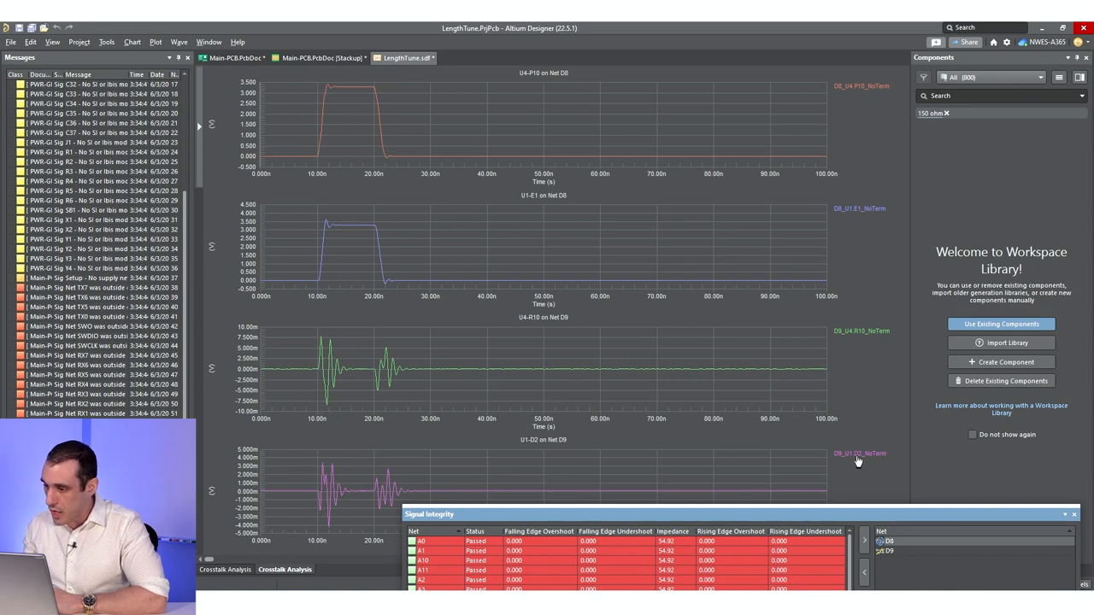
{"action": "mouse_move", "coordinate": [304, 424]}
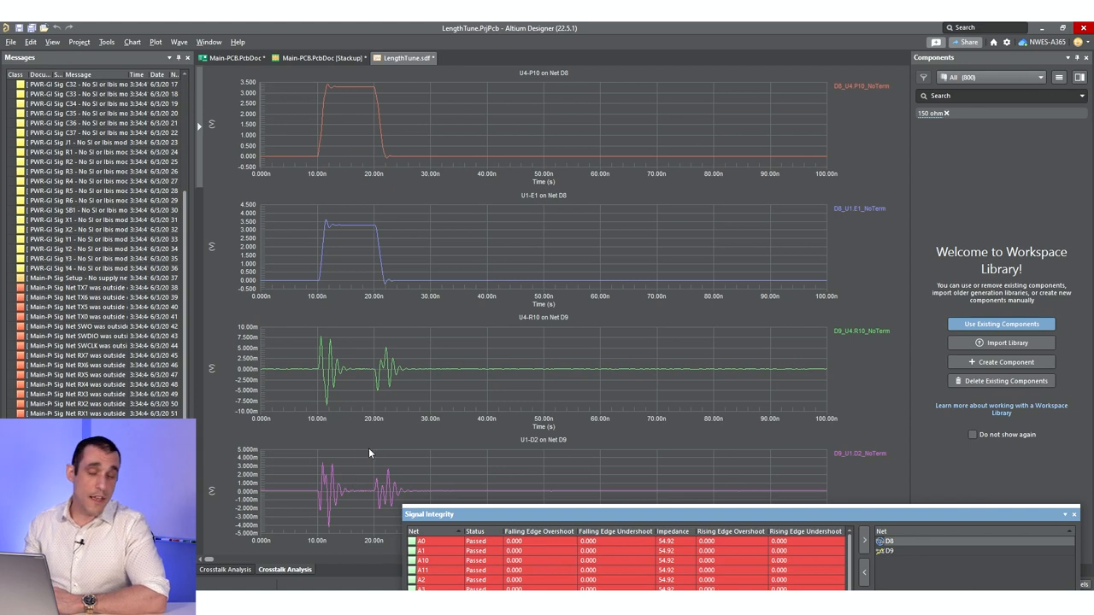
{"action": "mouse_move", "coordinate": [374, 419]}
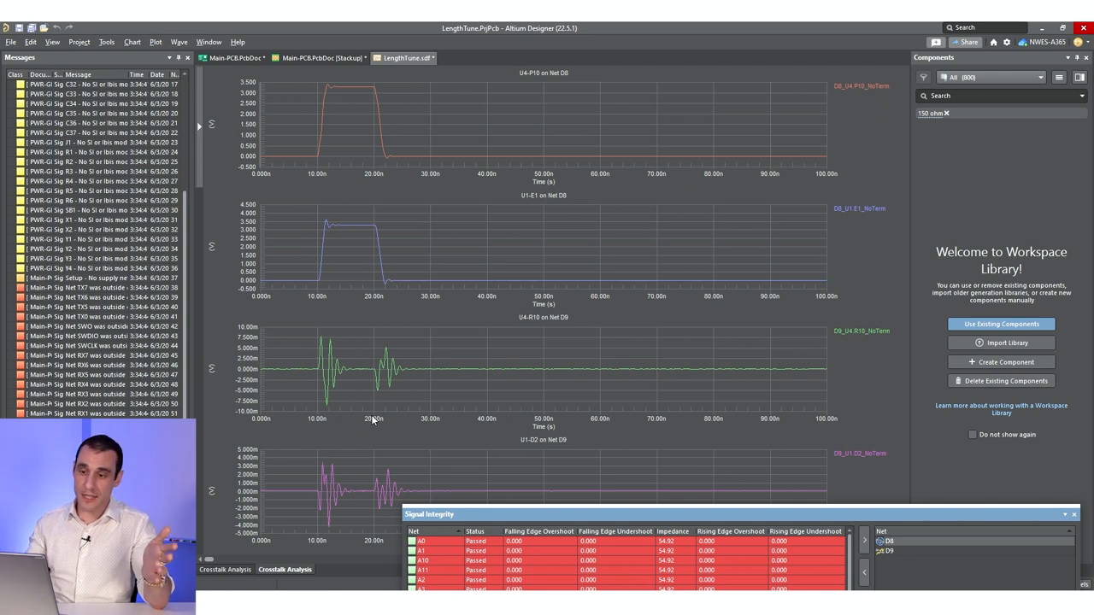
{"action": "mouse_move", "coordinate": [332, 101]}
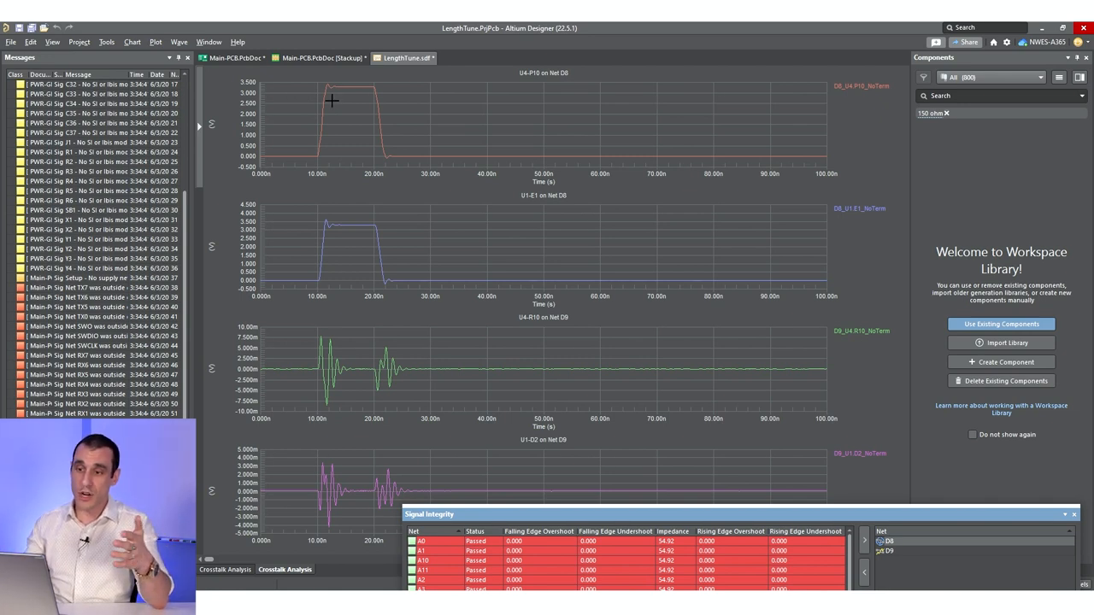
{"action": "mouse_move", "coordinate": [502, 425]}
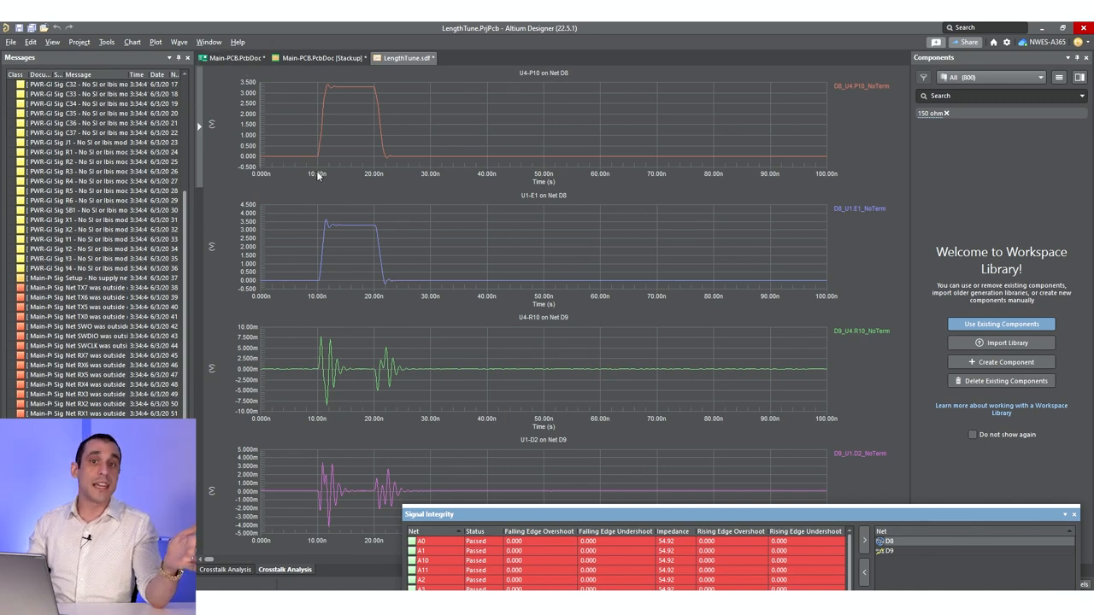
{"action": "mouse_move", "coordinate": [371, 219]}
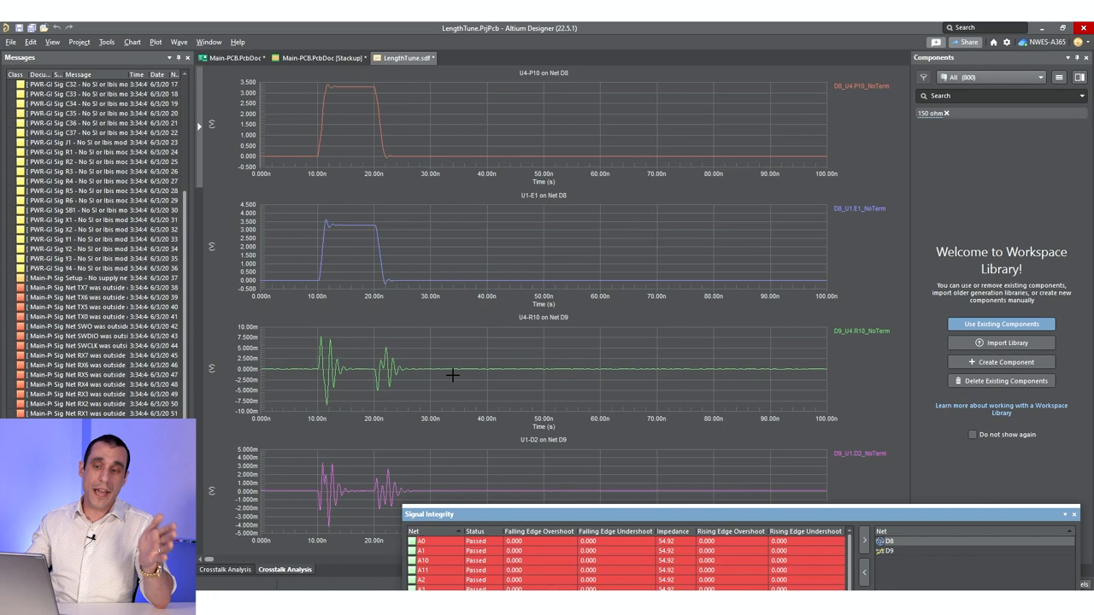
{"action": "mouse_move", "coordinate": [536, 519]}
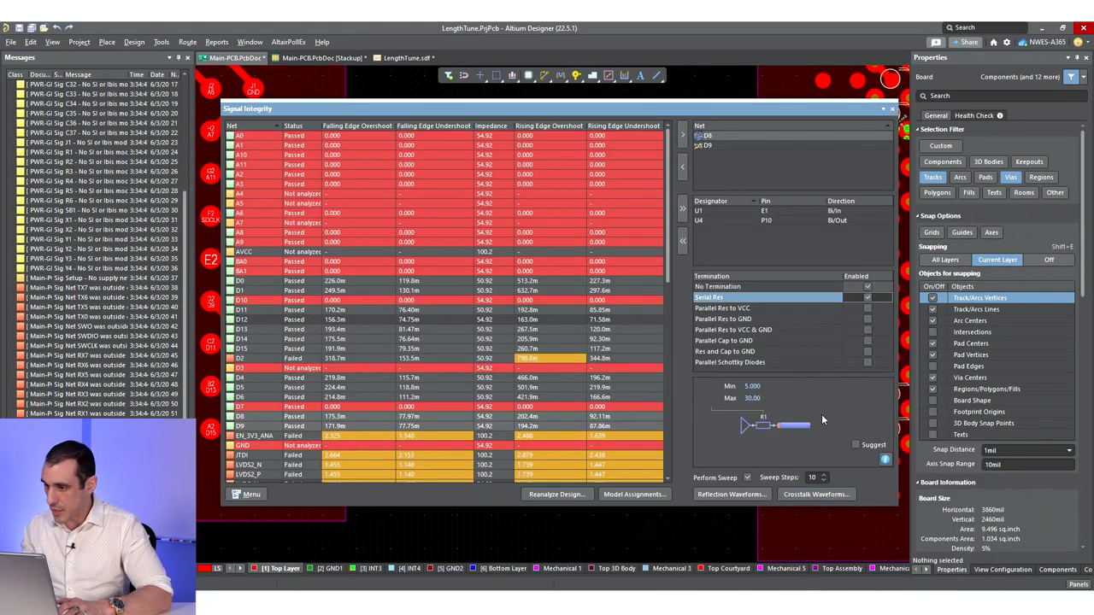
{"action": "mouse_move", "coordinate": [878, 455]}
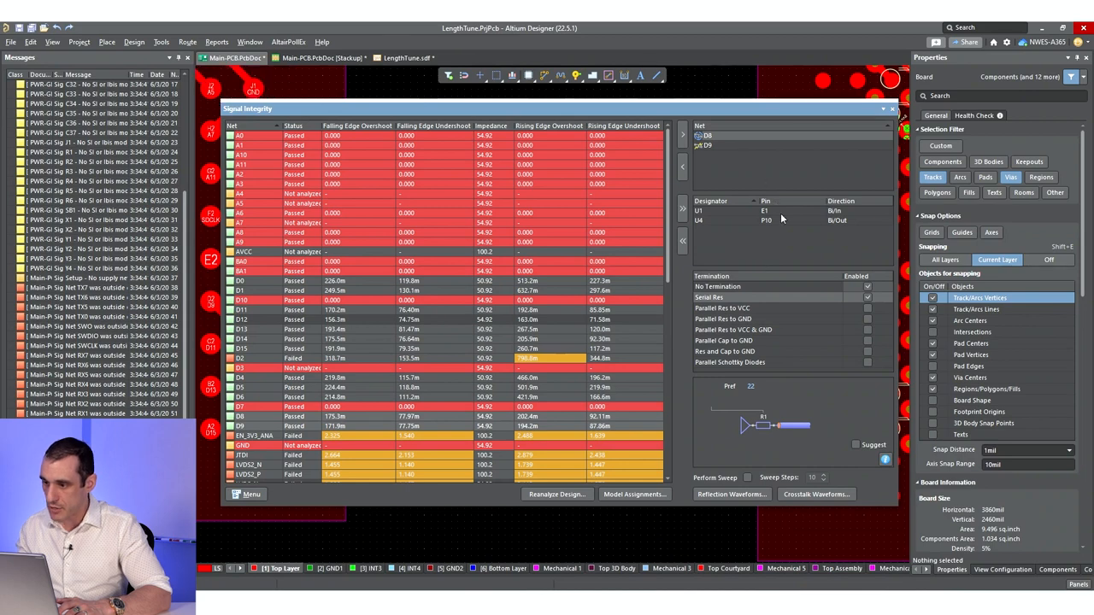
{"action": "mouse_move", "coordinate": [818, 403]}
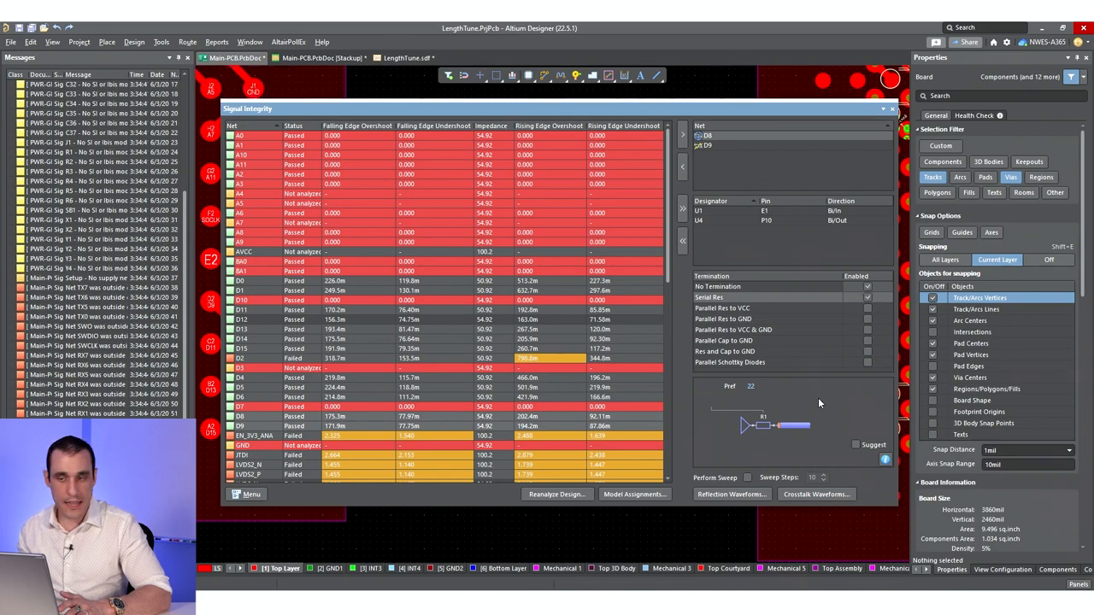
Compare No Termination against Serial Res, settling on the 22-ohm series resistor termination
{"action": "left_click", "coordinate": [718, 287]}
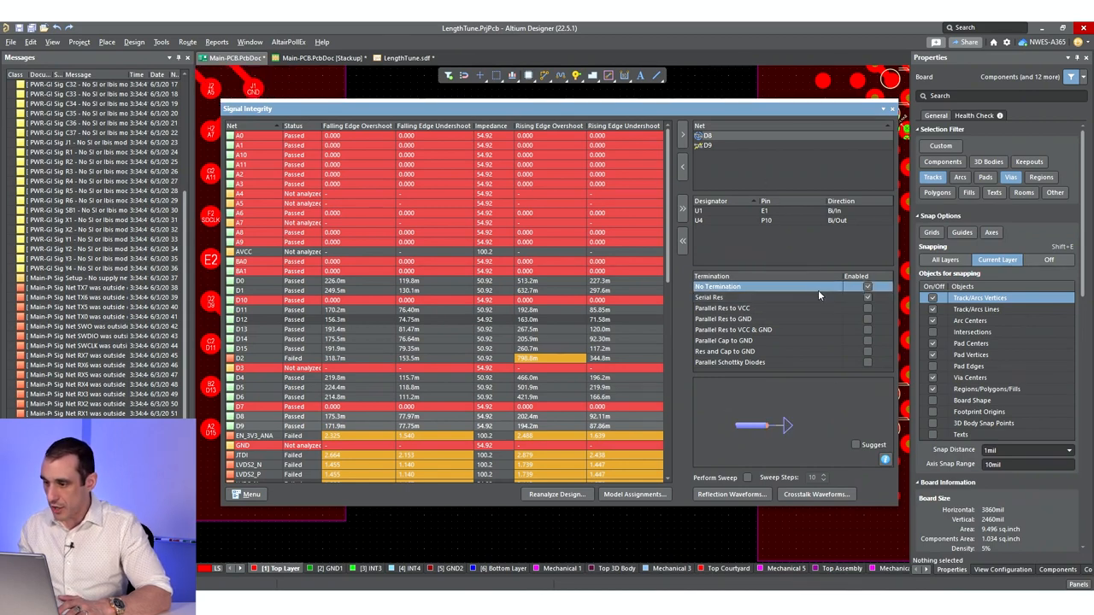
{"action": "left_click", "coordinate": [709, 297]}
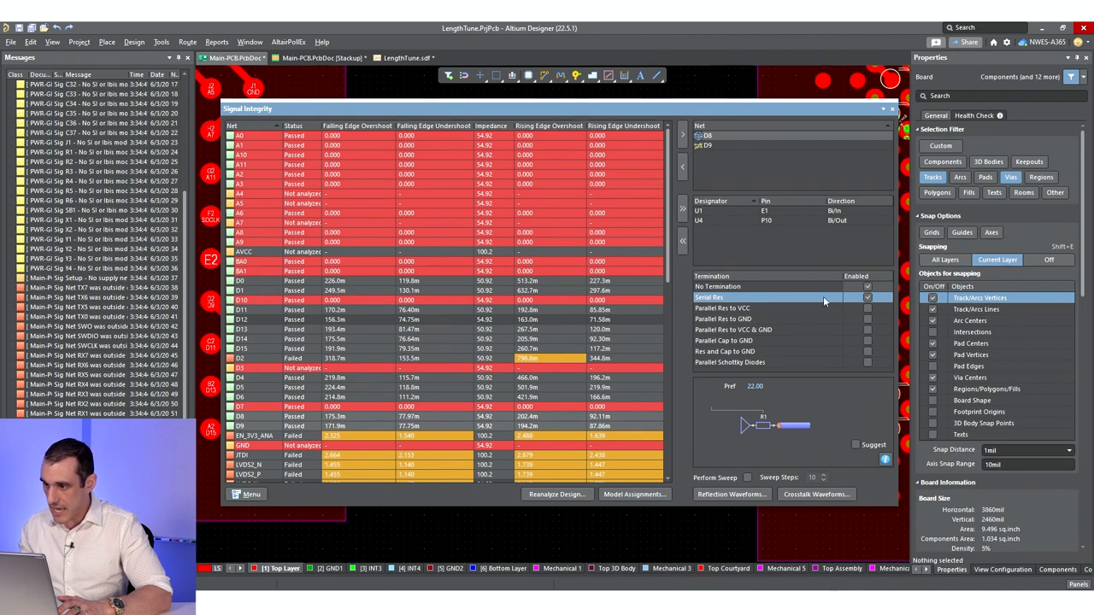
{"action": "left_click", "coordinate": [718, 286]}
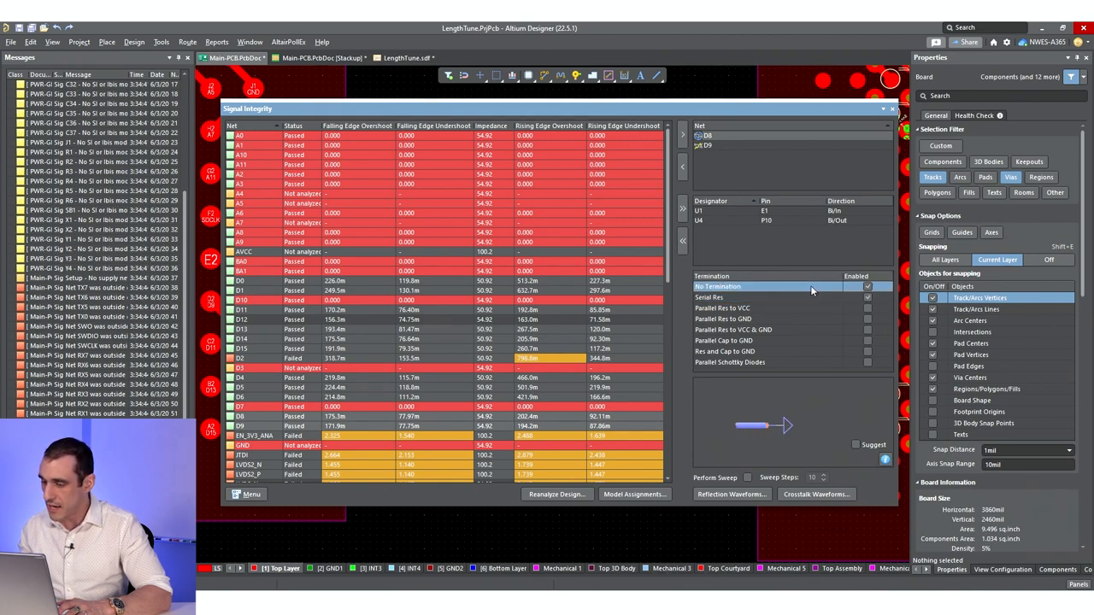
{"action": "left_click", "coordinate": [710, 296]}
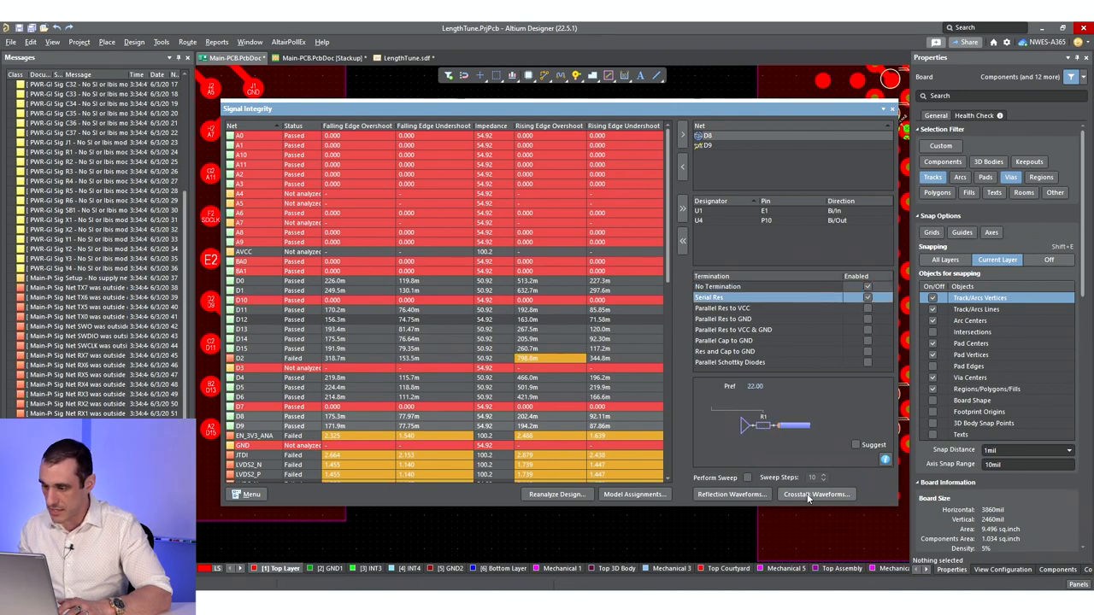
Plot crosstalk waveforms with the 22-ohm series resistor and zoom into D9's pulse edge
{"action": "left_click", "coordinate": [815, 494]}
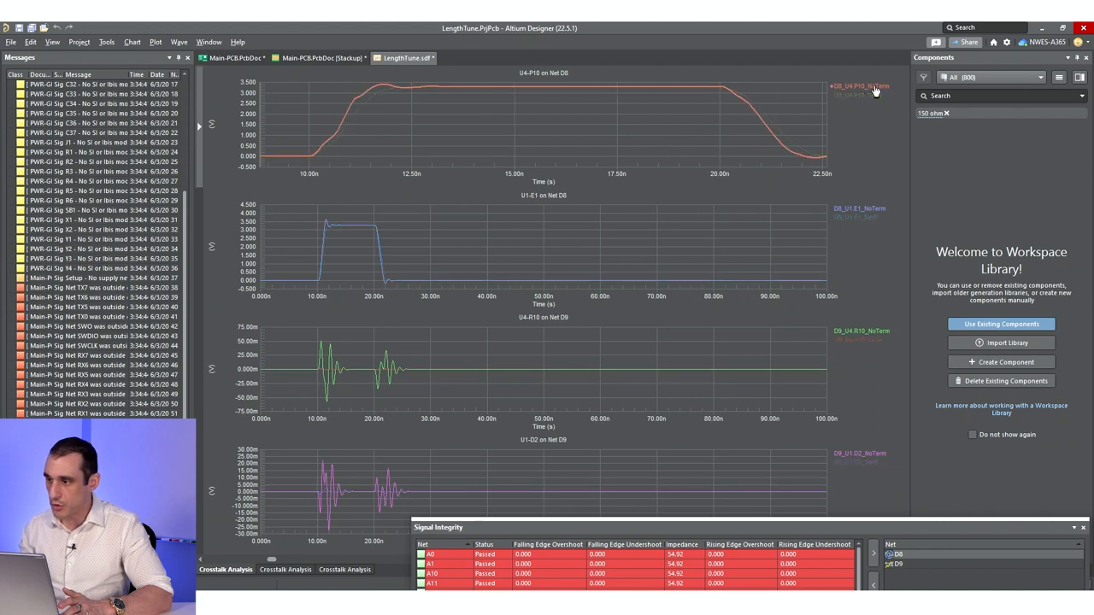
{"action": "mouse_move", "coordinate": [359, 84]}
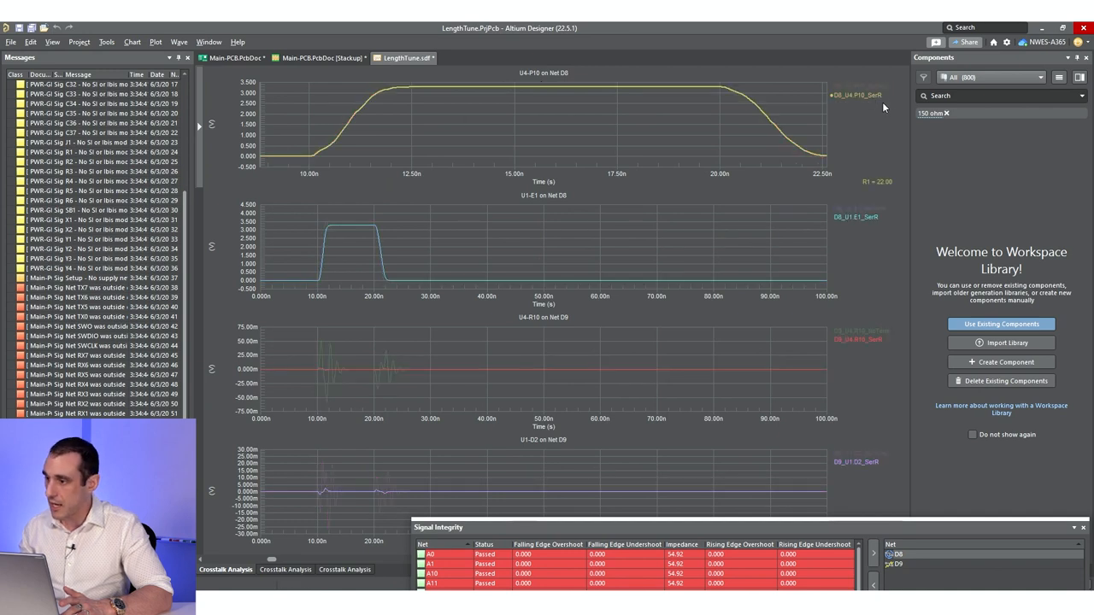
{"action": "mouse_move", "coordinate": [897, 119]}
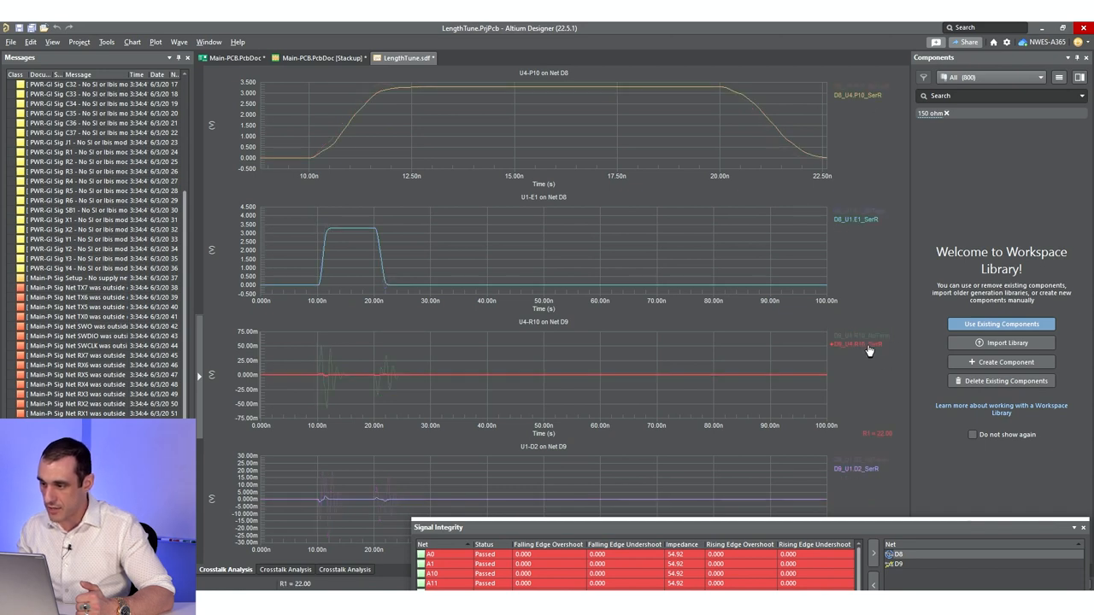
{"action": "mouse_move", "coordinate": [310, 370]}
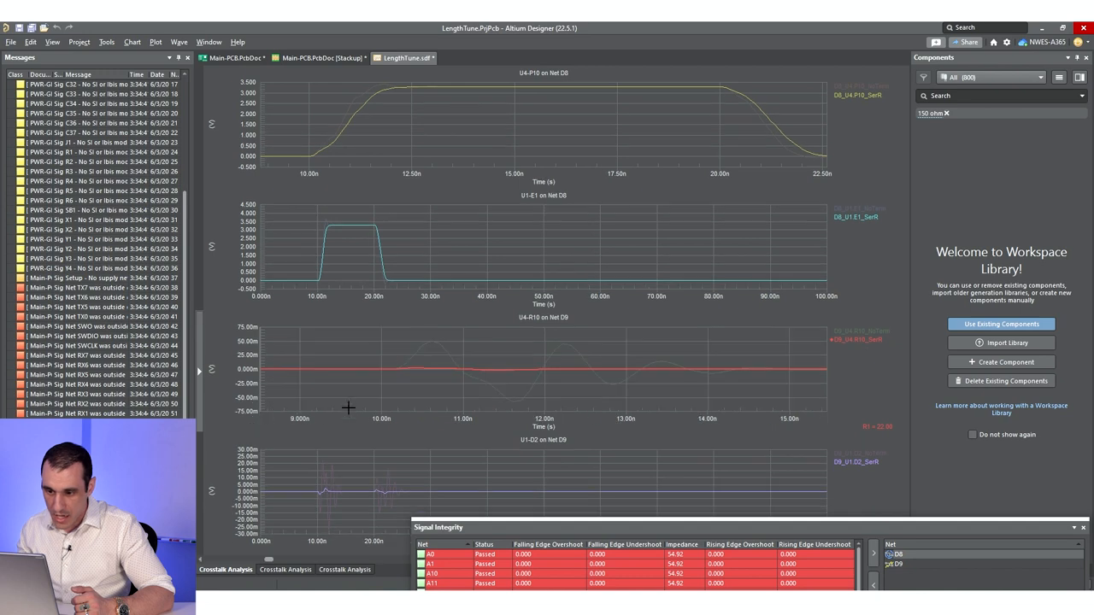
{"action": "left_click_drag", "start_coordinate": [349, 408], "coordinate": [726, 396]}
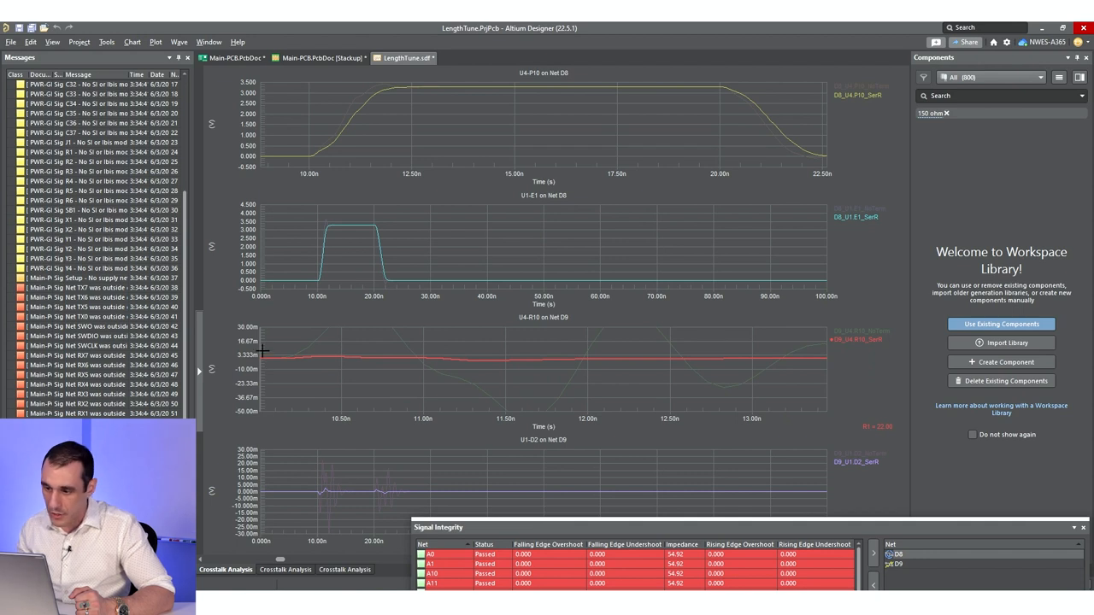
{"action": "mouse_move", "coordinate": [706, 361]}
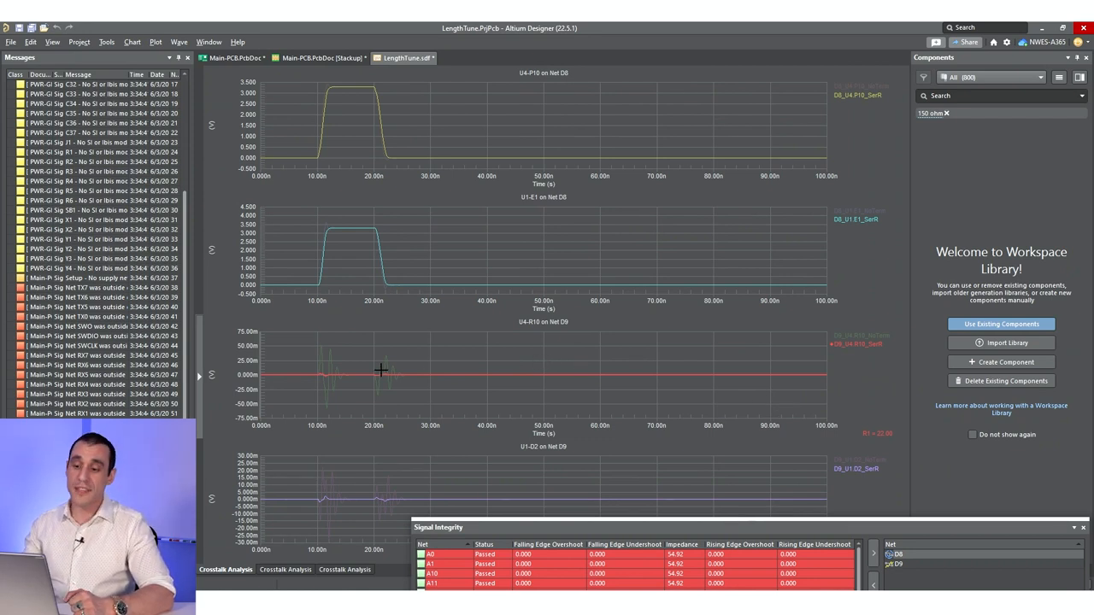
{"action": "mouse_move", "coordinate": [393, 378]}
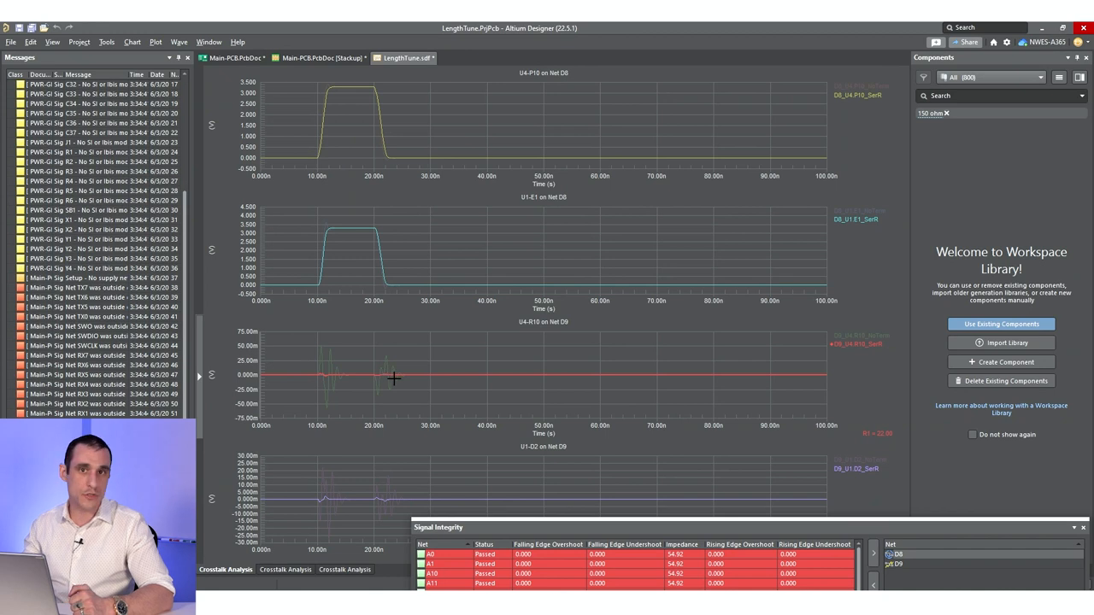
{"action": "mouse_move", "coordinate": [427, 395]}
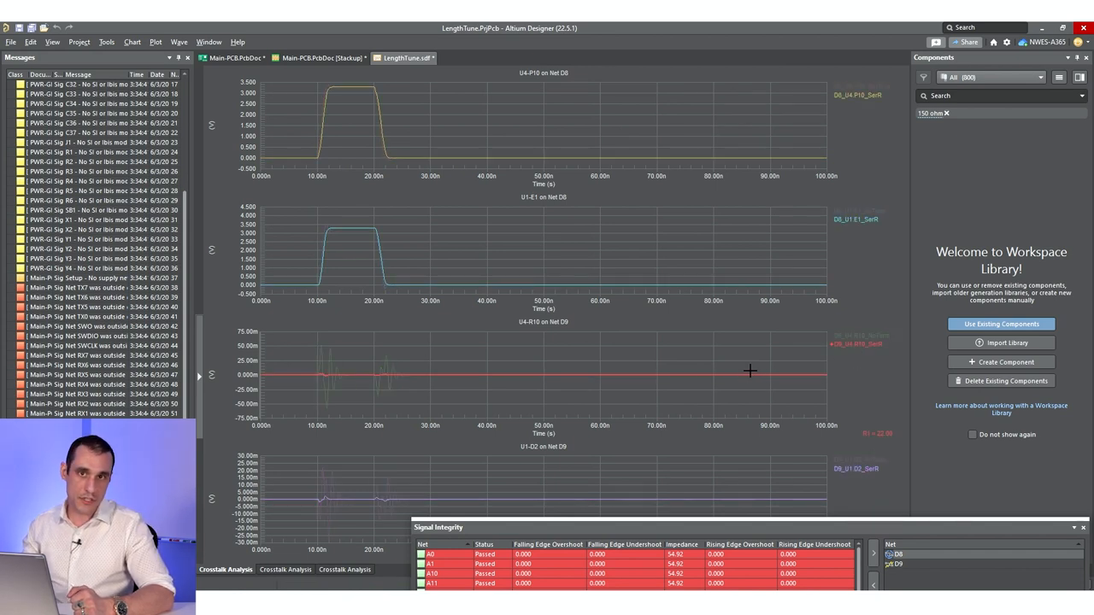
{"action": "mouse_move", "coordinate": [726, 376]}
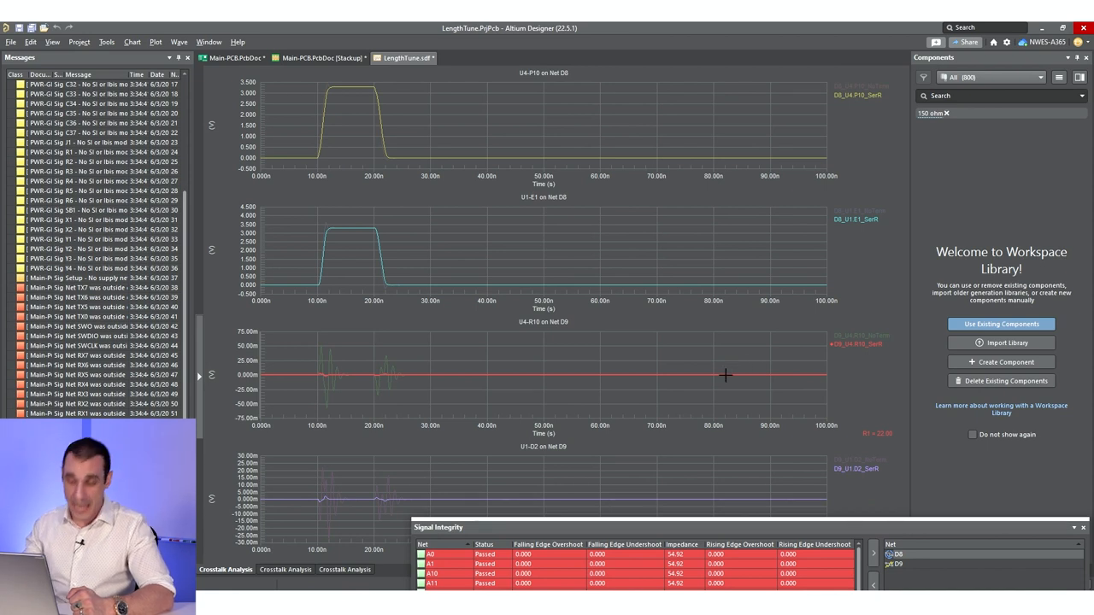
{"action": "mouse_move", "coordinate": [327, 494]}
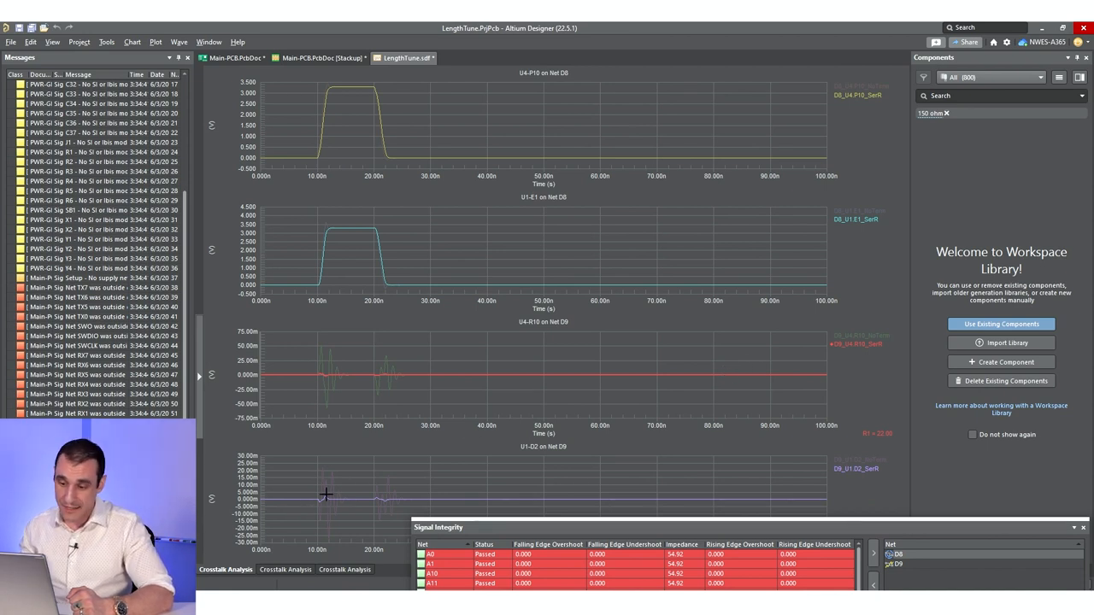
{"action": "mouse_move", "coordinate": [417, 456]}
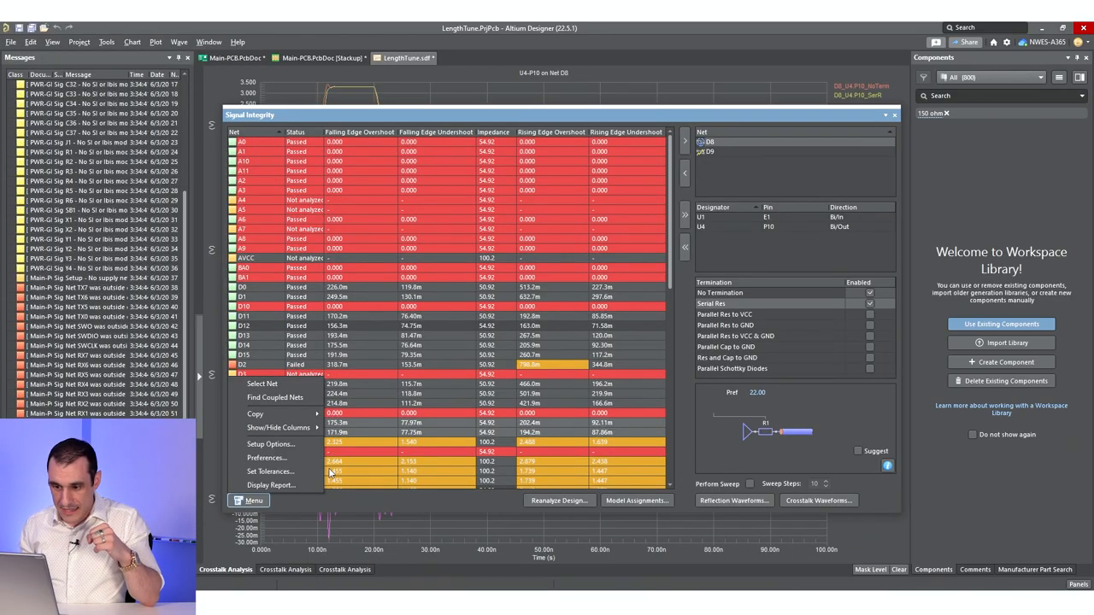
{"action": "mouse_move", "coordinate": [270, 470]}
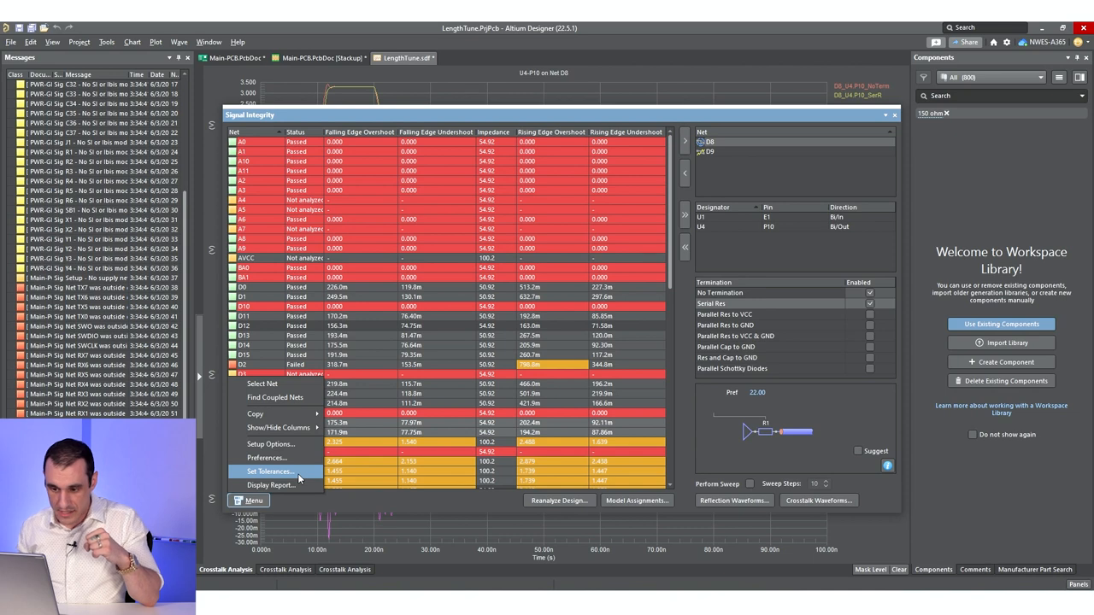
Choose Set Tolerances from the Signal Integrity panel menu
{"action": "left_click", "coordinate": [270, 471]}
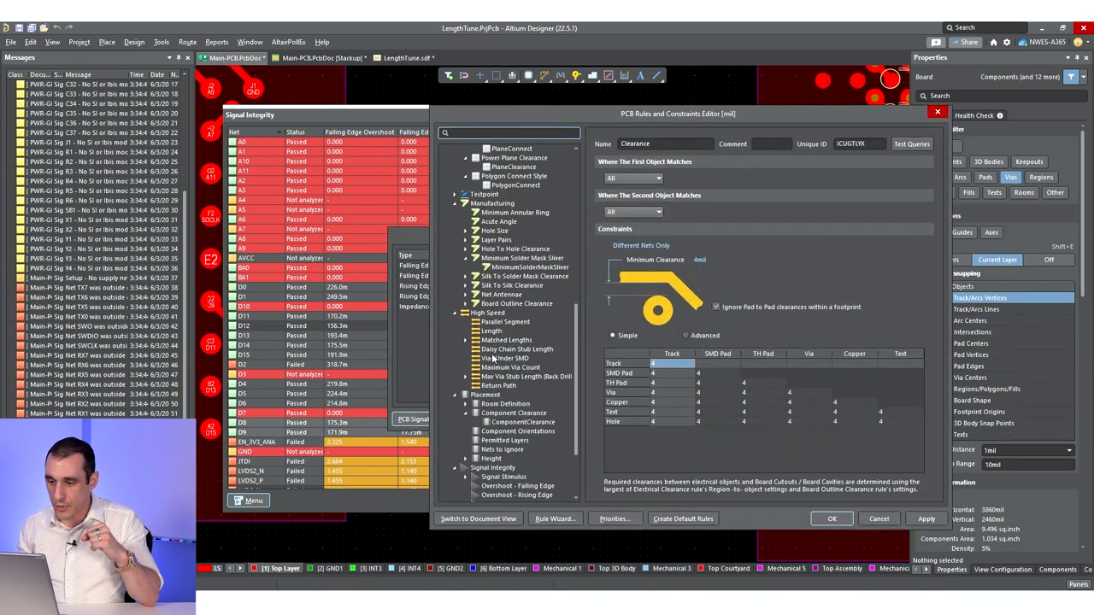
Set the SignalStimulus_data rule's Stop Time to 10.5n and save, declining definition corrections
{"action": "scroll", "scroll_direction": "down", "scroll_amount": 3}
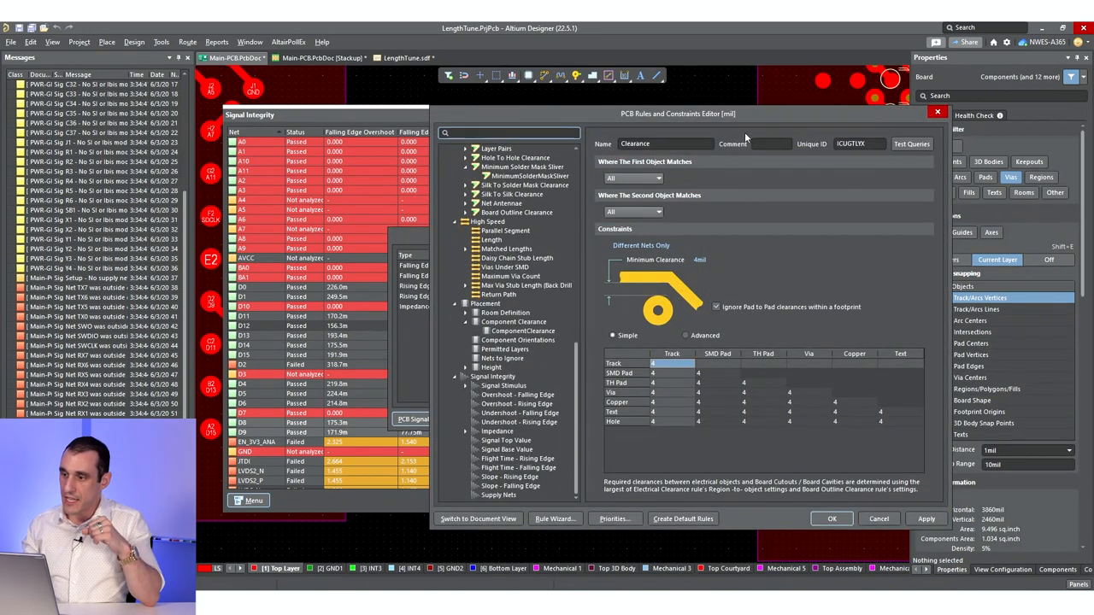
{"action": "left_click", "coordinate": [476, 385]}
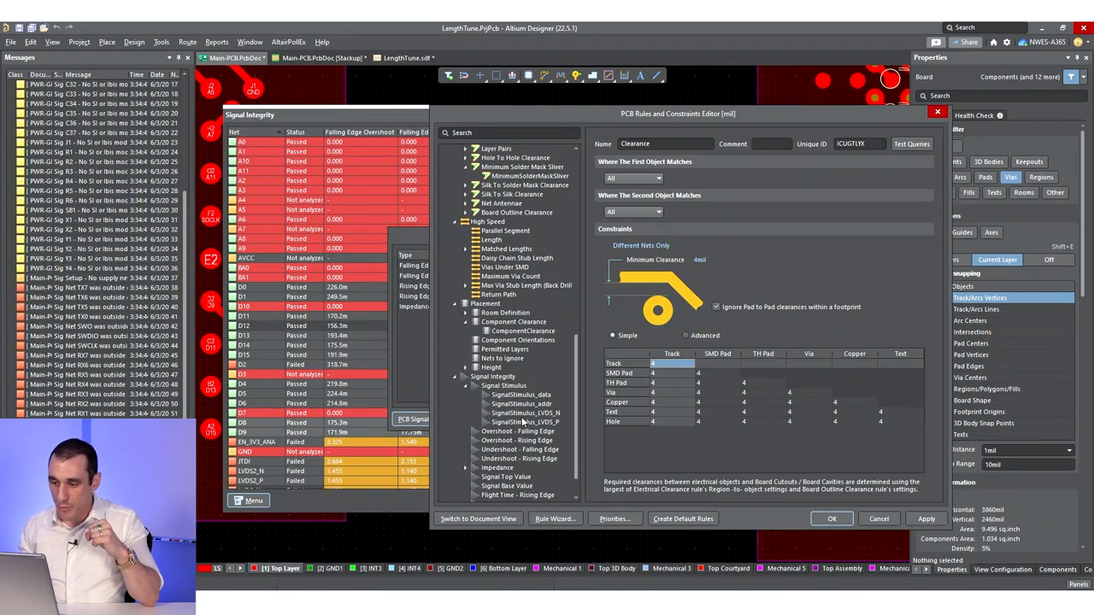
{"action": "left_click", "coordinate": [519, 394]}
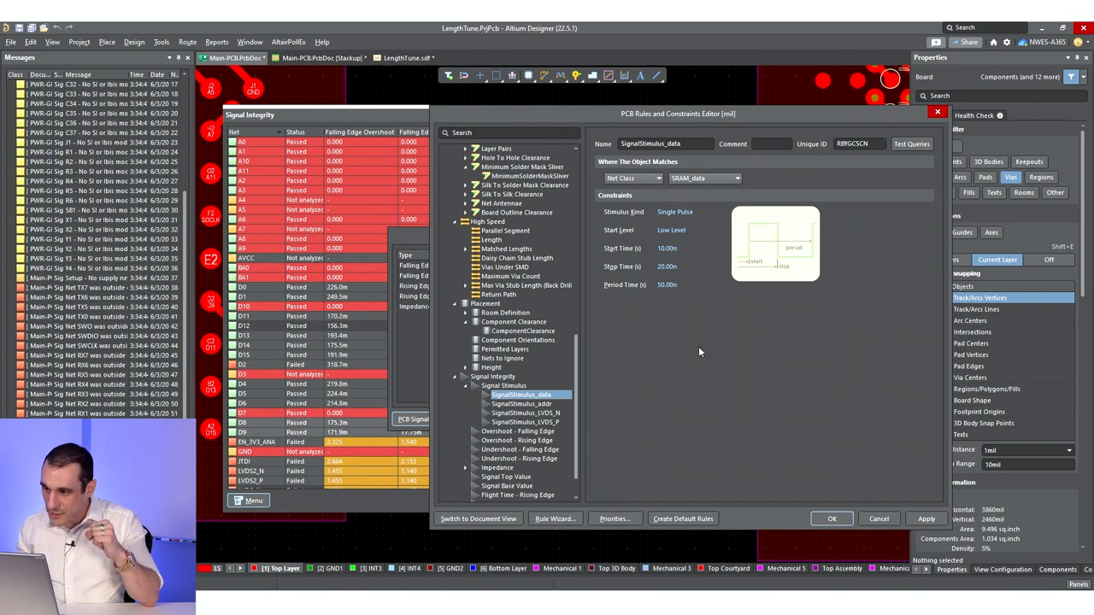
{"action": "mouse_move", "coordinate": [702, 285]}
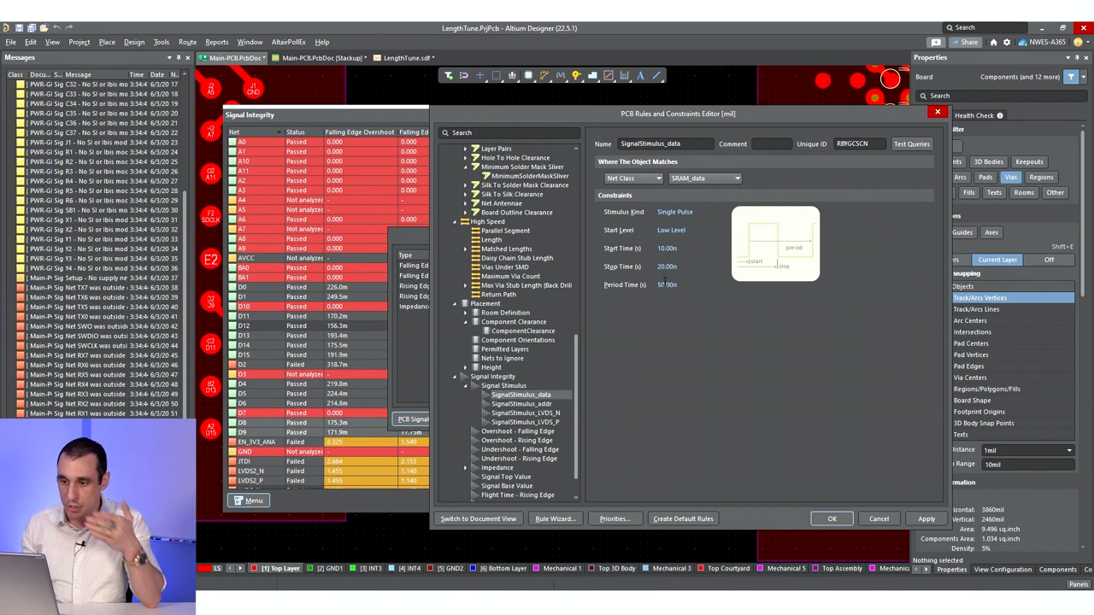
{"action": "mouse_move", "coordinate": [658, 285]}
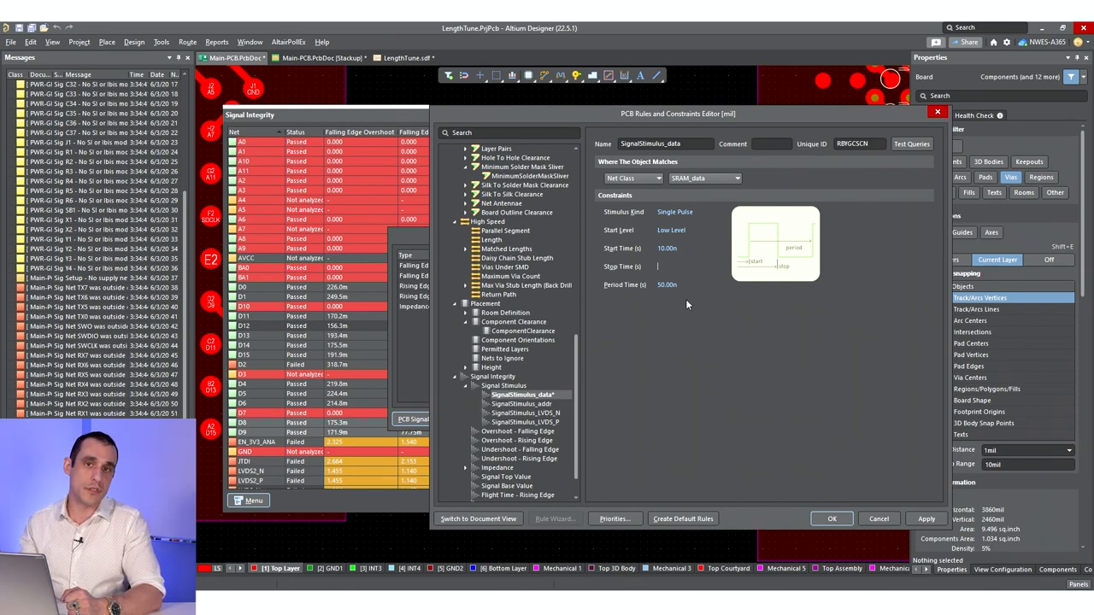
{"action": "type", "text": "10.5n"}
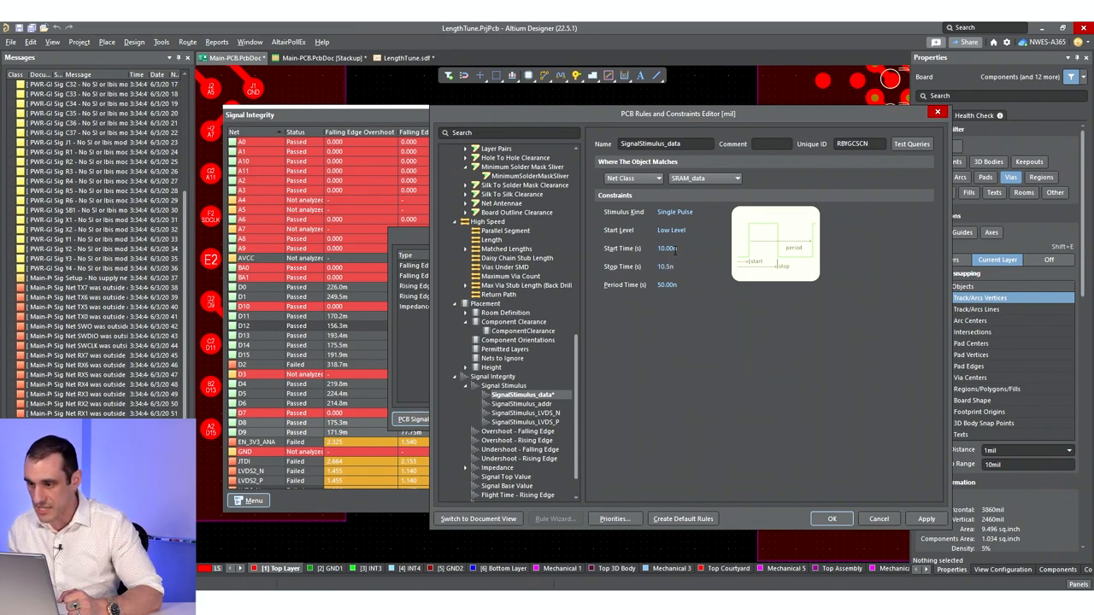
{"action": "mouse_move", "coordinate": [787, 459]}
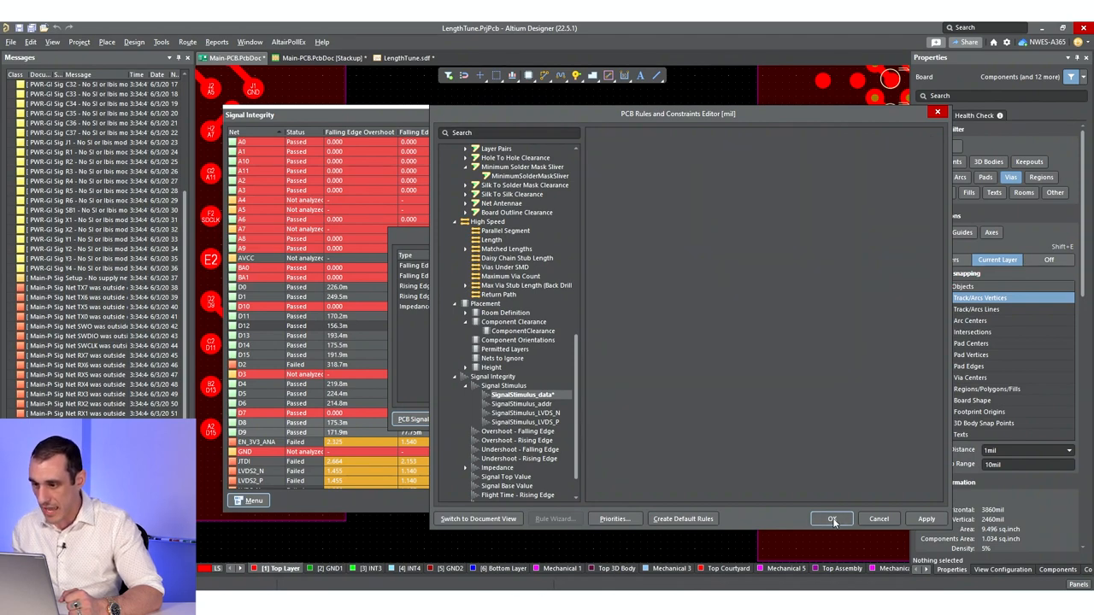
{"action": "left_click", "coordinate": [831, 519]}
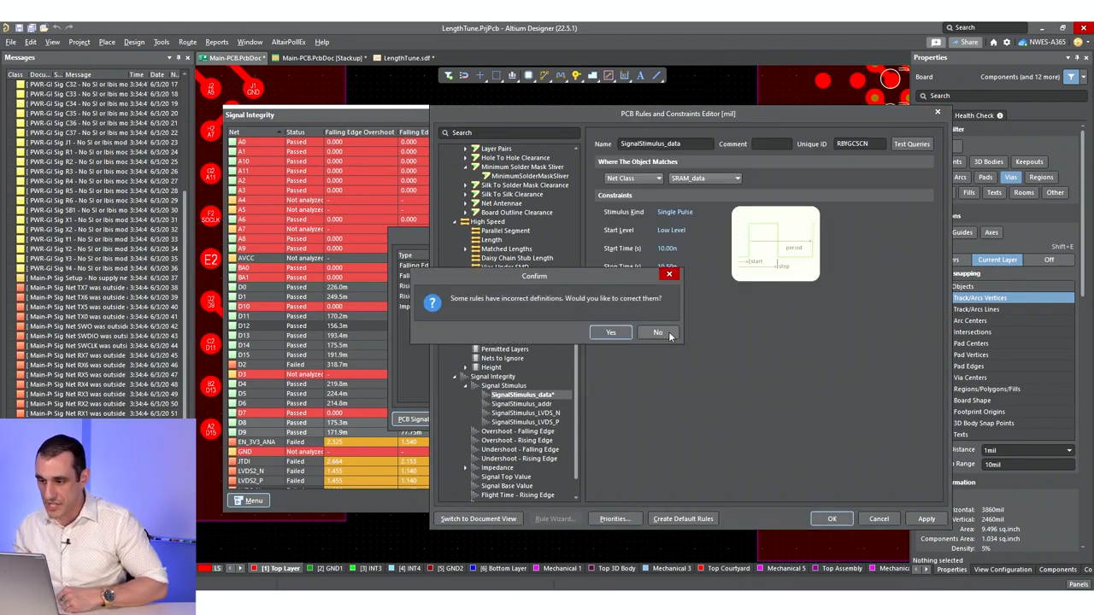
{"action": "left_click", "coordinate": [657, 332]}
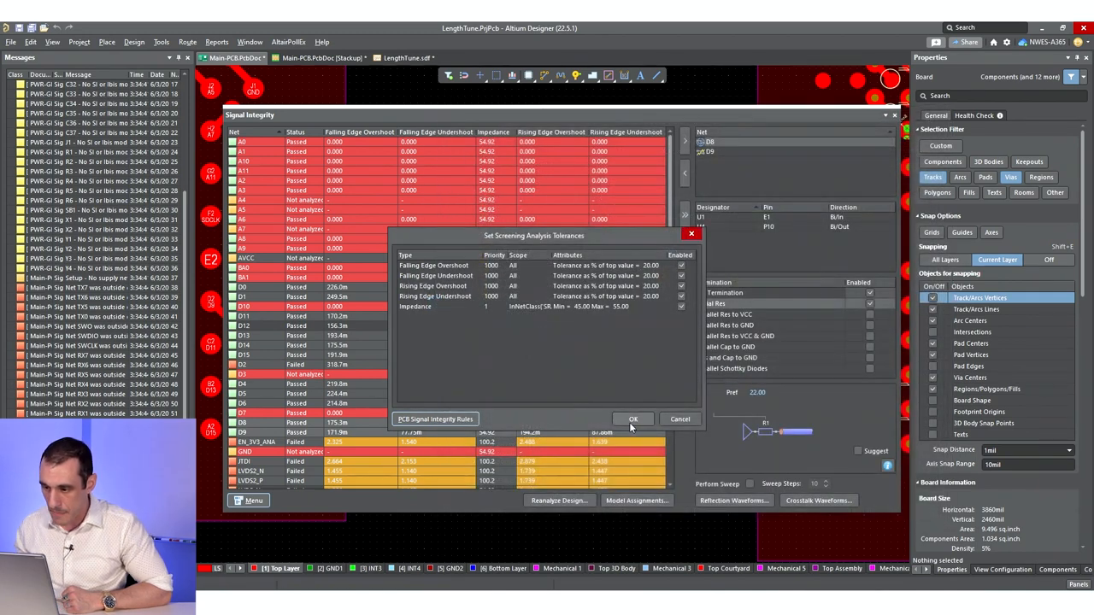
Accept screening tolerances to re-analyze, then plot crosstalk waveforms for nets D8 and D9
{"action": "left_click", "coordinate": [633, 419]}
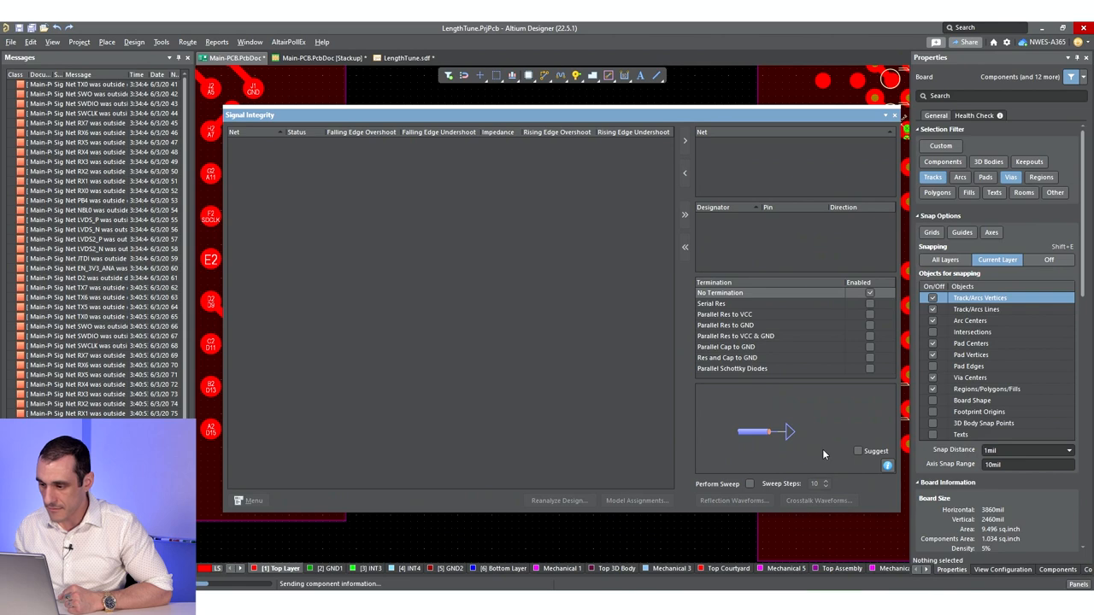
{"action": "left_click", "coordinate": [559, 500]}
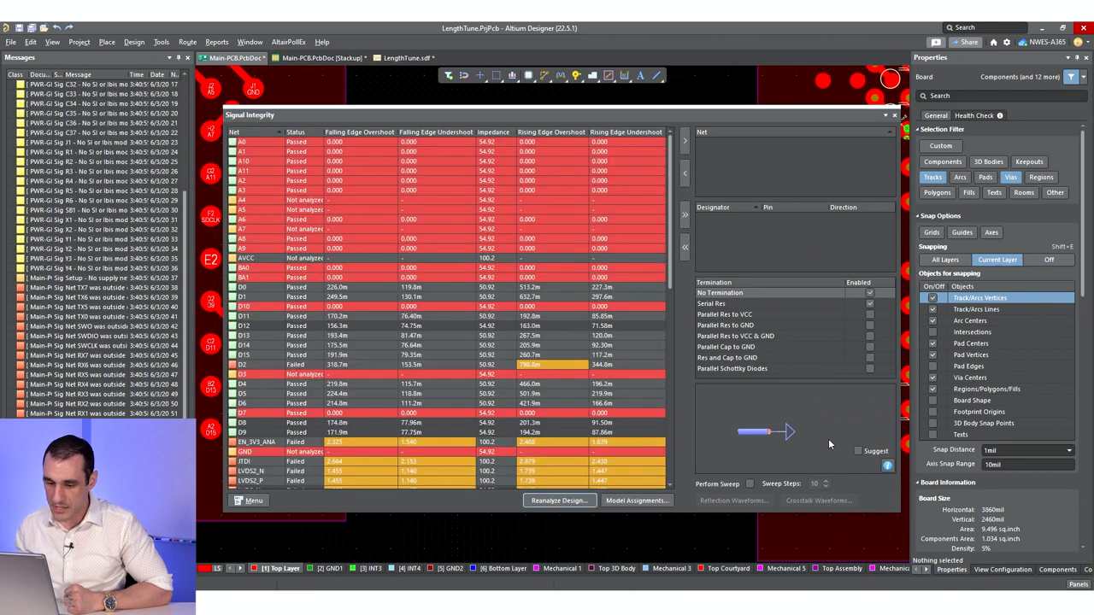
{"action": "left_click", "coordinate": [256, 422]}
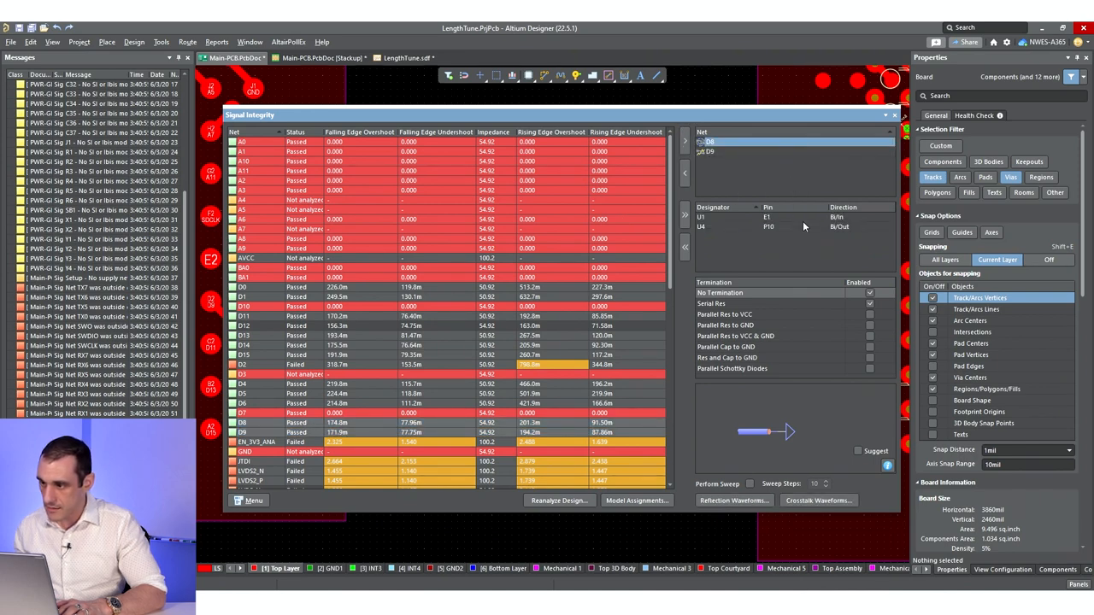
{"action": "left_click", "coordinate": [818, 500]}
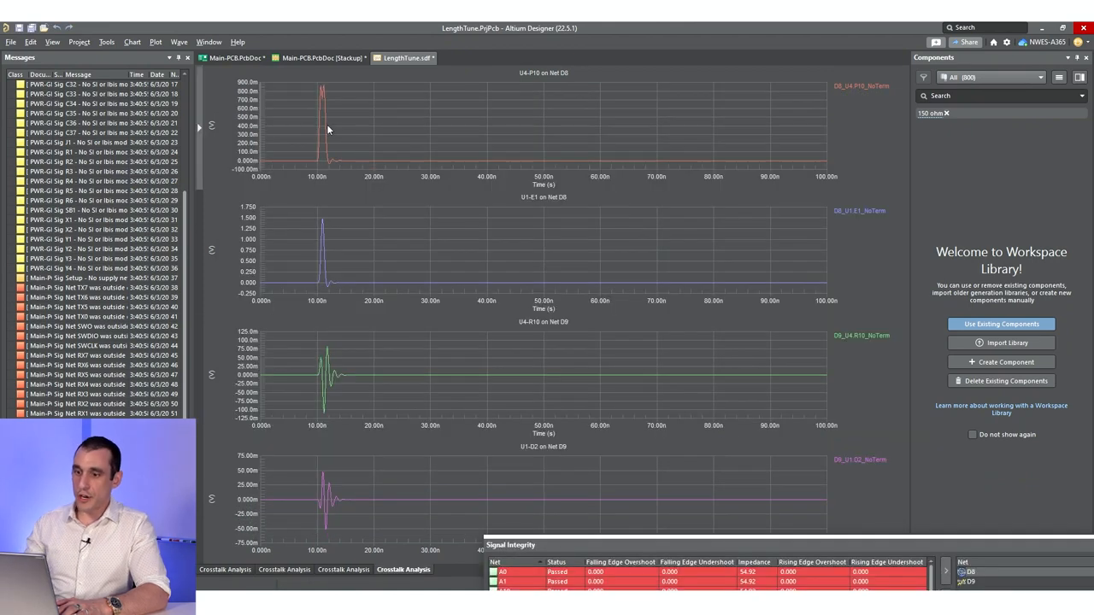
{"action": "mouse_move", "coordinate": [310, 83]}
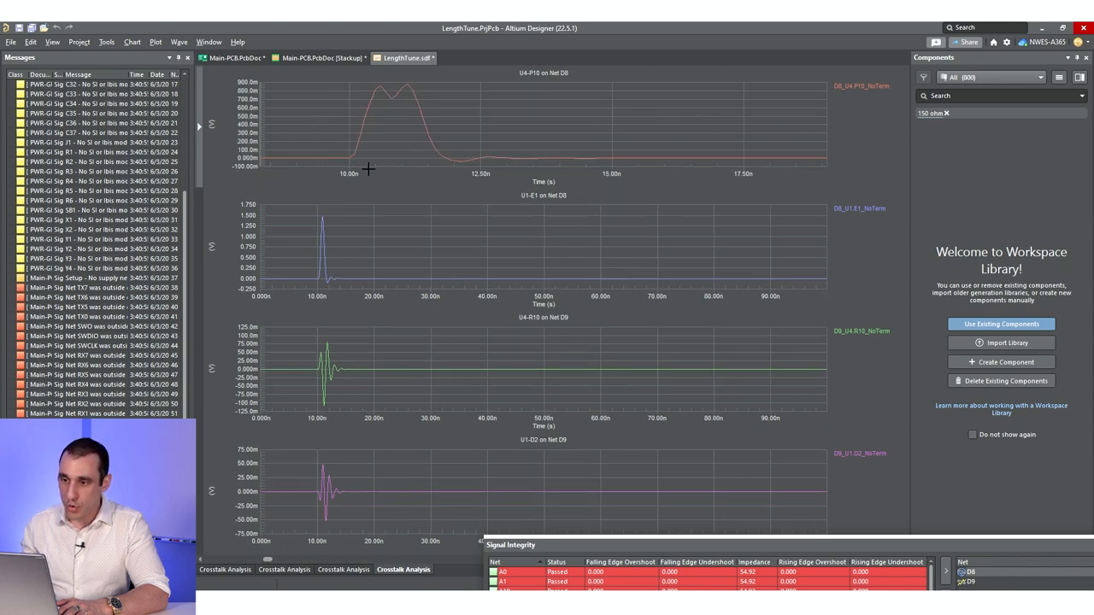
{"action": "mouse_move", "coordinate": [360, 112]}
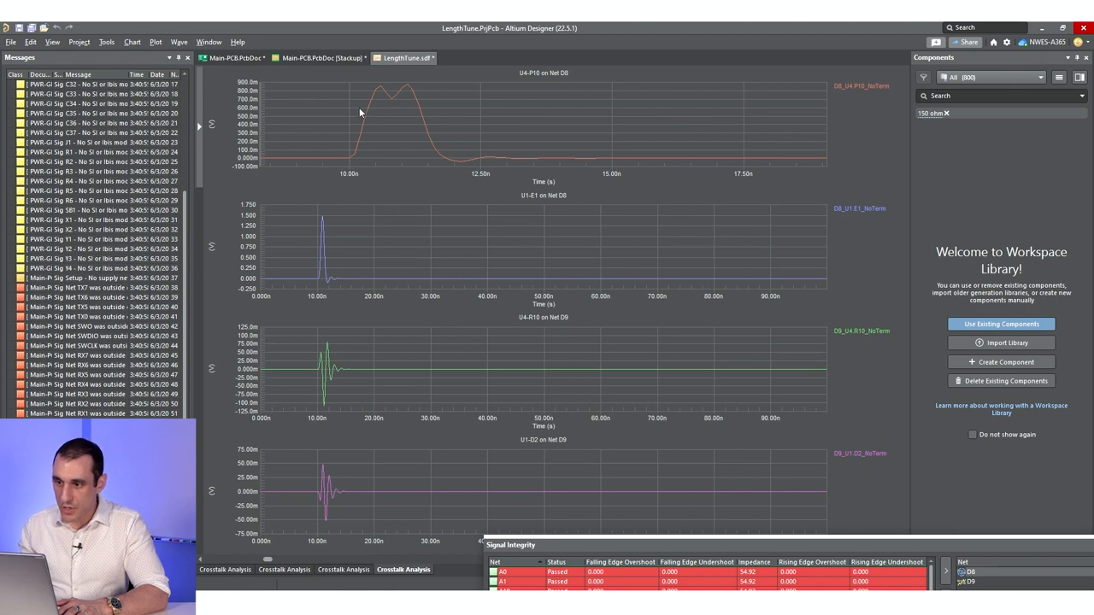
{"action": "mouse_move", "coordinate": [368, 92]}
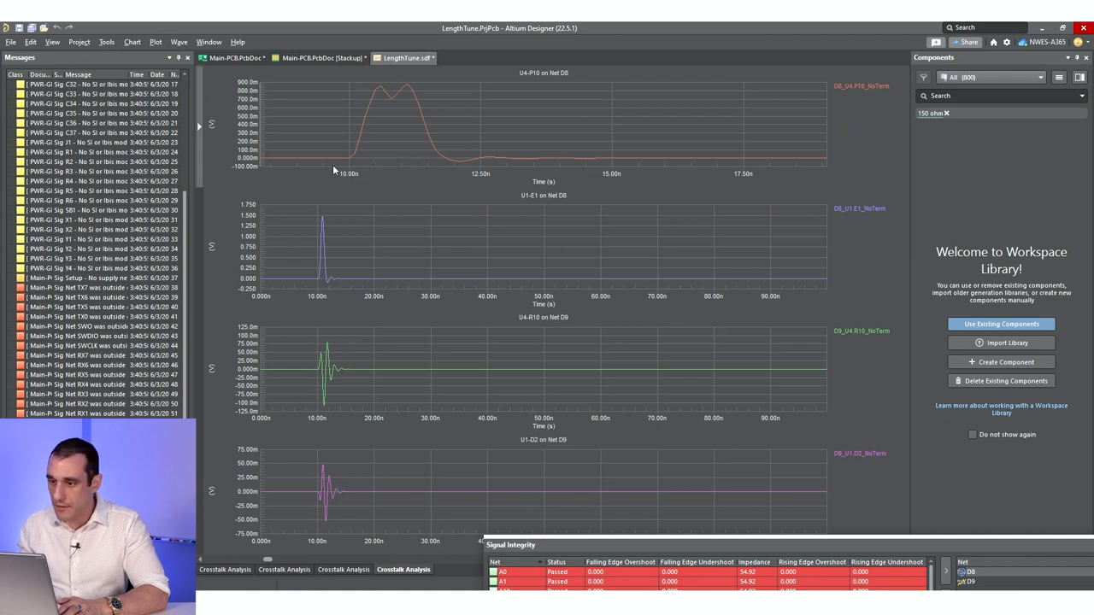
{"action": "mouse_move", "coordinate": [461, 168]}
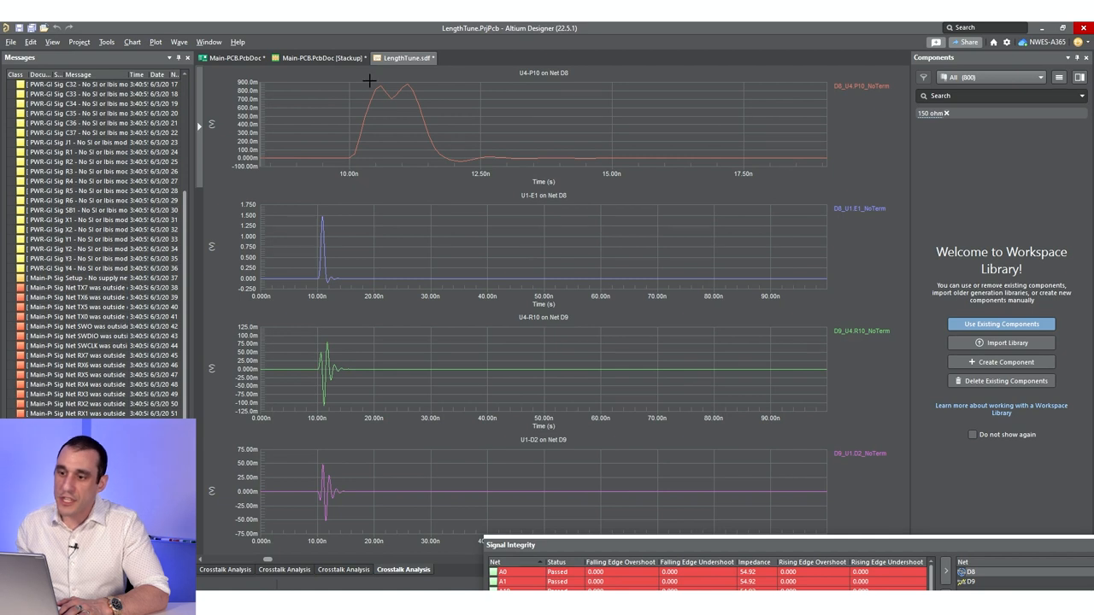
{"action": "mouse_move", "coordinate": [358, 162]}
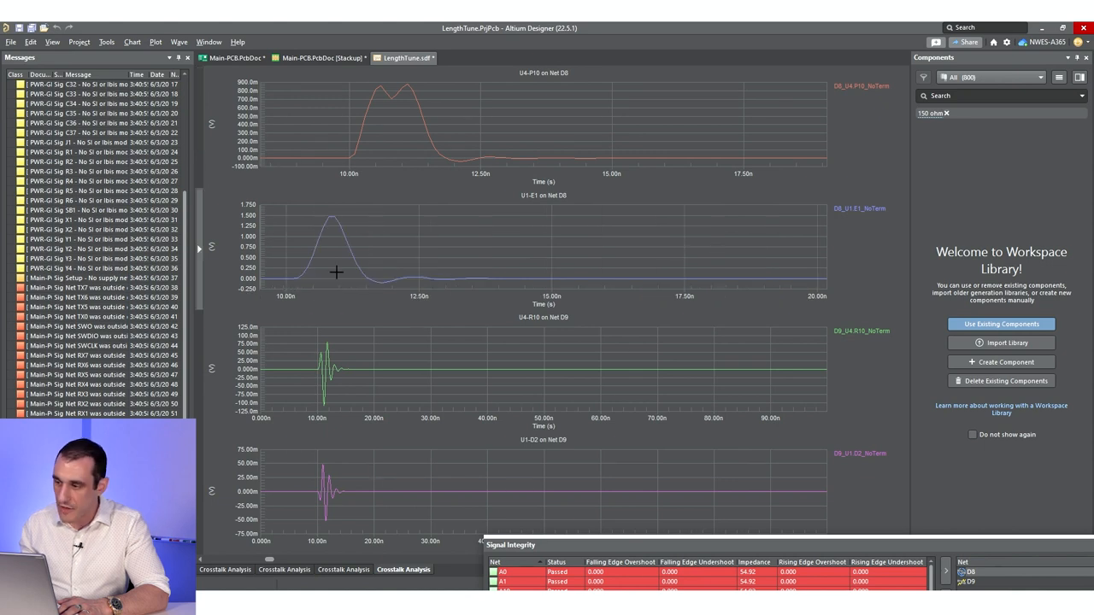
{"action": "mouse_move", "coordinate": [855, 214]}
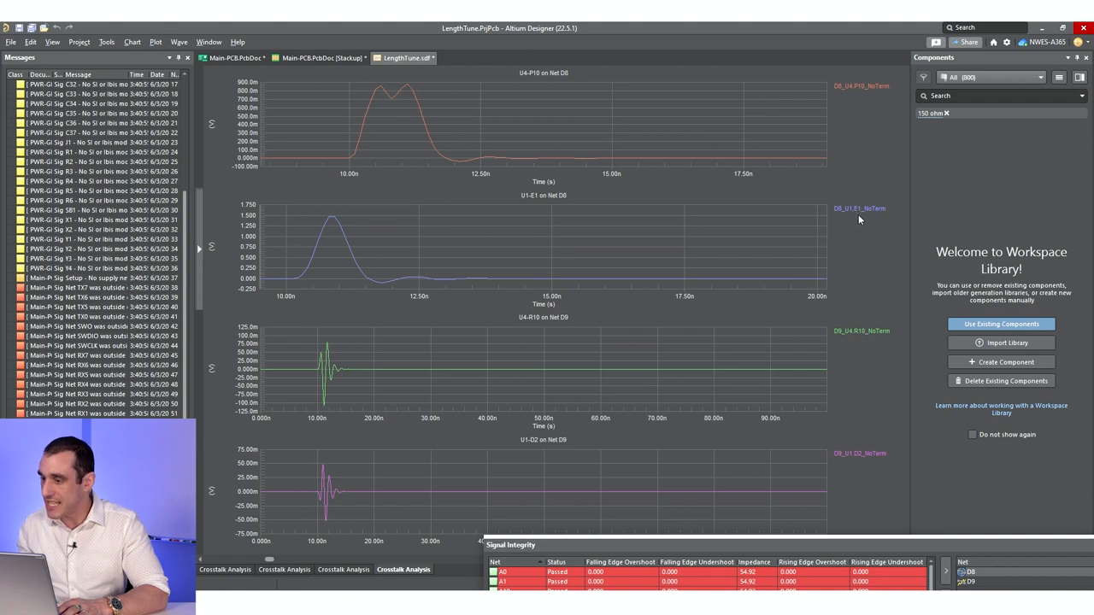
{"action": "mouse_move", "coordinate": [873, 271]}
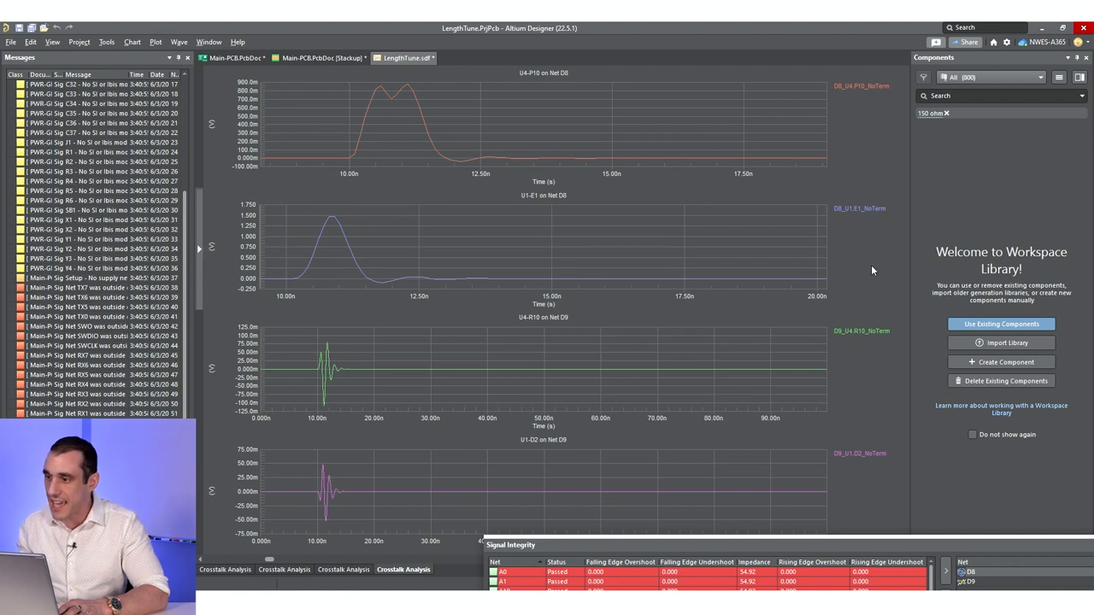
{"action": "mouse_move", "coordinate": [851, 95]}
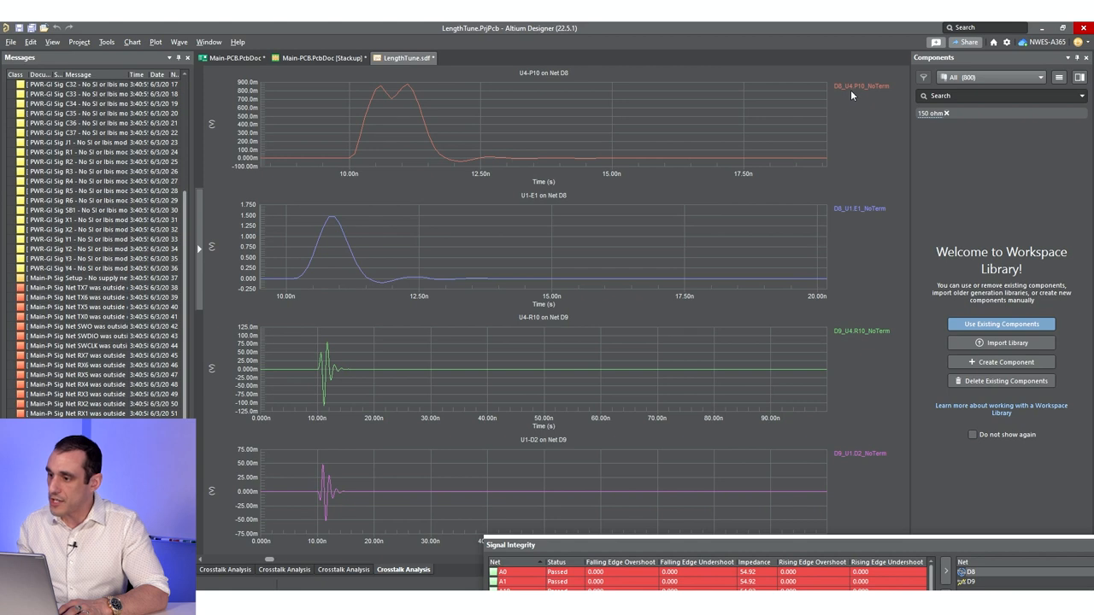
{"action": "mouse_move", "coordinate": [369, 296]}
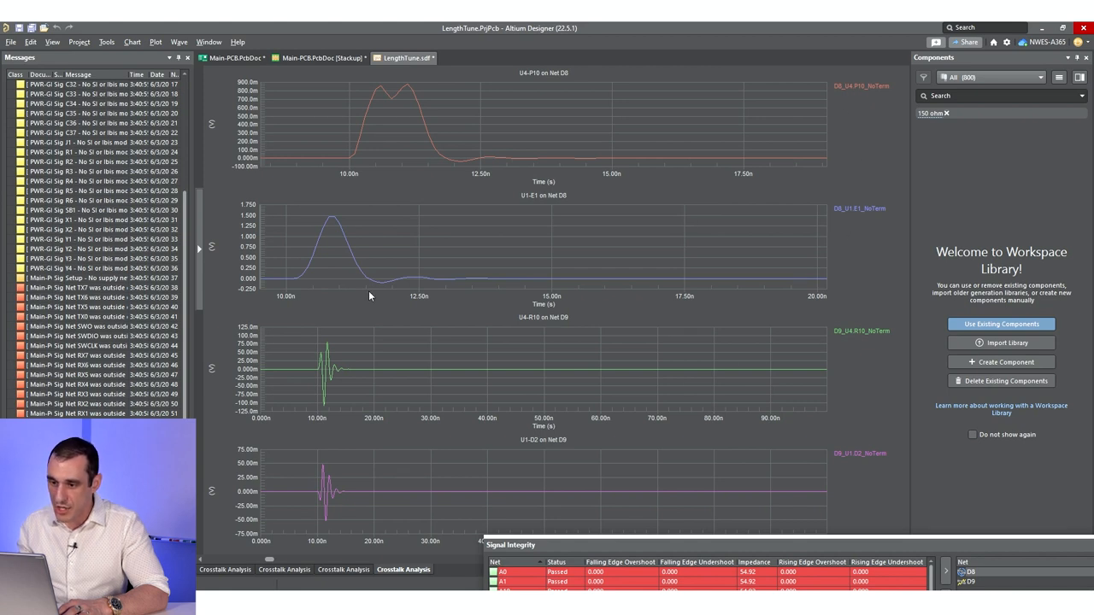
{"action": "mouse_move", "coordinate": [318, 309]}
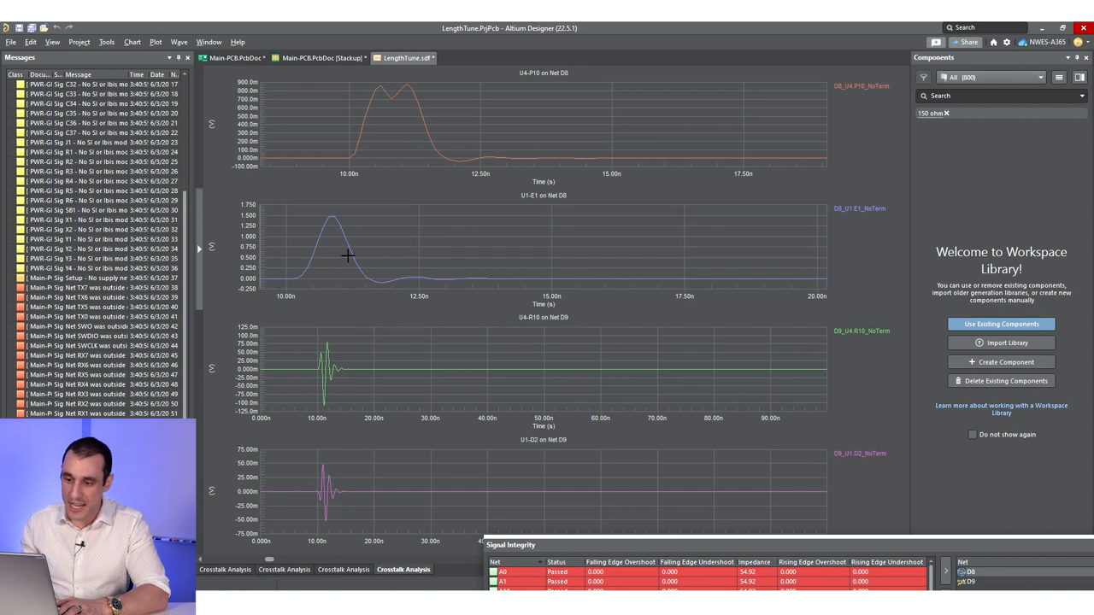
{"action": "mouse_move", "coordinate": [342, 235]}
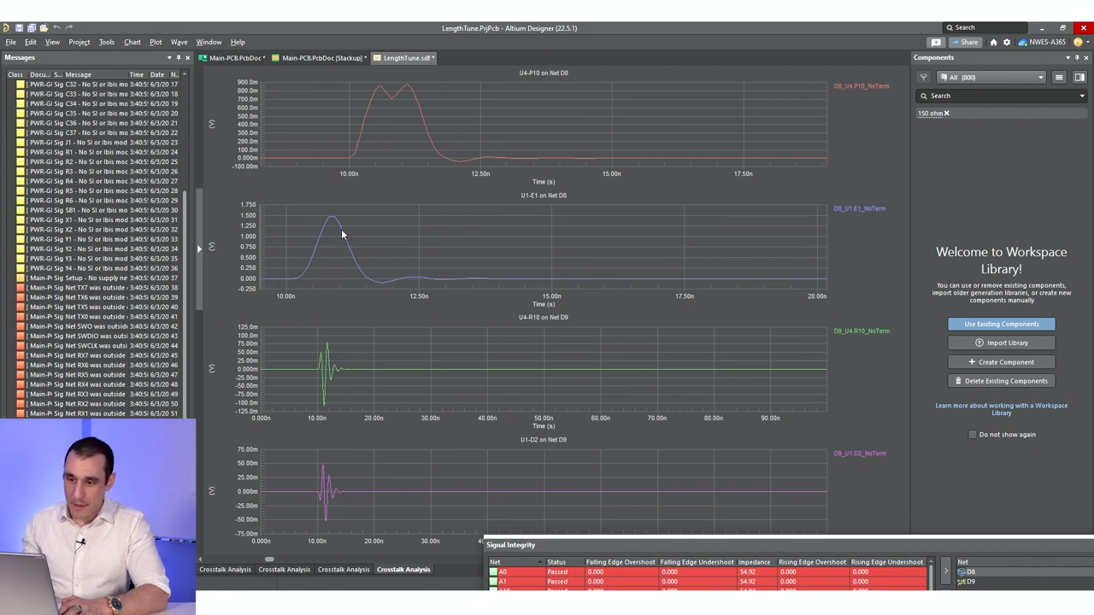
{"action": "mouse_move", "coordinate": [310, 331]}
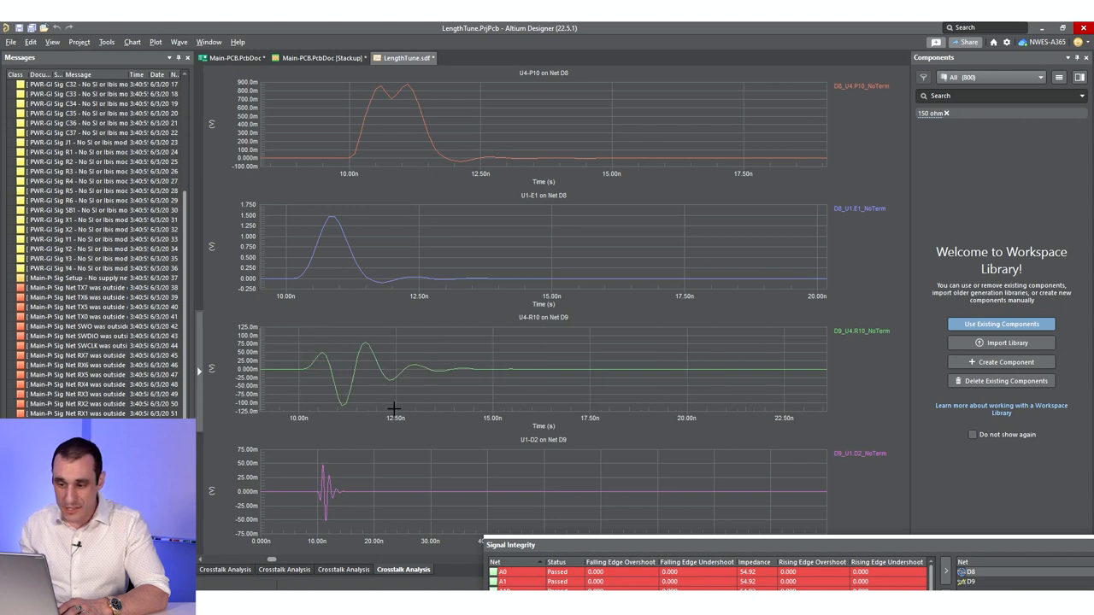
{"action": "mouse_move", "coordinate": [394, 532]}
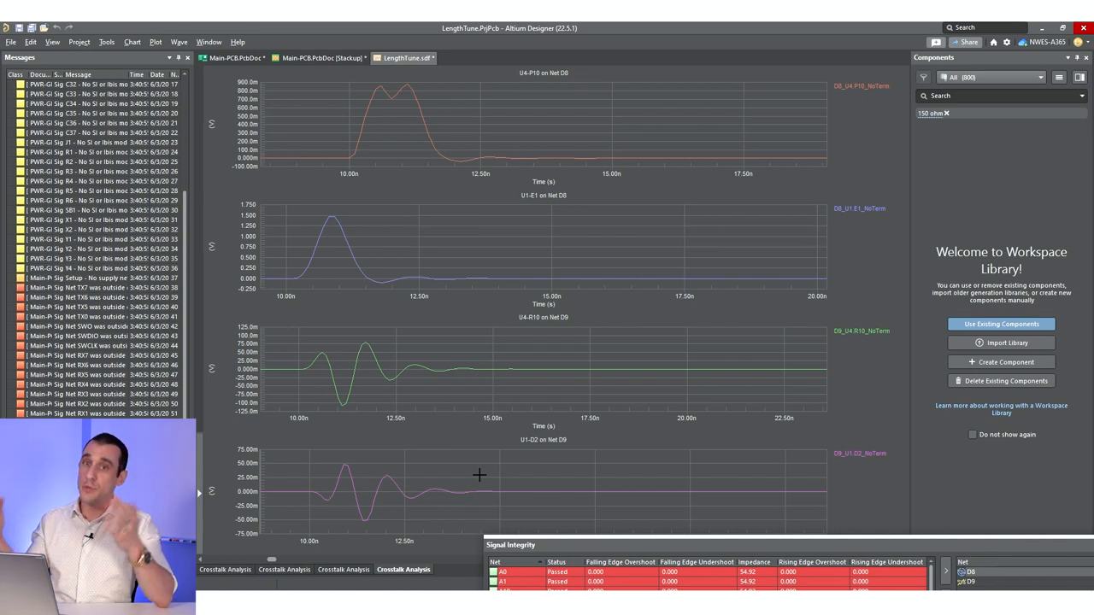
{"action": "mouse_move", "coordinate": [465, 466]}
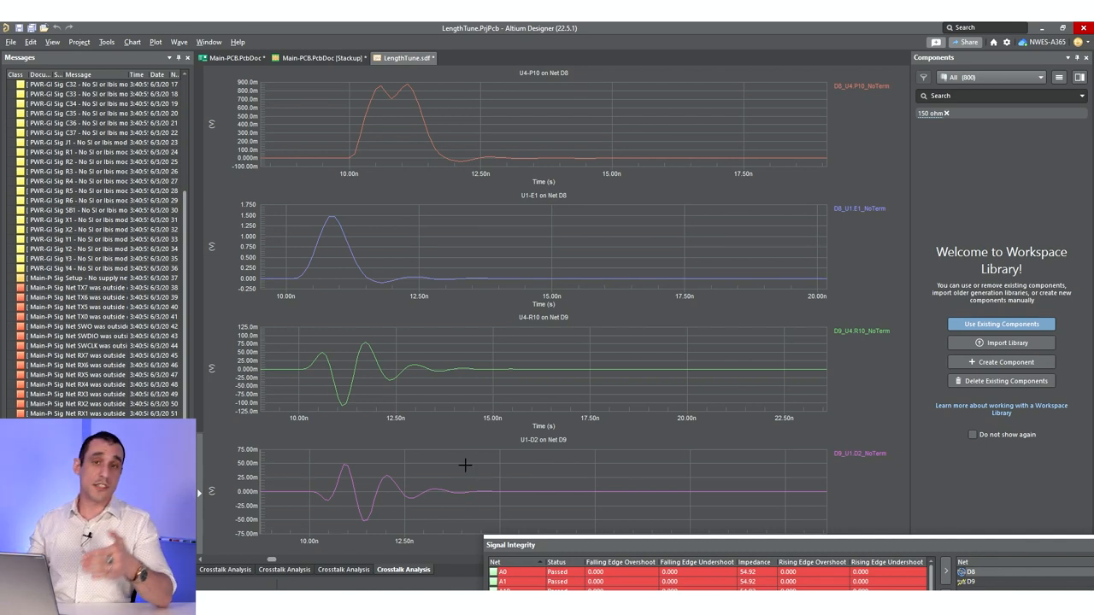
{"action": "mouse_move", "coordinate": [457, 461]}
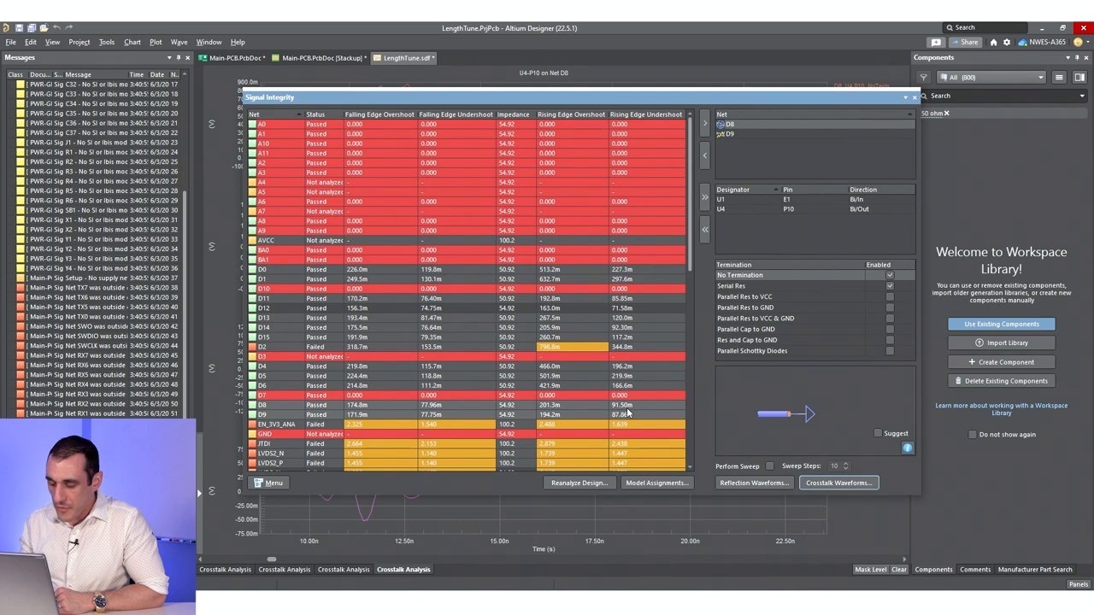
{"action": "mouse_move", "coordinate": [637, 410]}
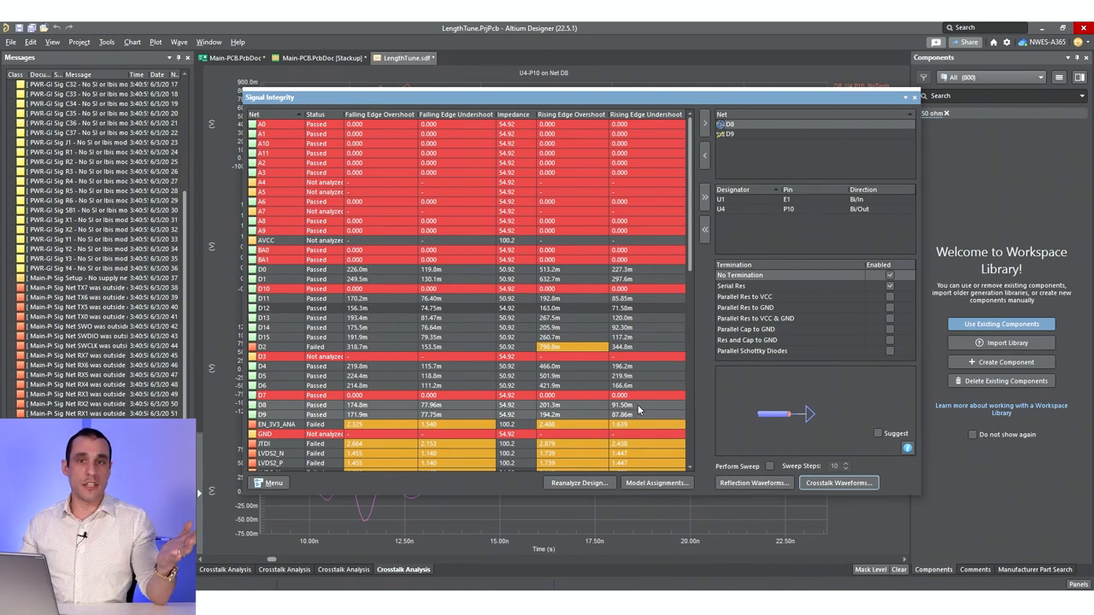
{"action": "mouse_move", "coordinate": [636, 368]}
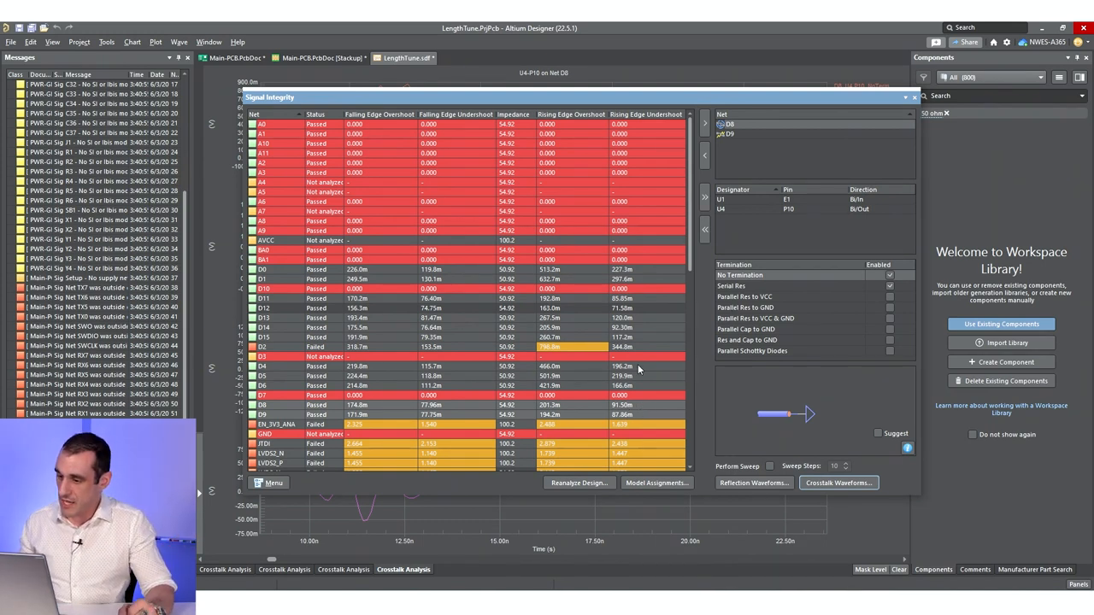